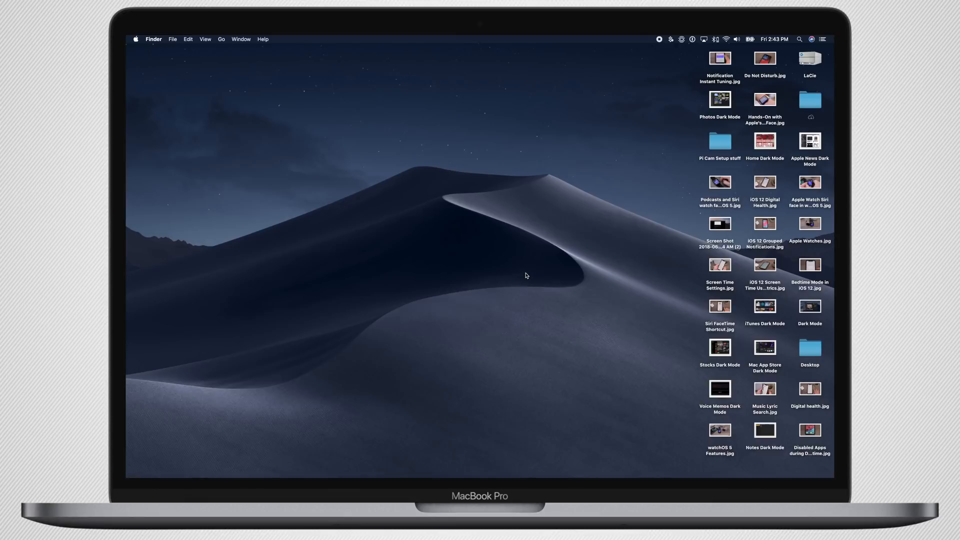
mouse_move(738, 166)
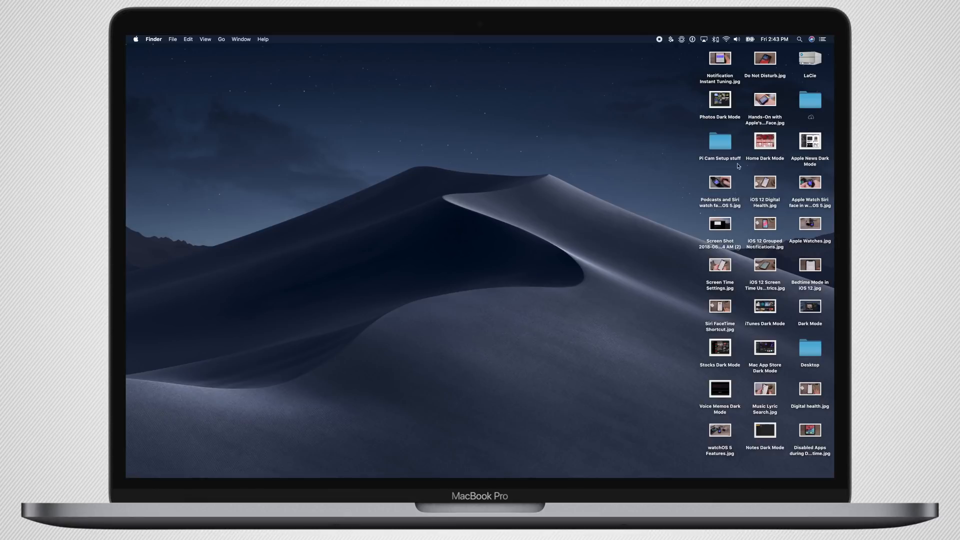
mouse_move(692, 361)
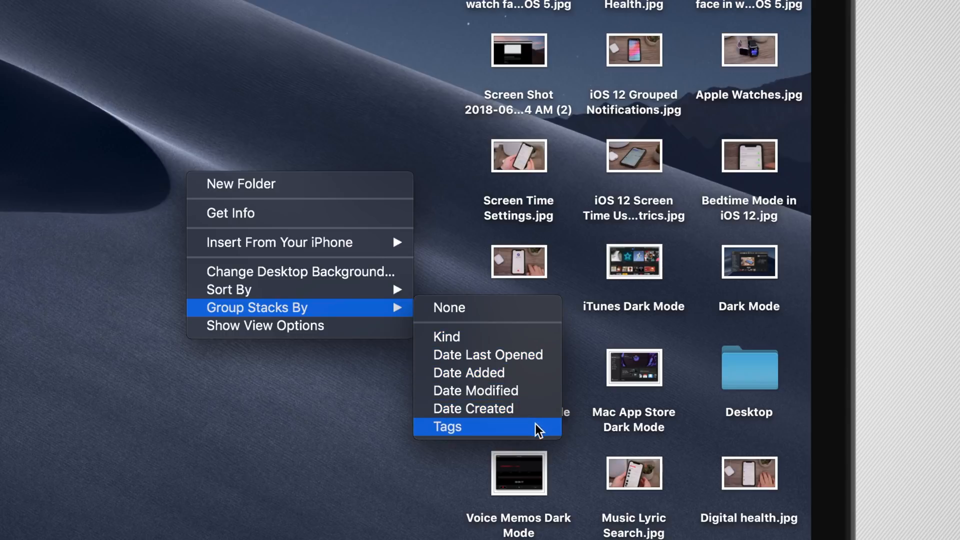
Step: Group the desktop stacks by Tags, forming Screenshots and Images stacks
left_click(448, 427)
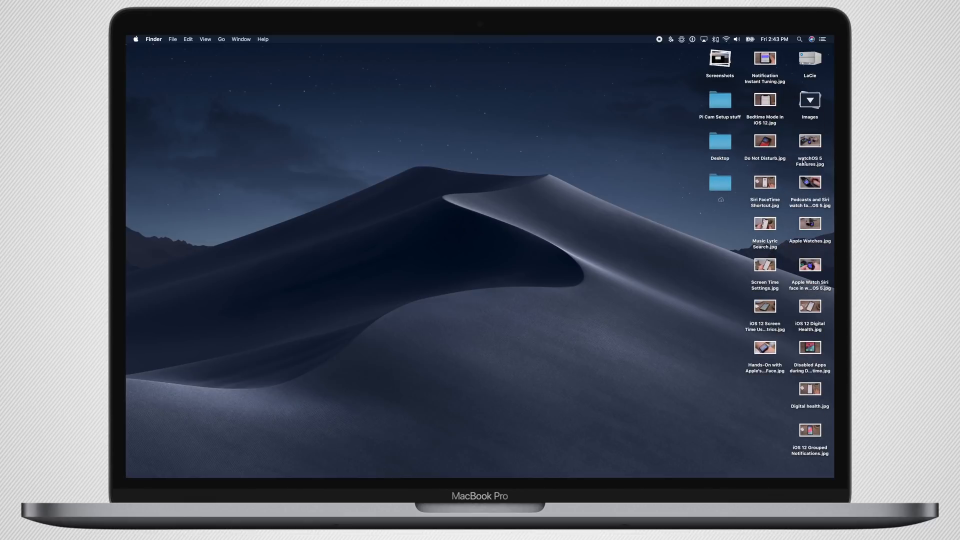
Step: Collapse the desktop files into compact stacks
left_click(808, 99)
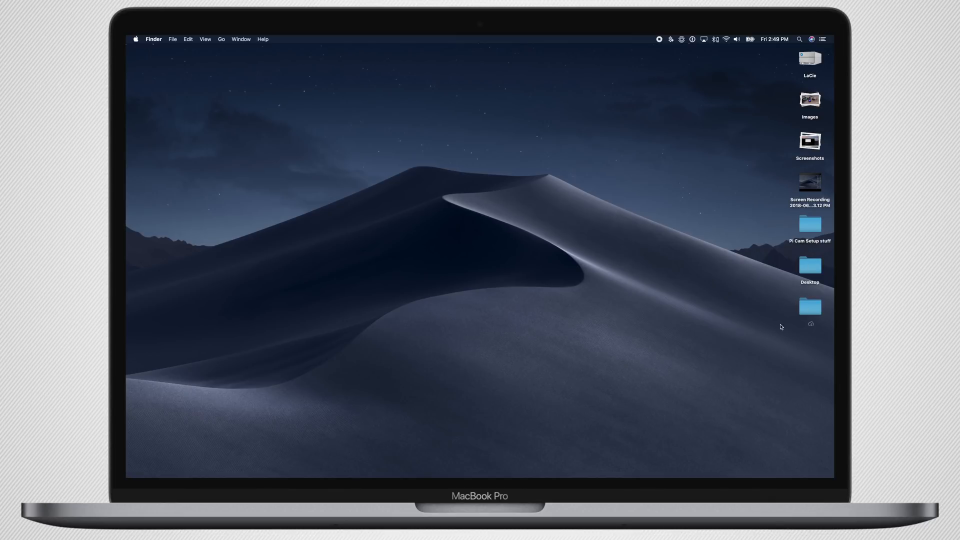
mouse_move(712, 256)
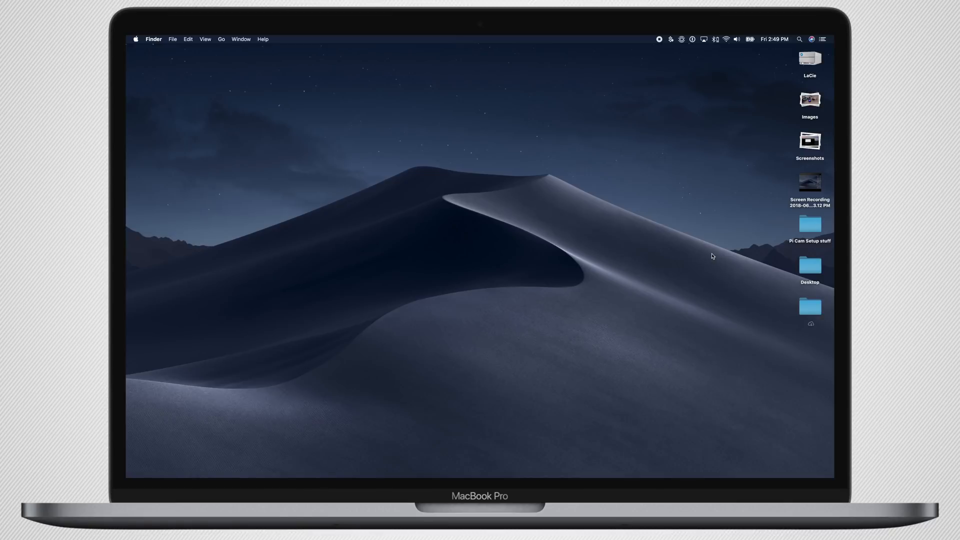
mouse_move(130, 37)
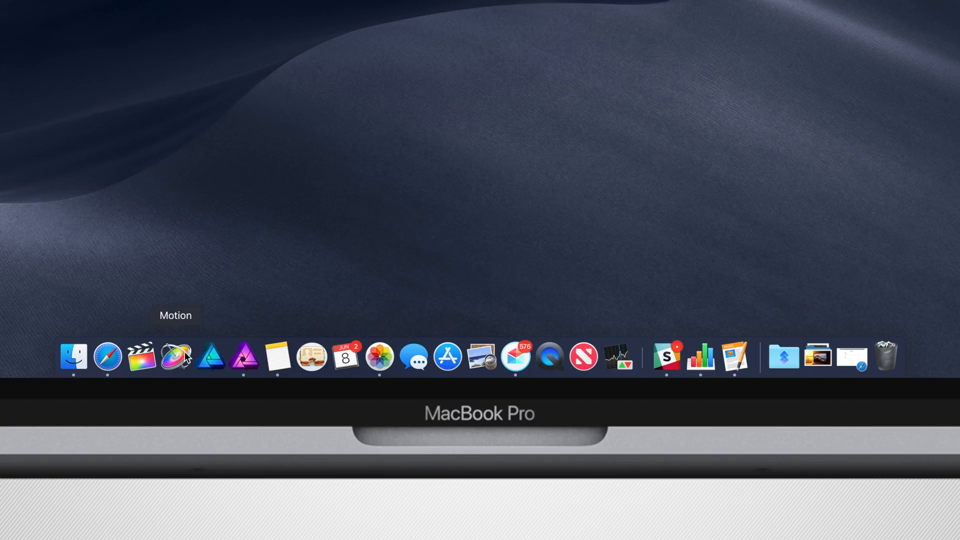
mouse_move(817, 355)
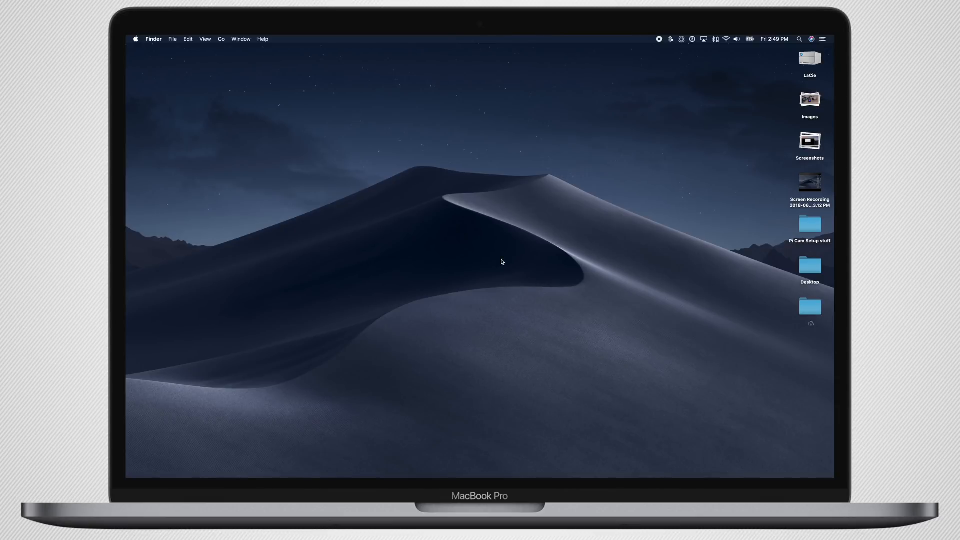
mouse_move(759, 208)
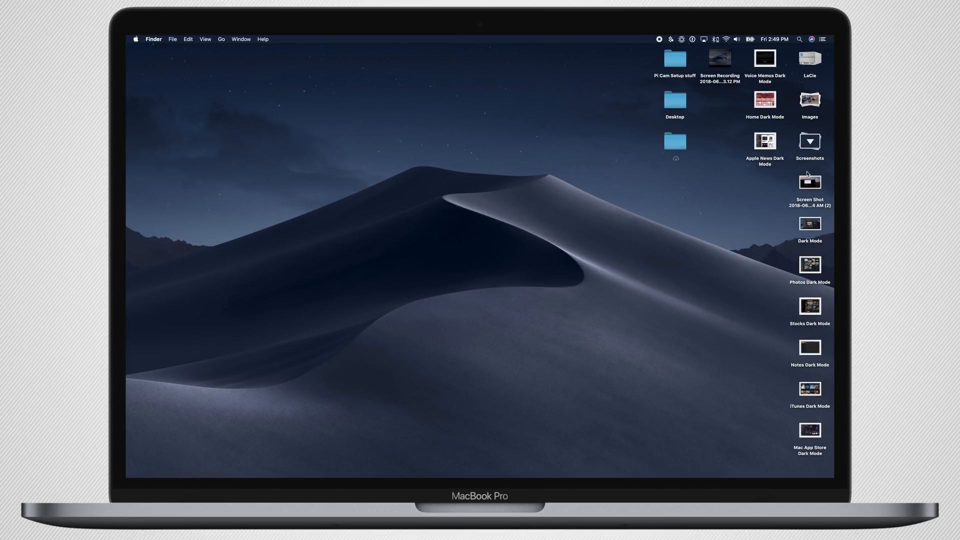
Step: Preview the Stocks Dark Mode screenshot, discard its markup and crop, and rotate it
left_click(809, 306)
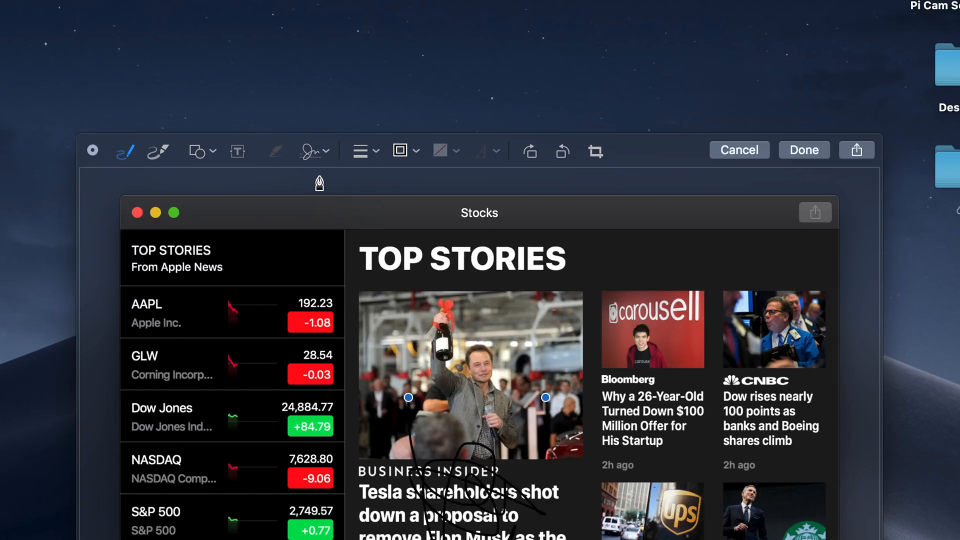
mouse_move(477, 287)
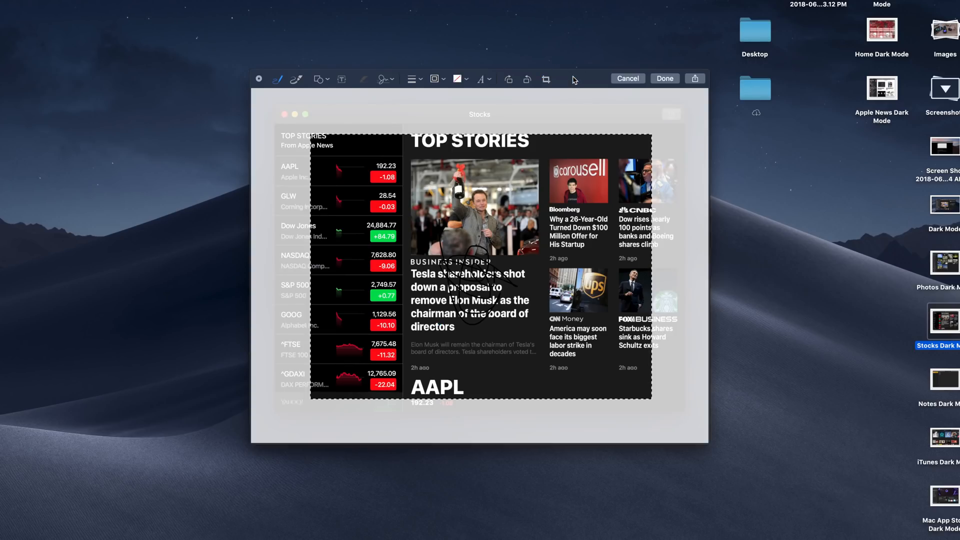
left_click(626, 78)
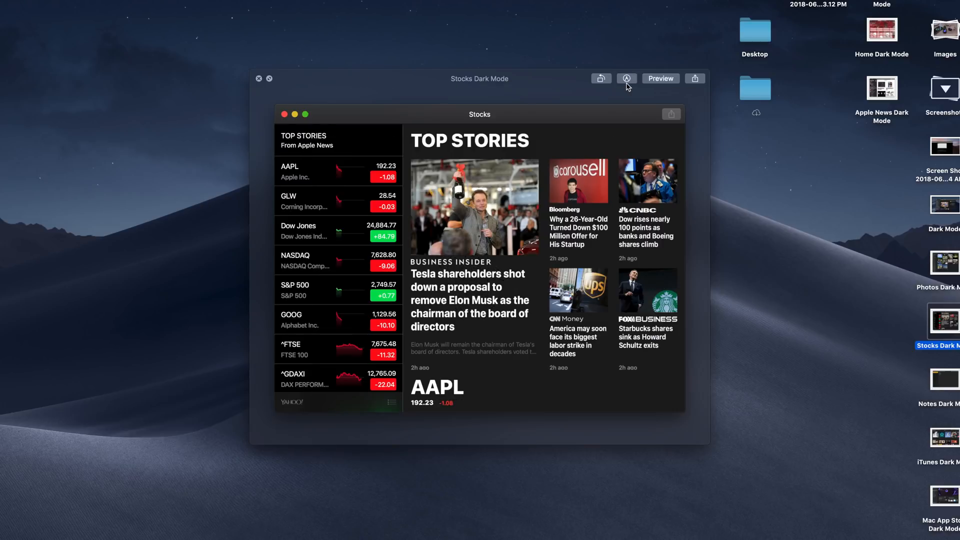
left_click(600, 78)
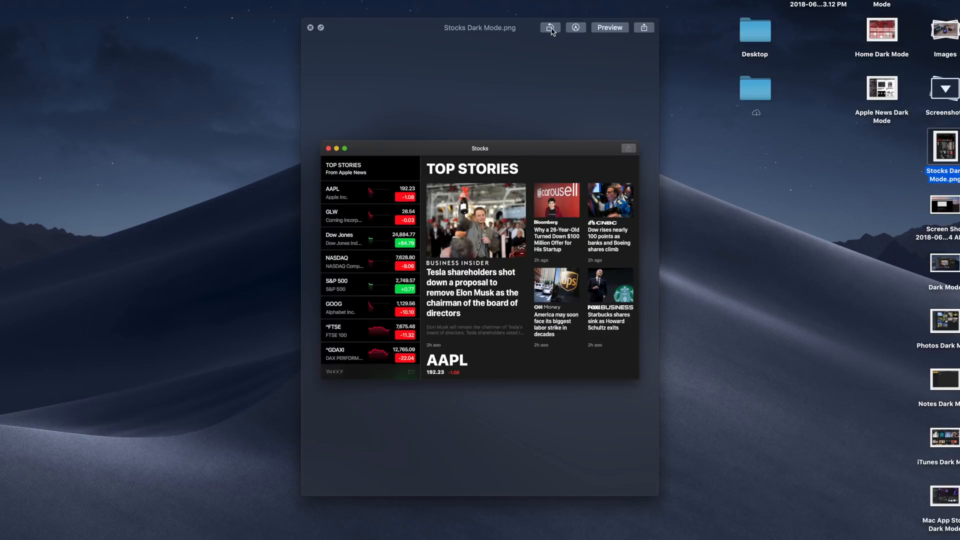
mouse_move(561, 209)
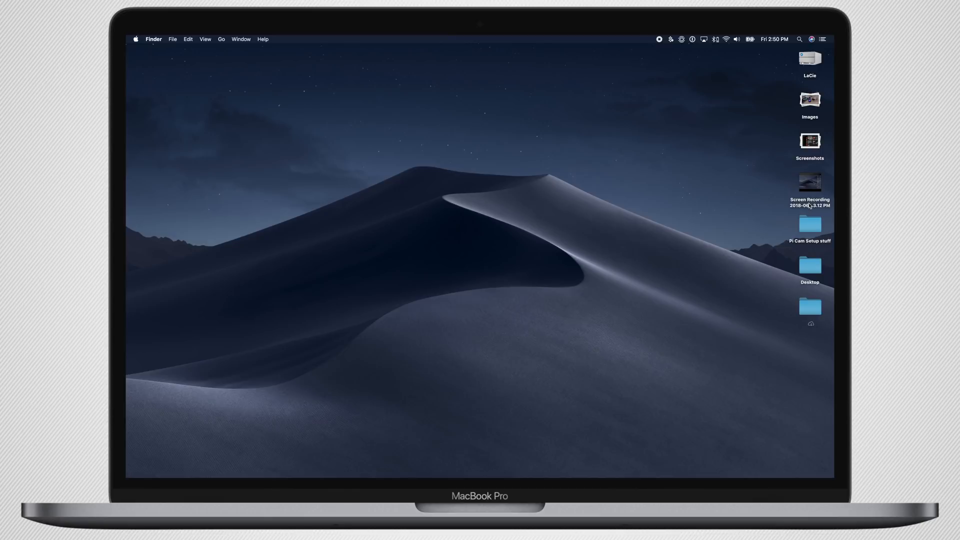
double_click(809, 182)
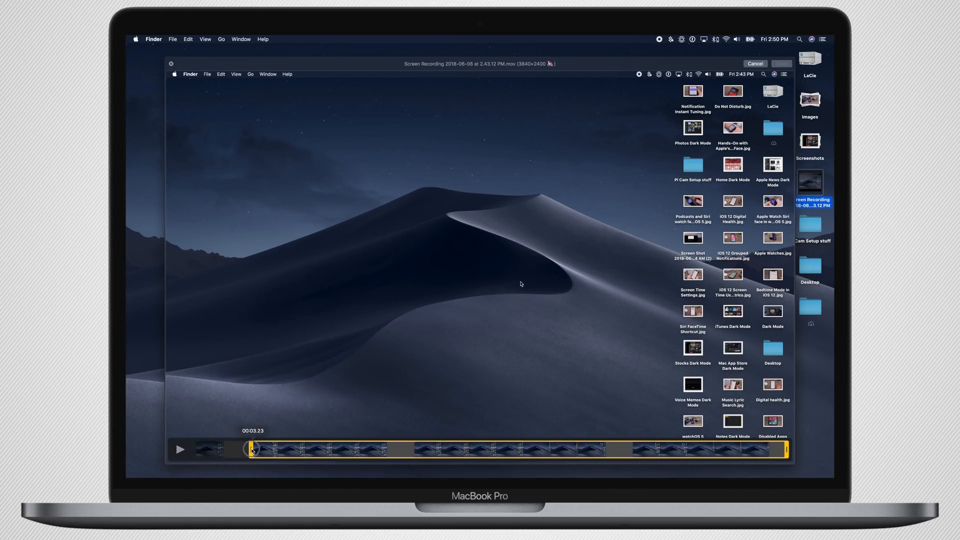
left_click_drag(251, 449, 196, 449)
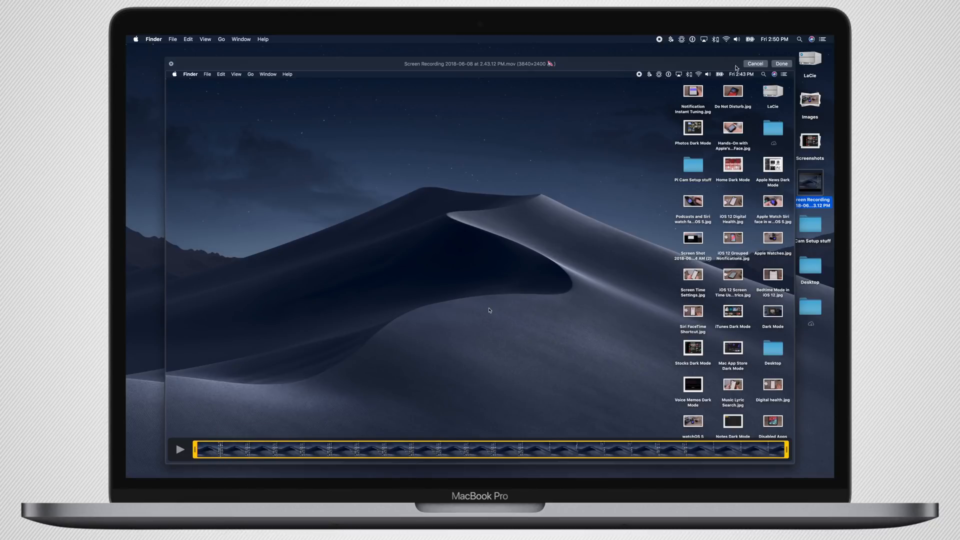
left_click(781, 63)
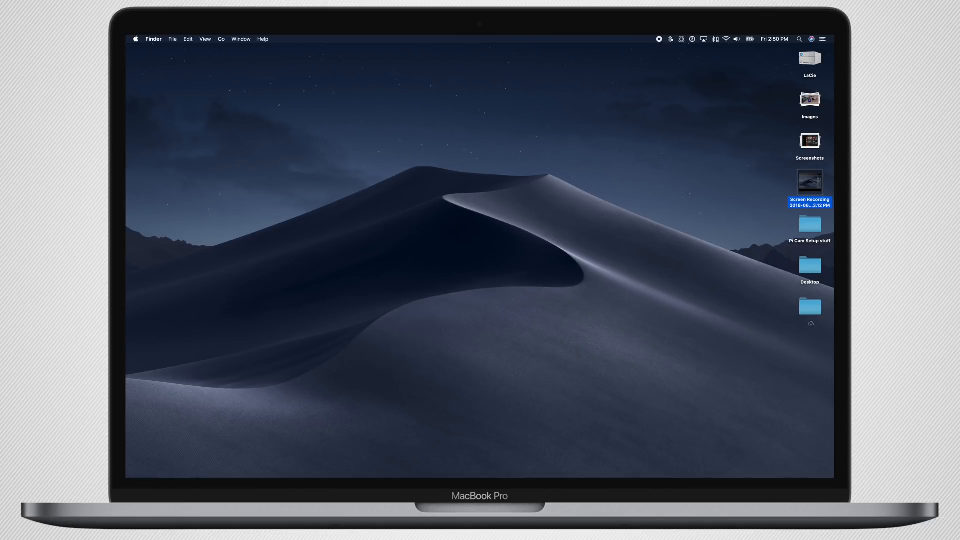
mouse_move(771, 145)
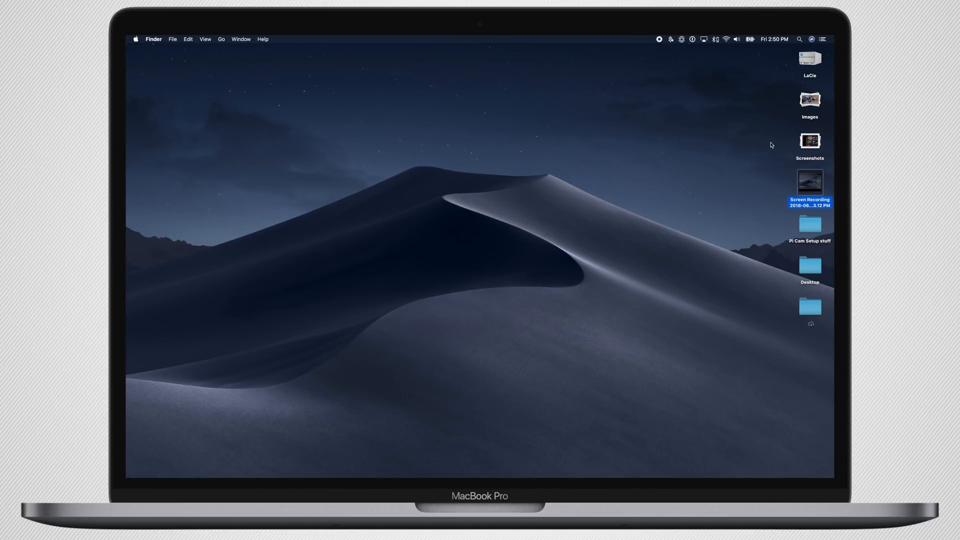
Step: Switch the Concerts folder through list and column views to Gallery view
left_click(715, 167)
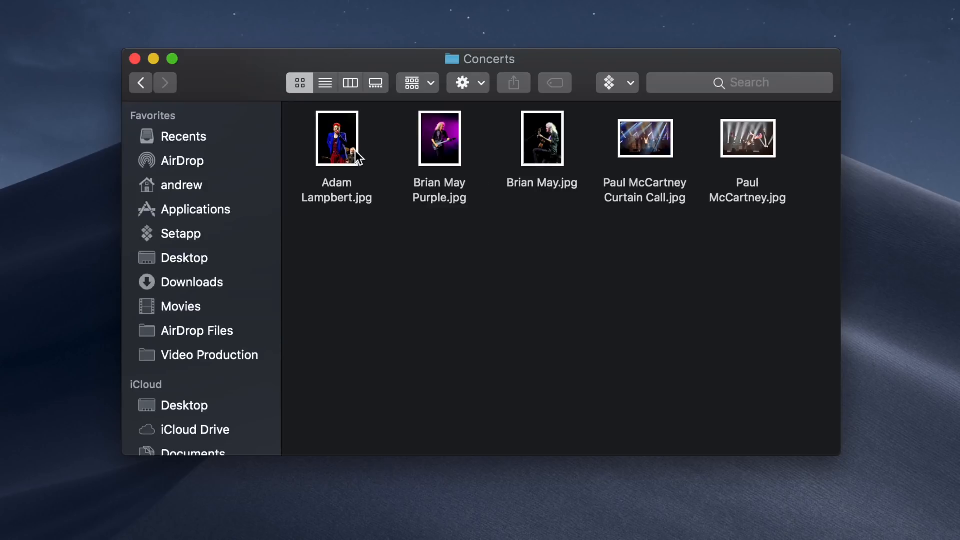
left_click(336, 138)
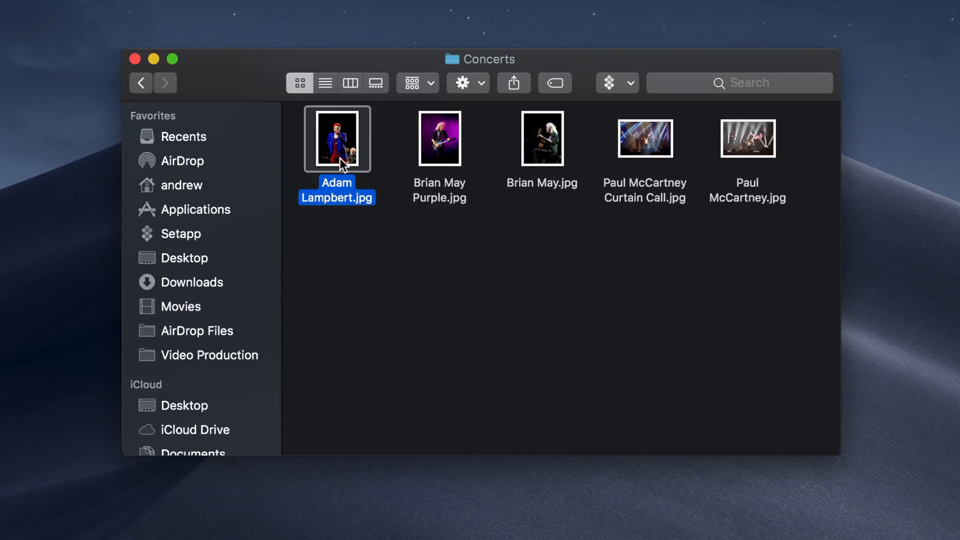
left_click(350, 83)
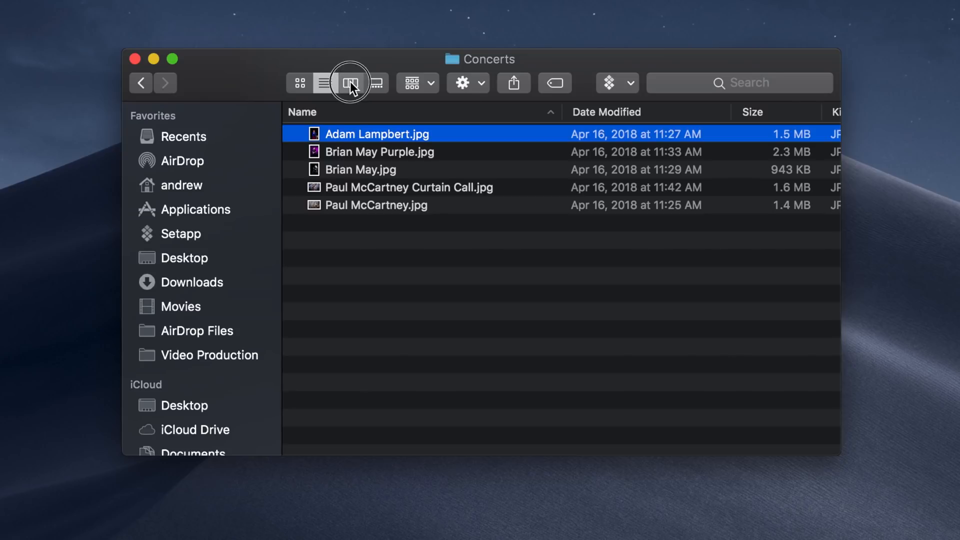
left_click(350, 83)
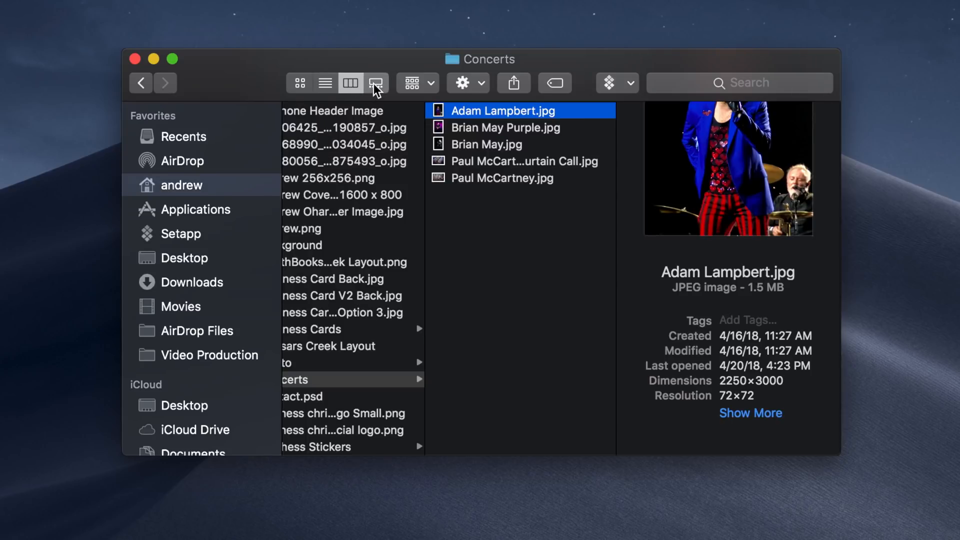
left_click(375, 83)
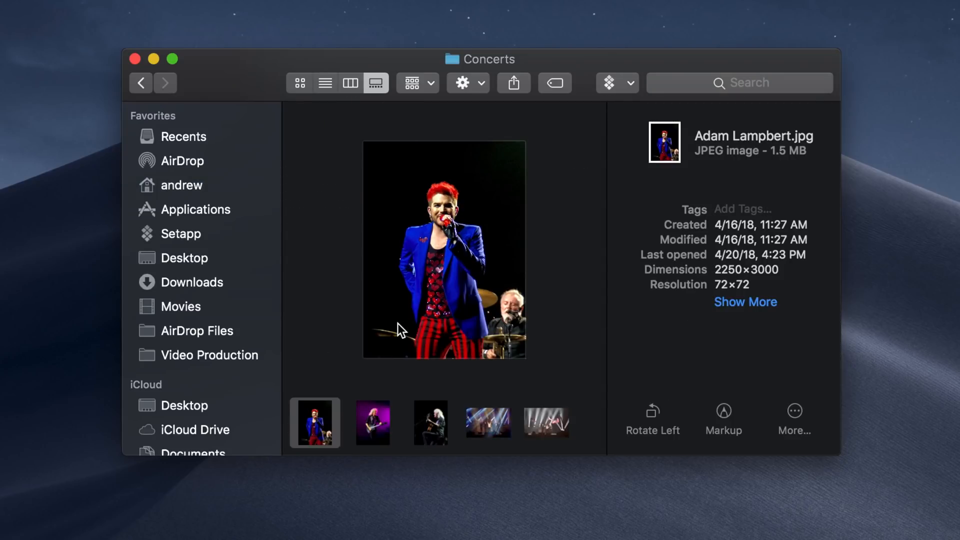
mouse_move(478, 184)
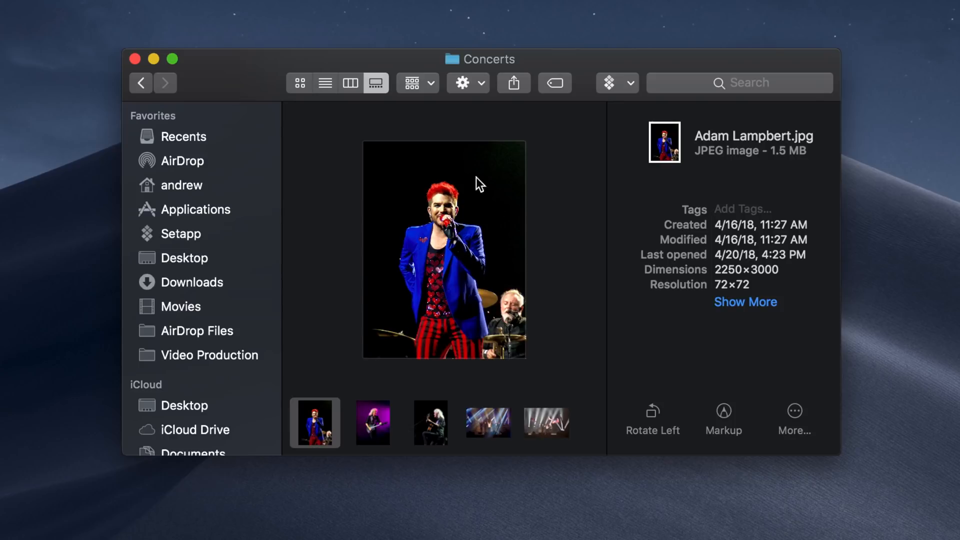
Step: Browse Brian May Purple, Brian May and Paul McCartney photos, ending on Brian May Purple
left_click(372, 422)
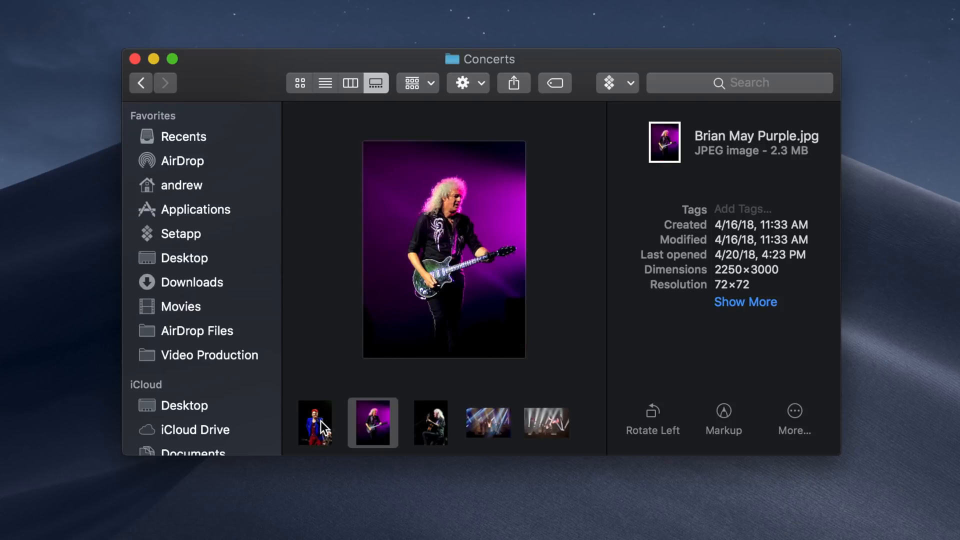
left_click(430, 422)
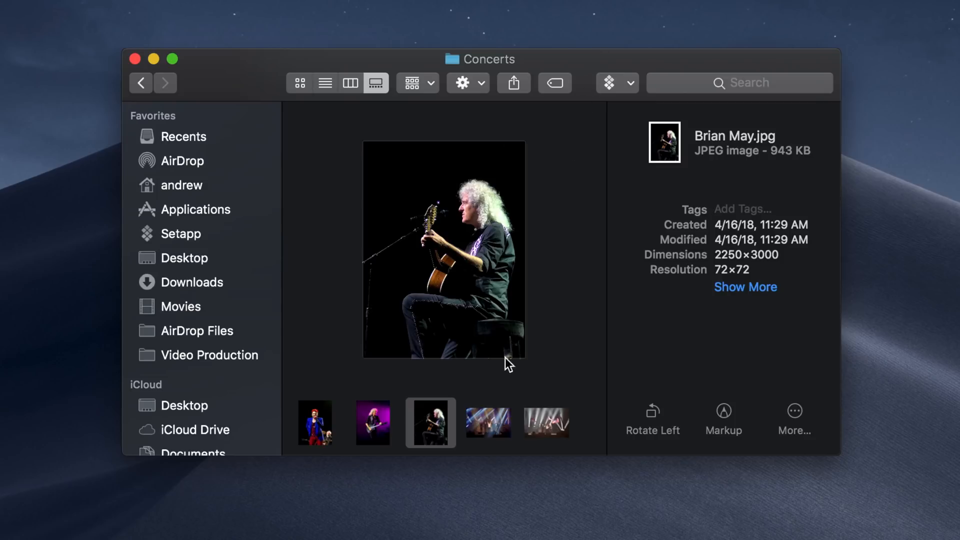
left_click(488, 422)
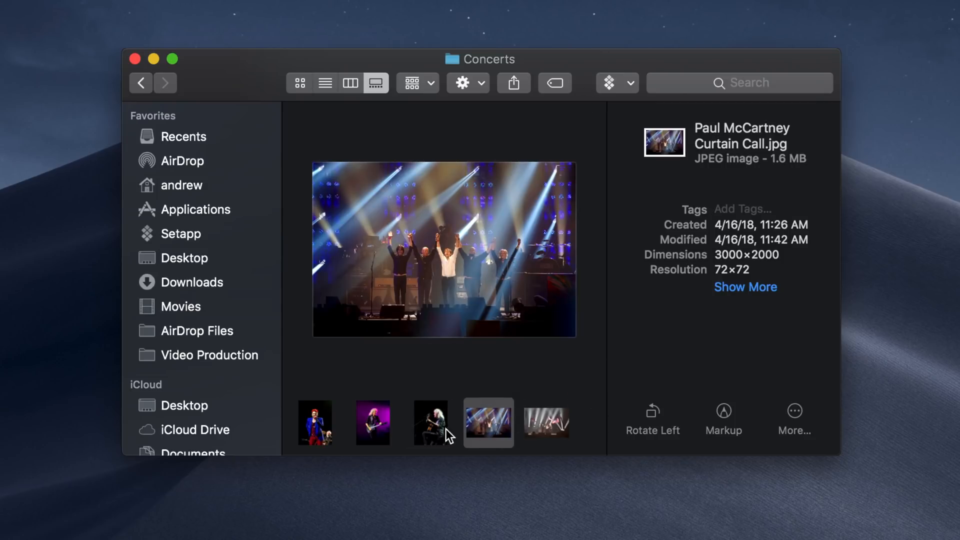
left_click(372, 422)
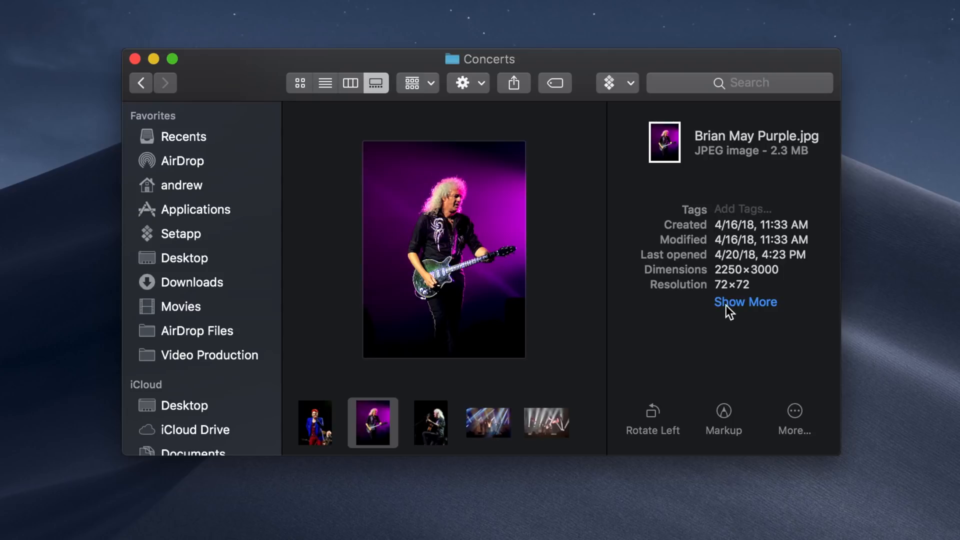
Step: Reveal and scroll through the full photo metadata in the Preview pane
left_click(745, 301)
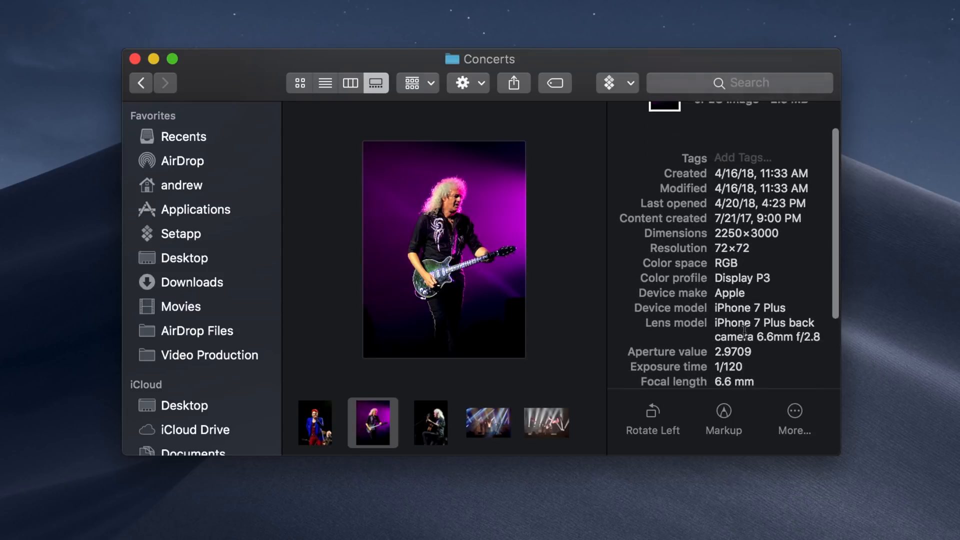
scroll("down", 3)
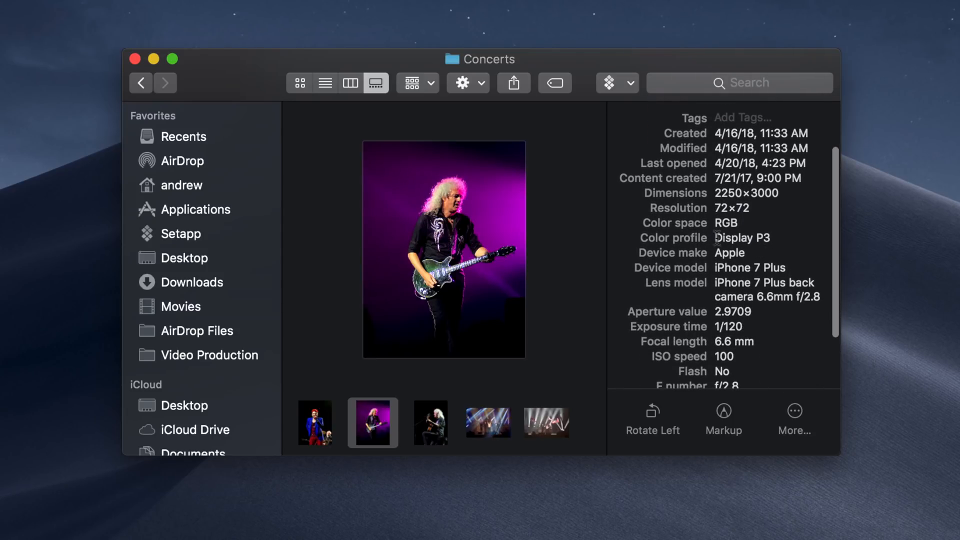
scroll("down", 3)
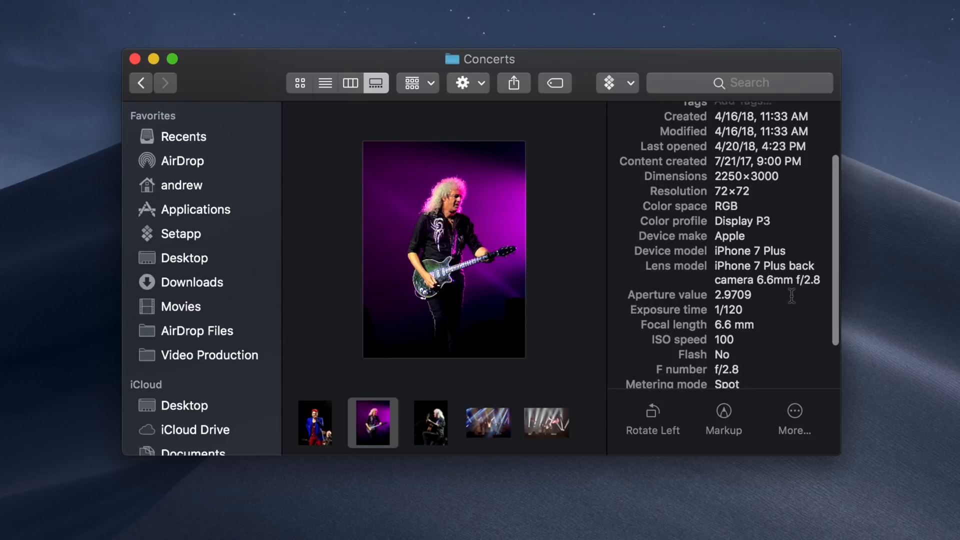
scroll("down", 3)
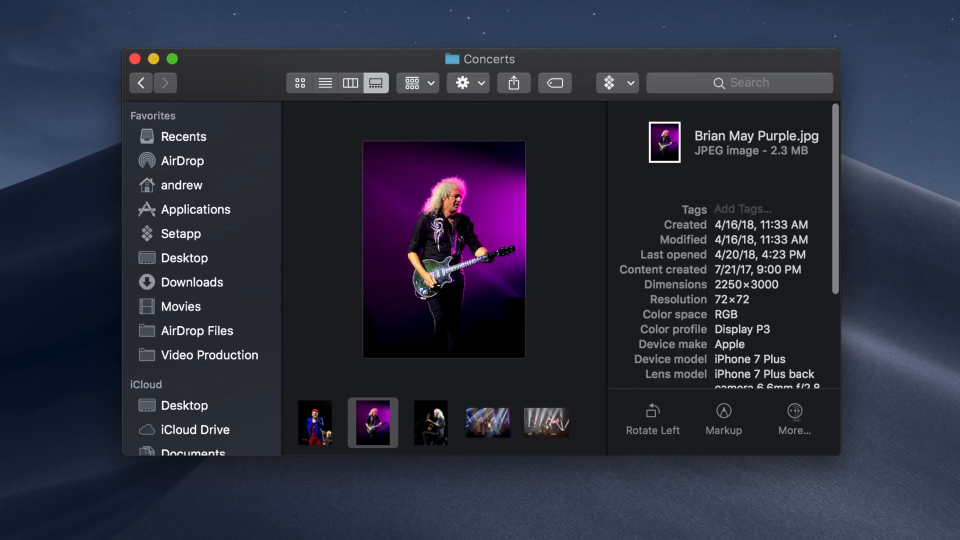
left_click(794, 409)
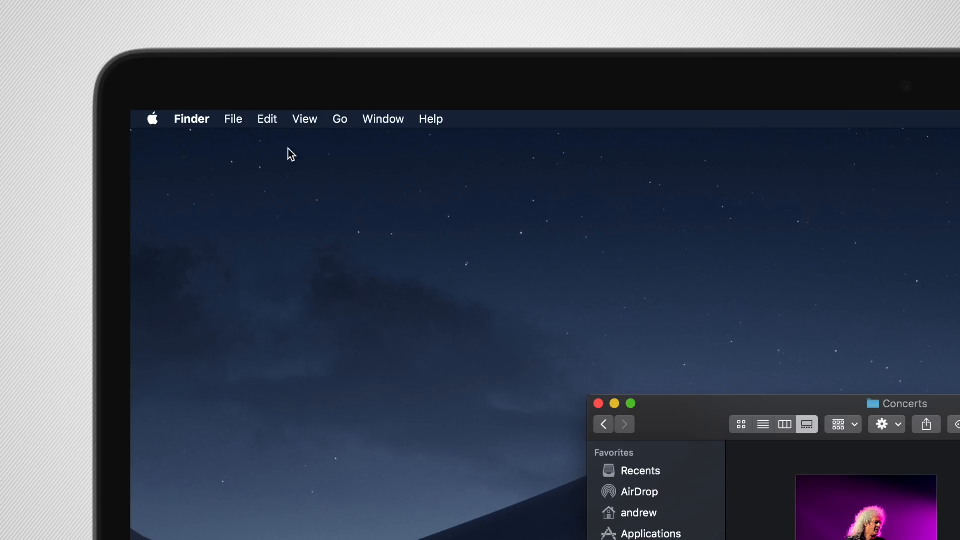
mouse_move(212, 170)
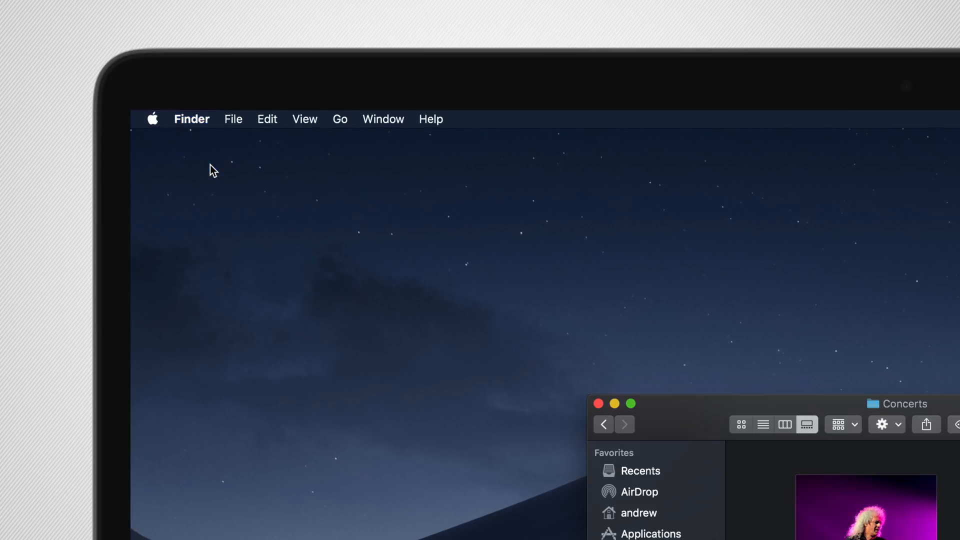
left_click(192, 119)
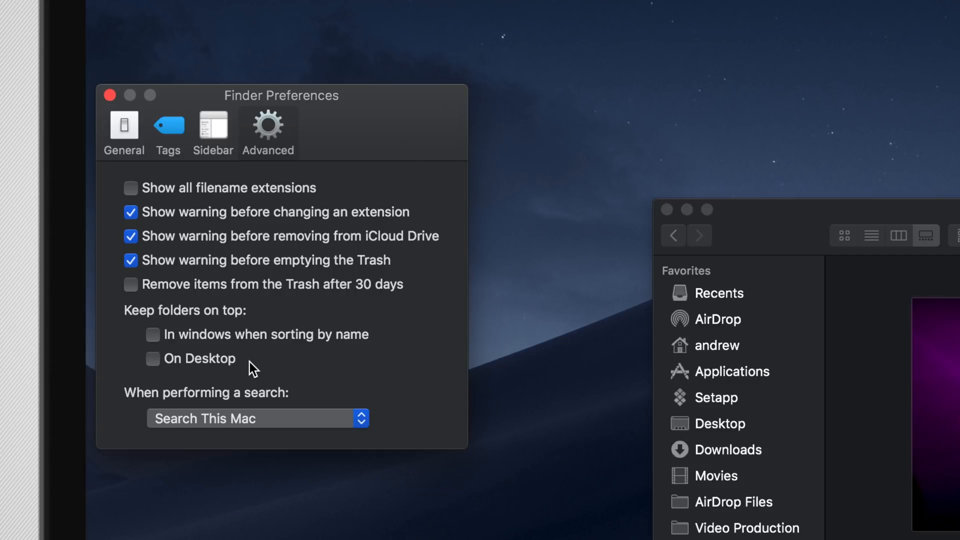
mouse_move(258, 367)
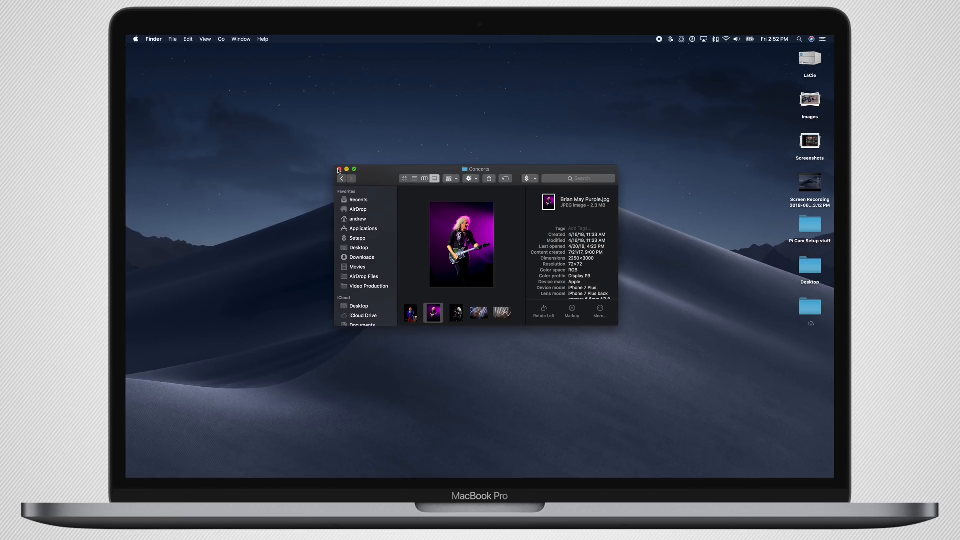
Step: Close the Concerts window and launch System Preferences from the Apple menu
left_click(339, 170)
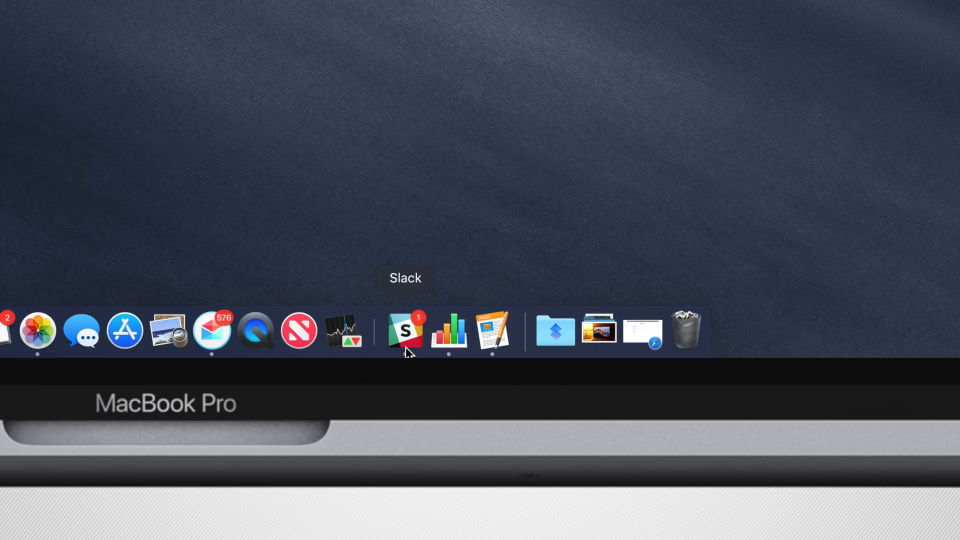
mouse_move(471, 294)
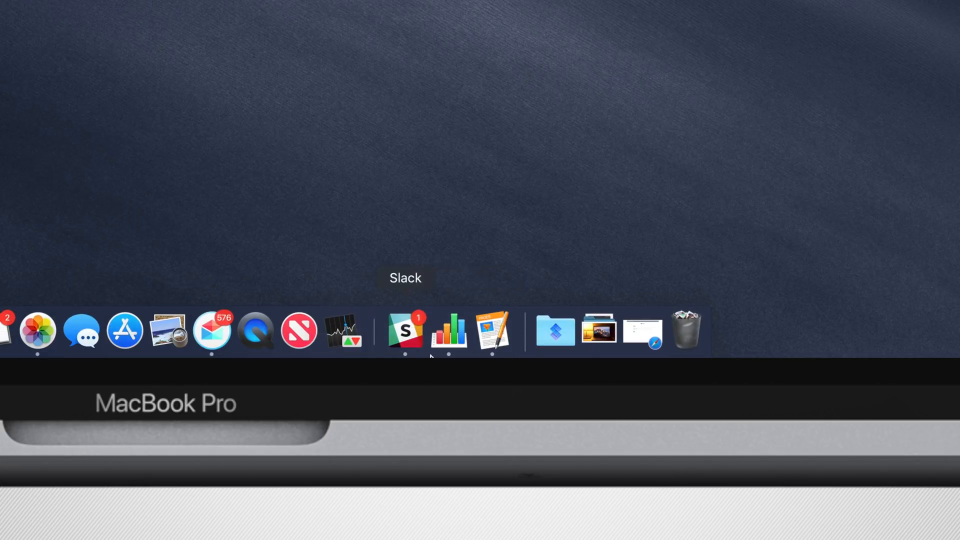
mouse_move(493, 333)
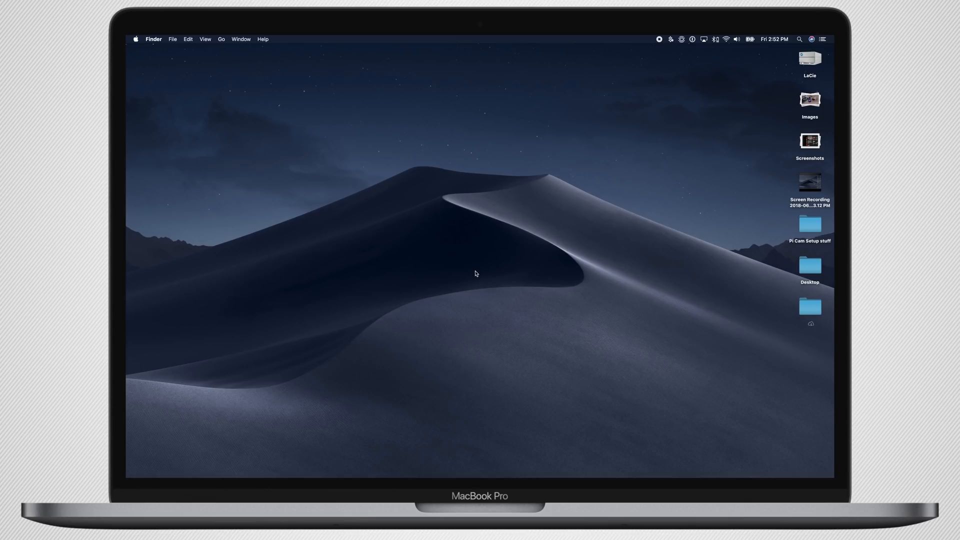
left_click(135, 39)
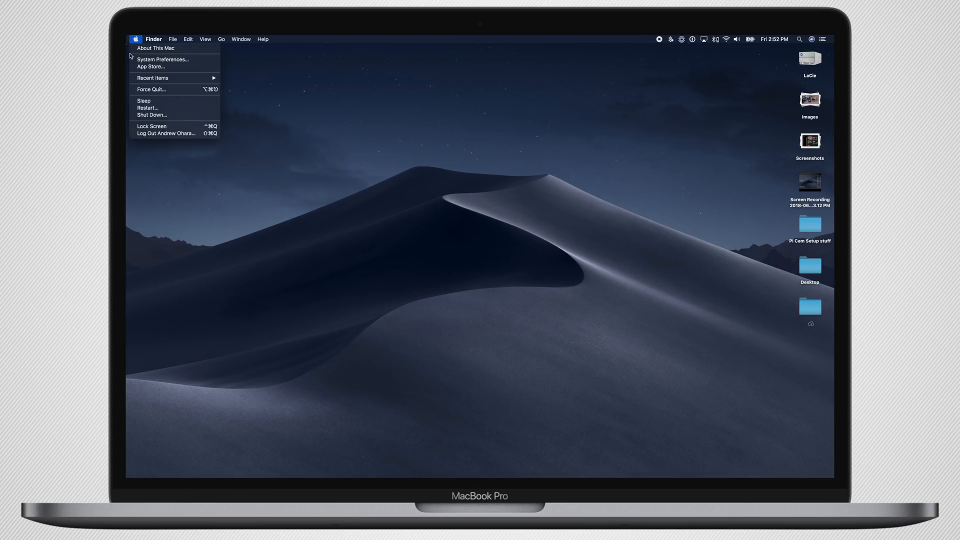
left_click(163, 59)
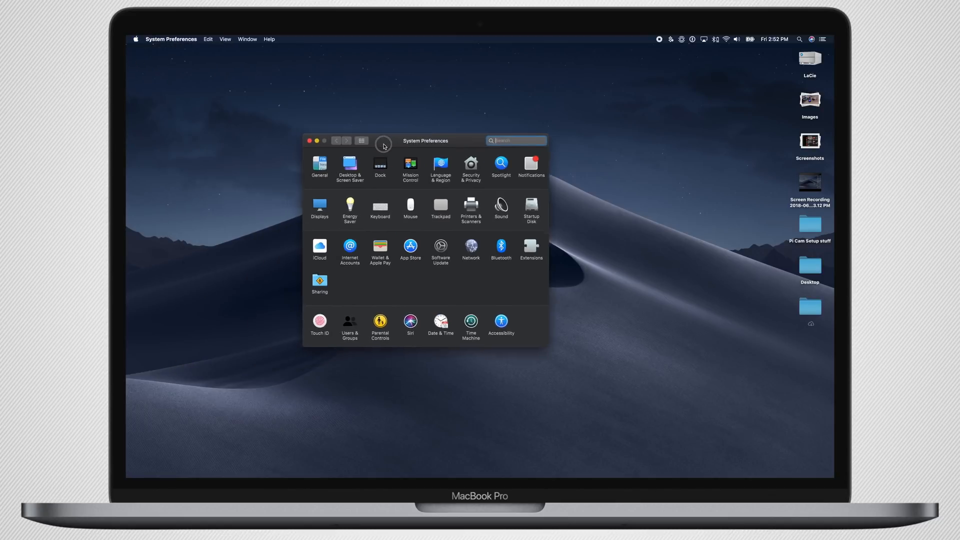
Step: In General settings, toggle between Light and Dark appearance, ending on Dark
left_click_drag(425, 140, 468, 149)
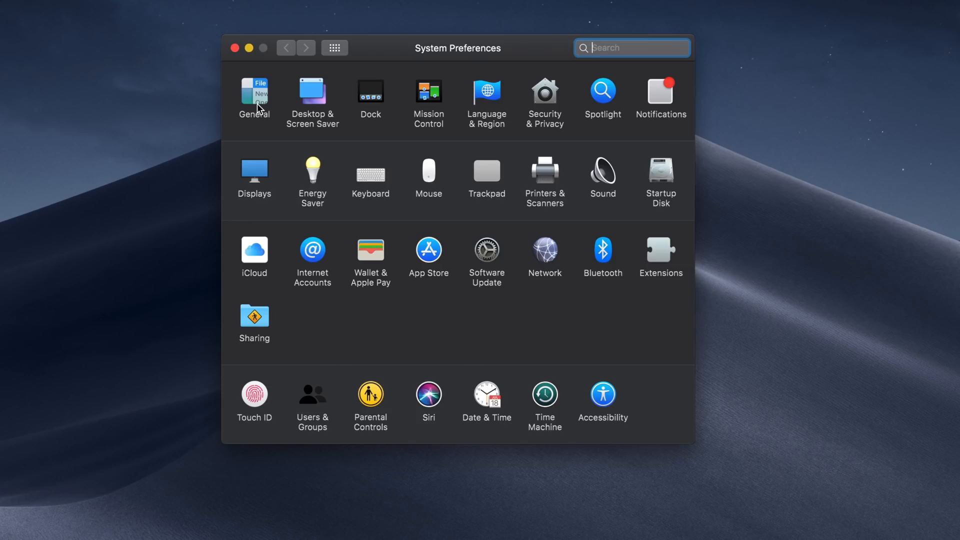
left_click(253, 98)
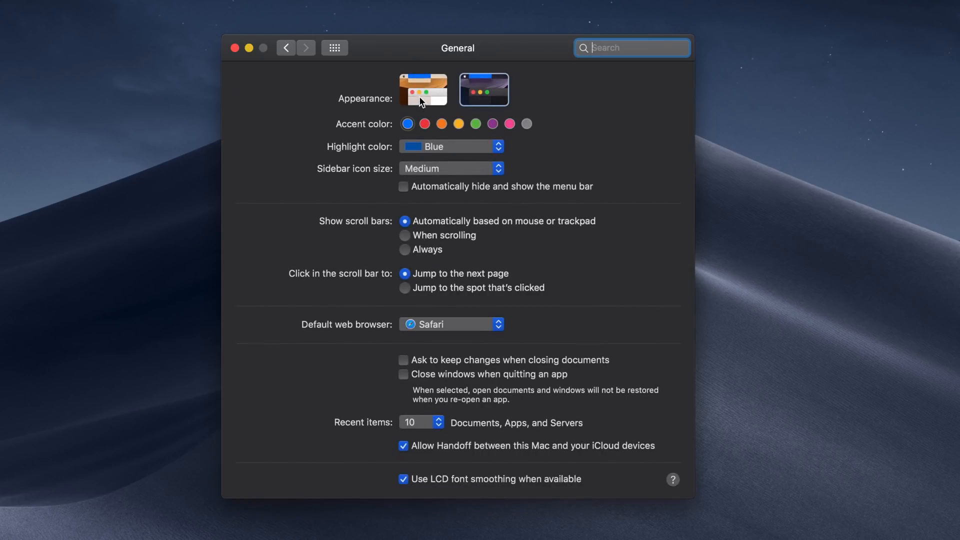
left_click(423, 89)
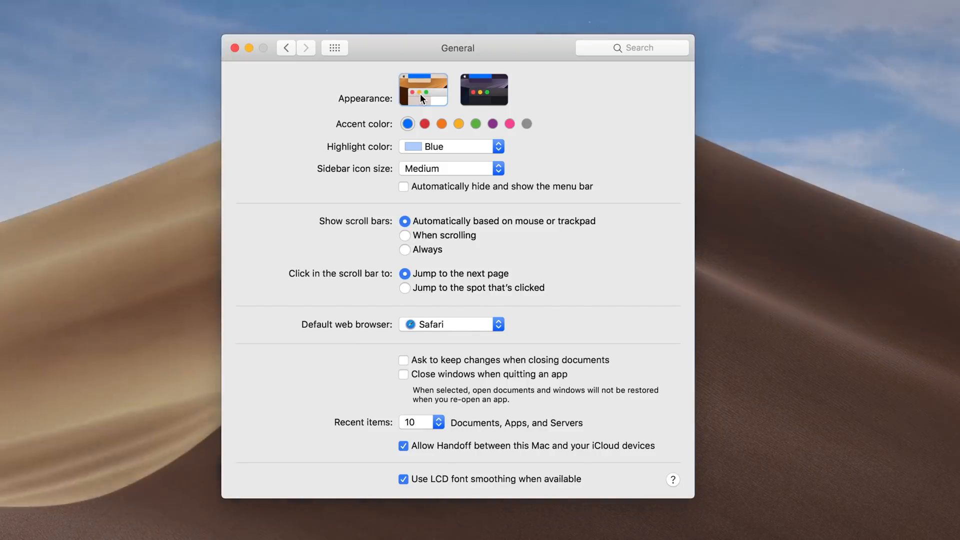
left_click(483, 89)
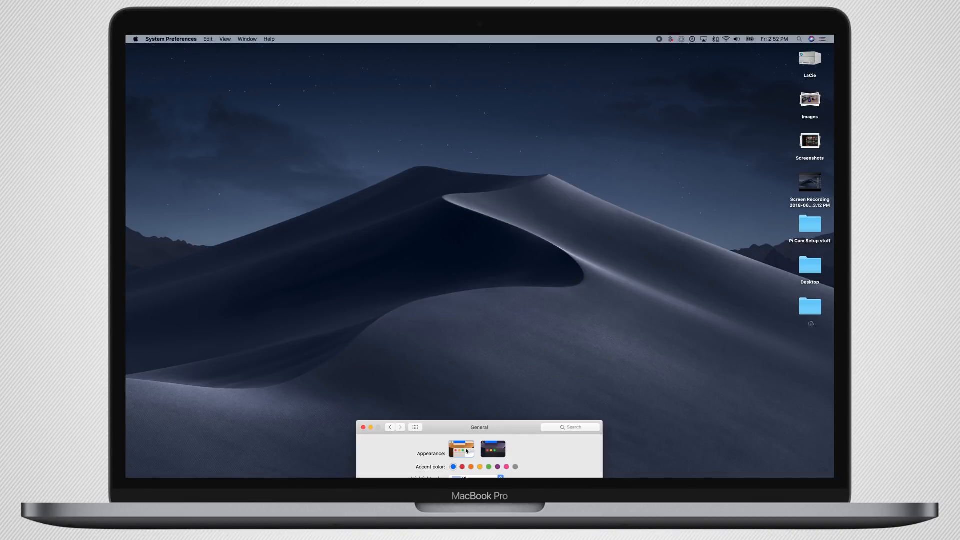
left_click(492, 449)
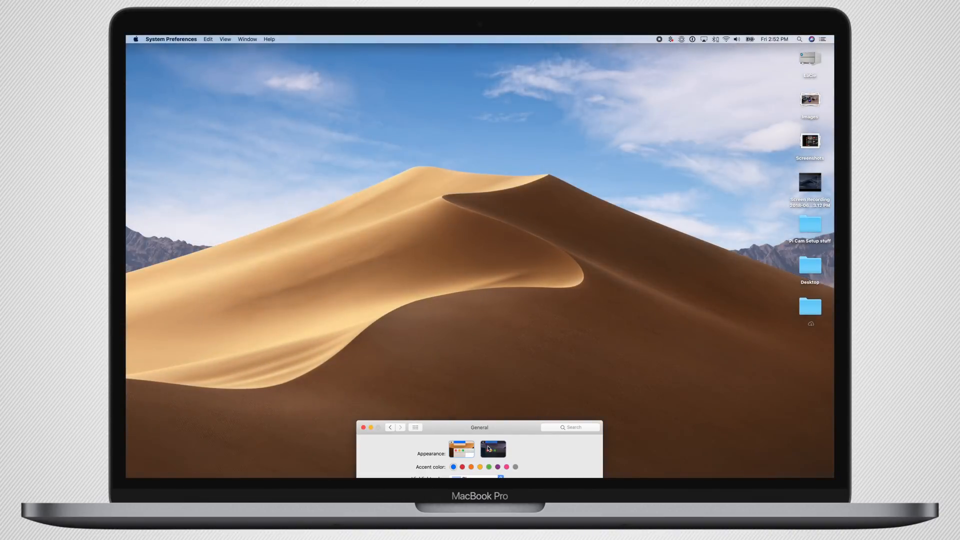
left_click(492, 449)
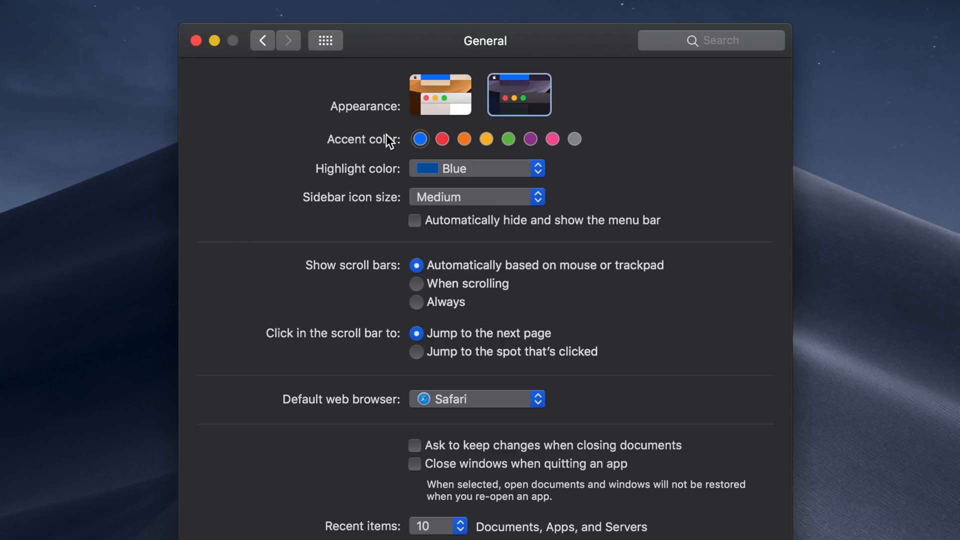
Step: Try red, green, pink and other accent colours in the General pane
left_click(442, 139)
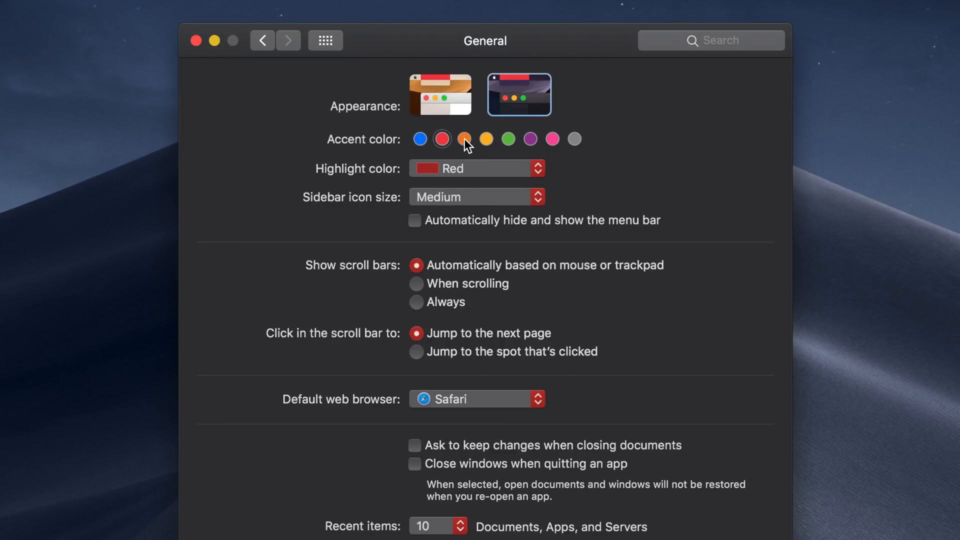
left_click(507, 138)
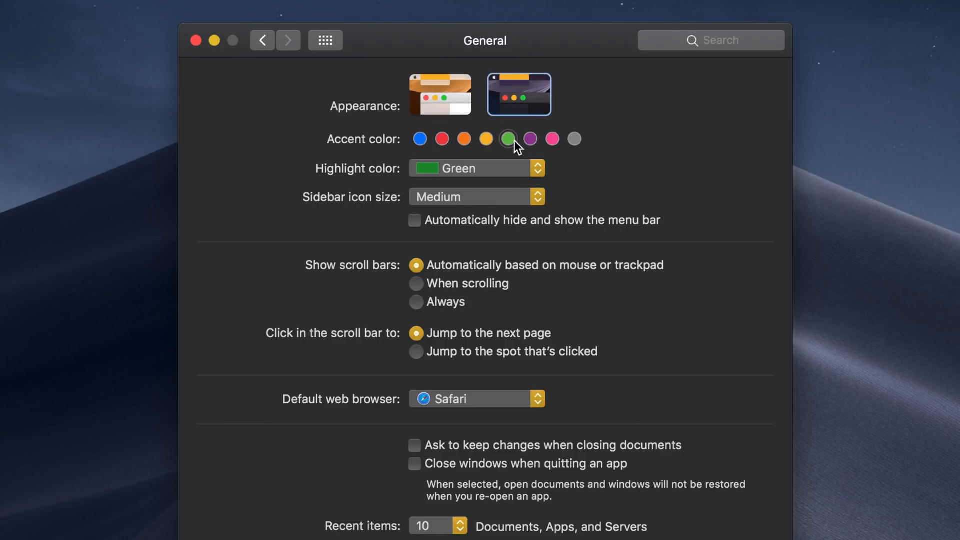
left_click(552, 139)
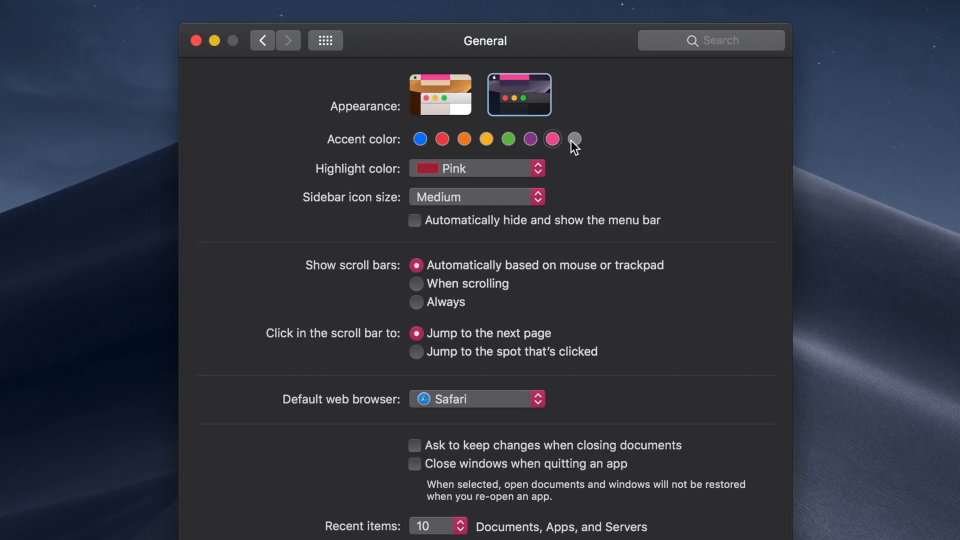
left_click(420, 139)
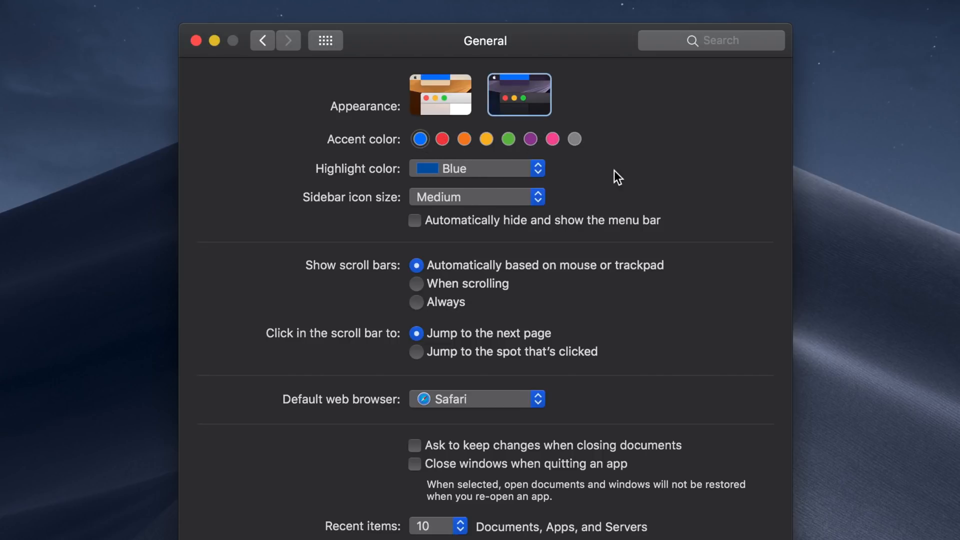
mouse_move(614, 157)
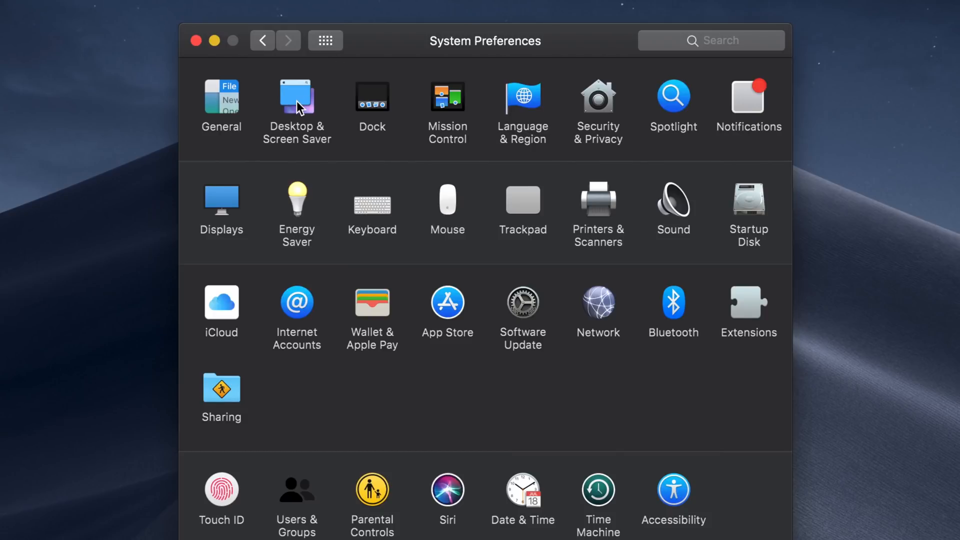
left_click(296, 96)
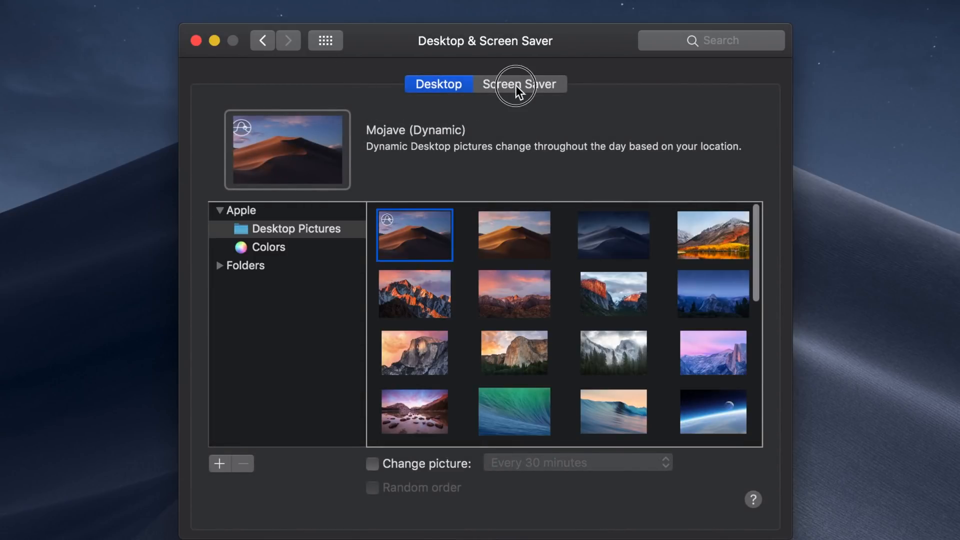
left_click(519, 84)
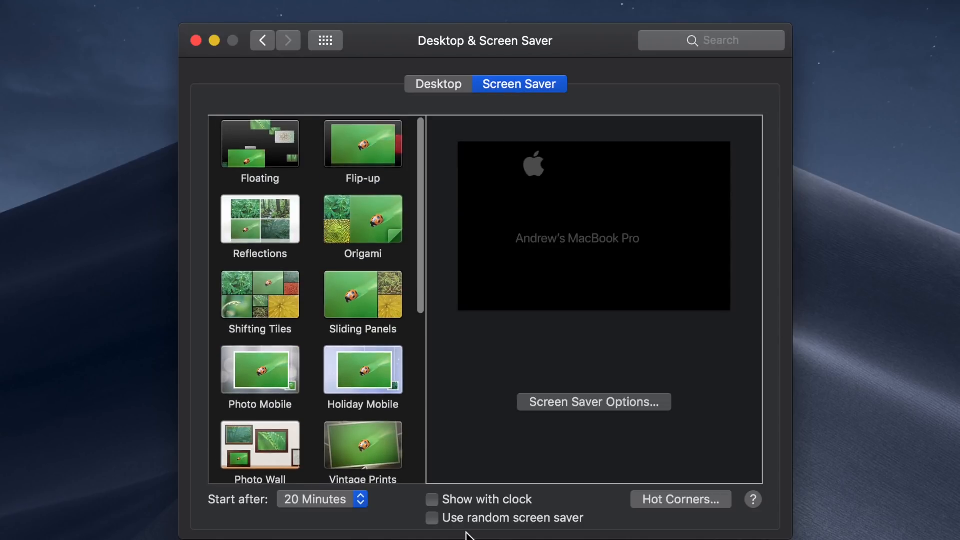
mouse_move(558, 533)
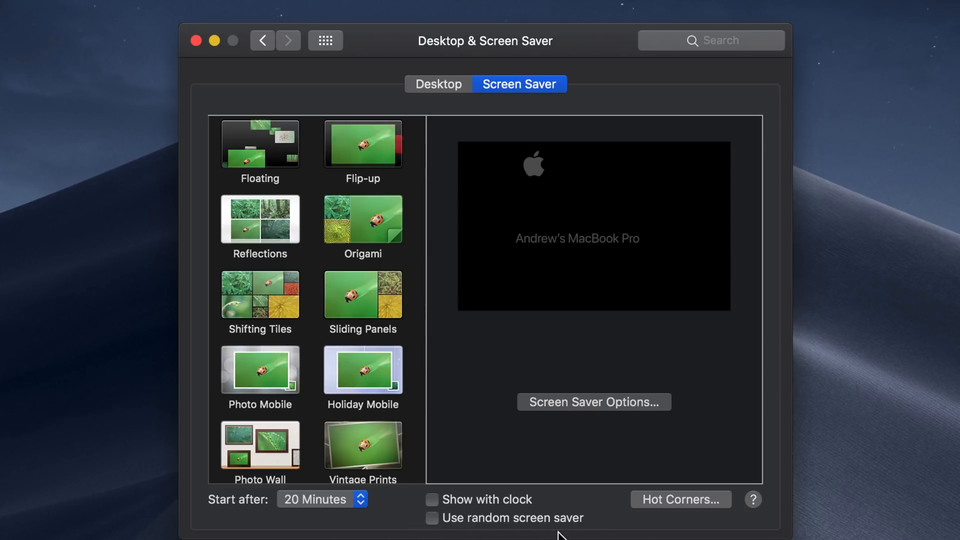
mouse_move(611, 528)
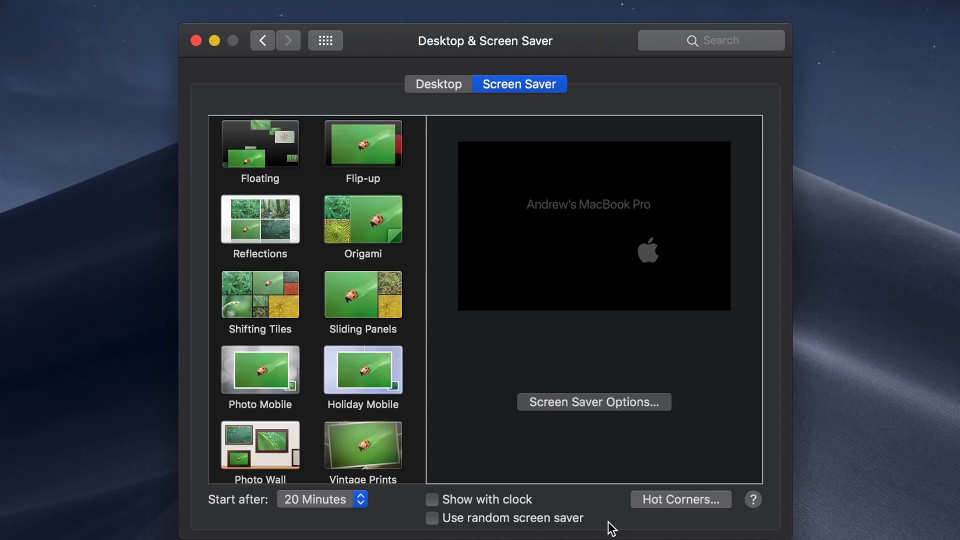
mouse_move(514, 429)
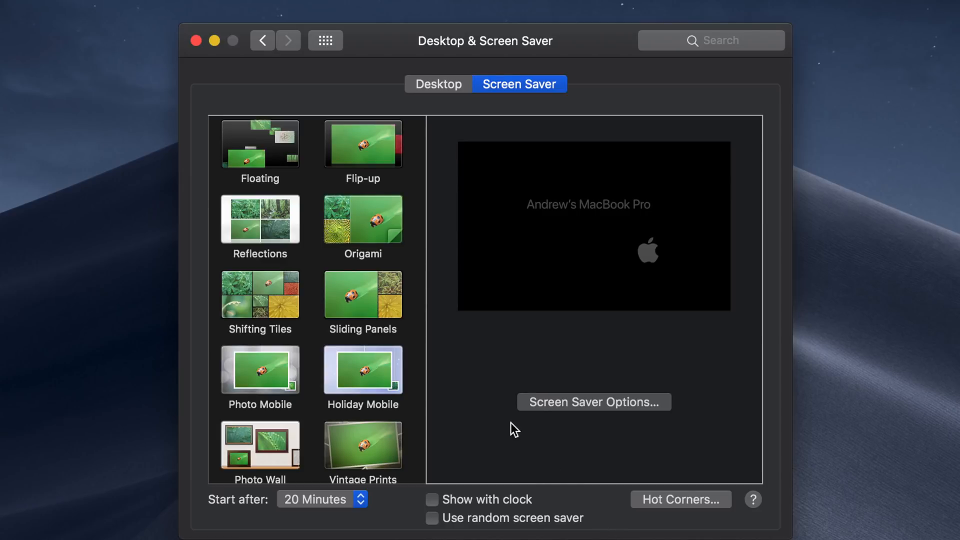
left_click(325, 40)
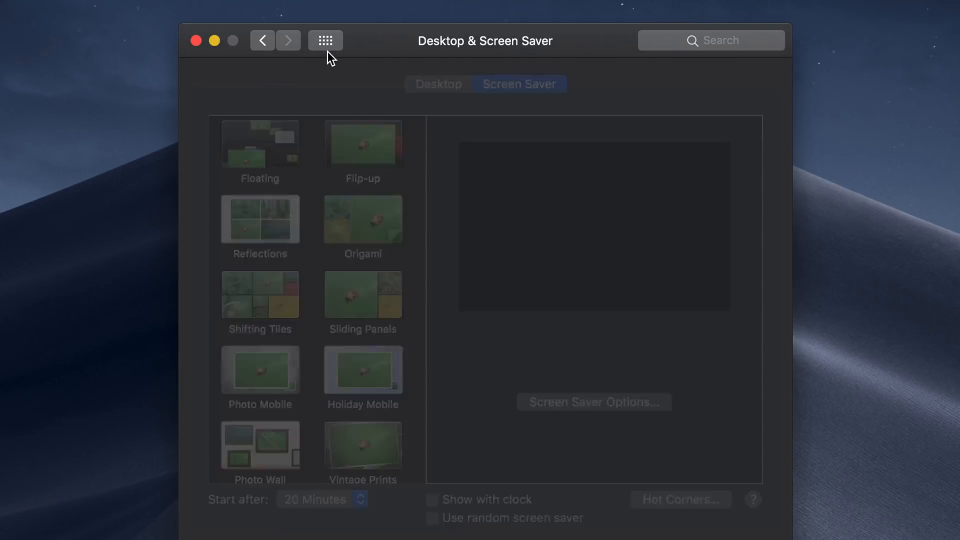
Step: Return from Mission Control settings to the full grid of preference panes
left_click(325, 40)
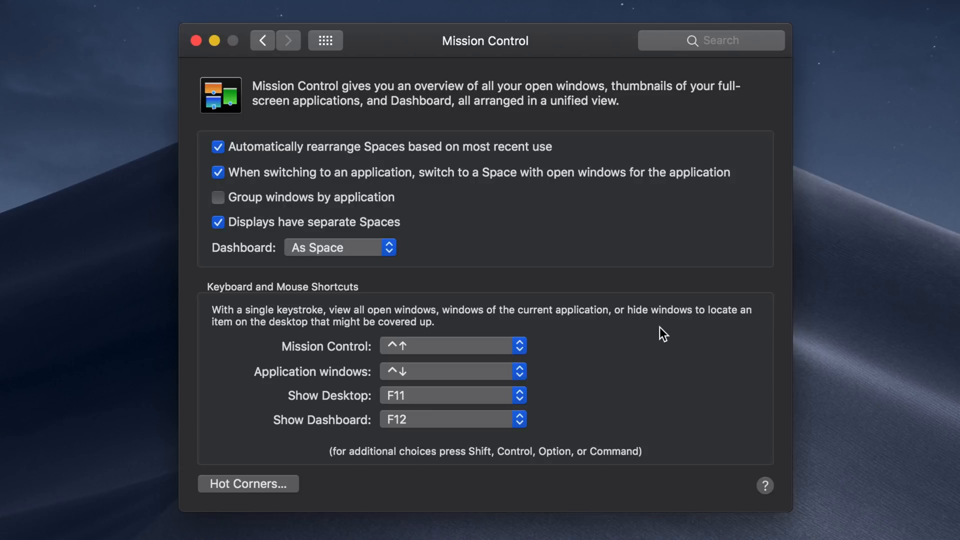
left_click(325, 40)
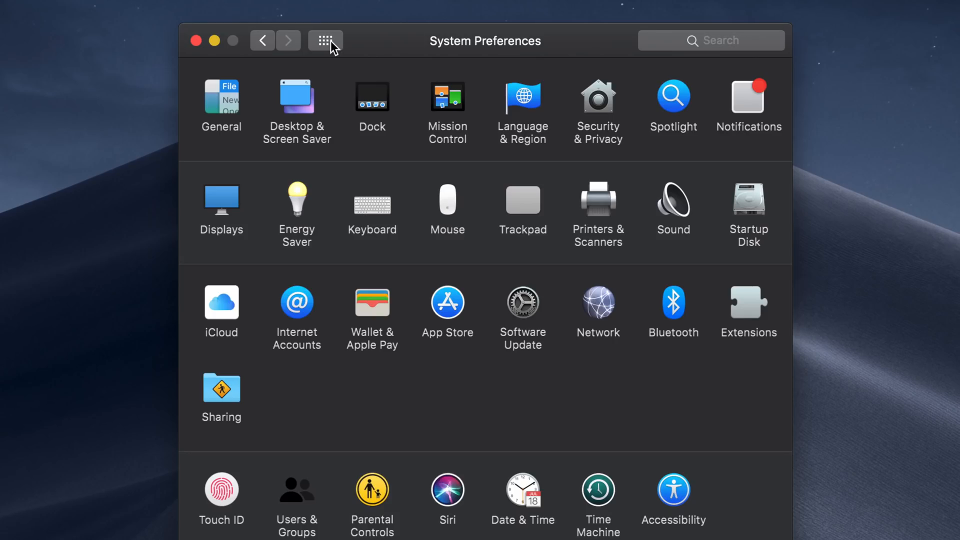
mouse_move(463, 168)
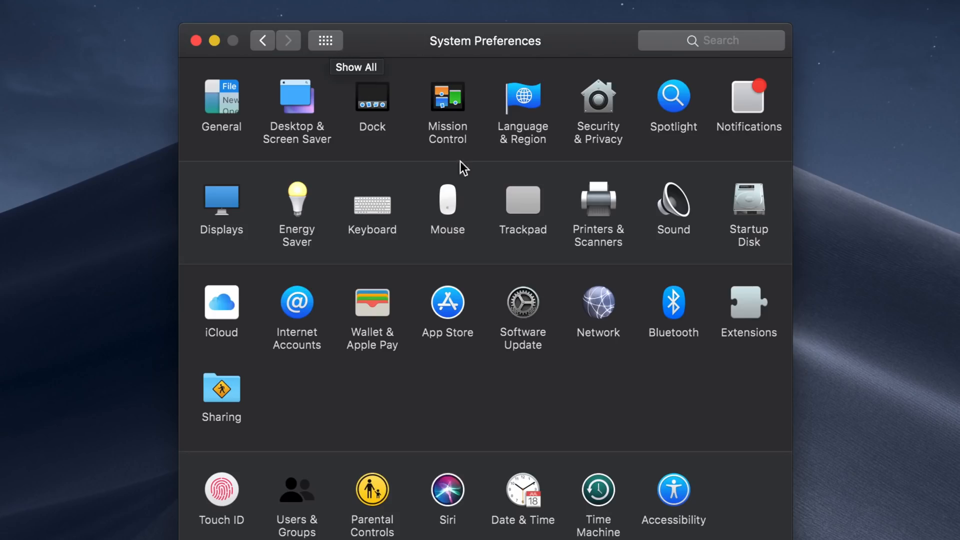
mouse_move(553, 339)
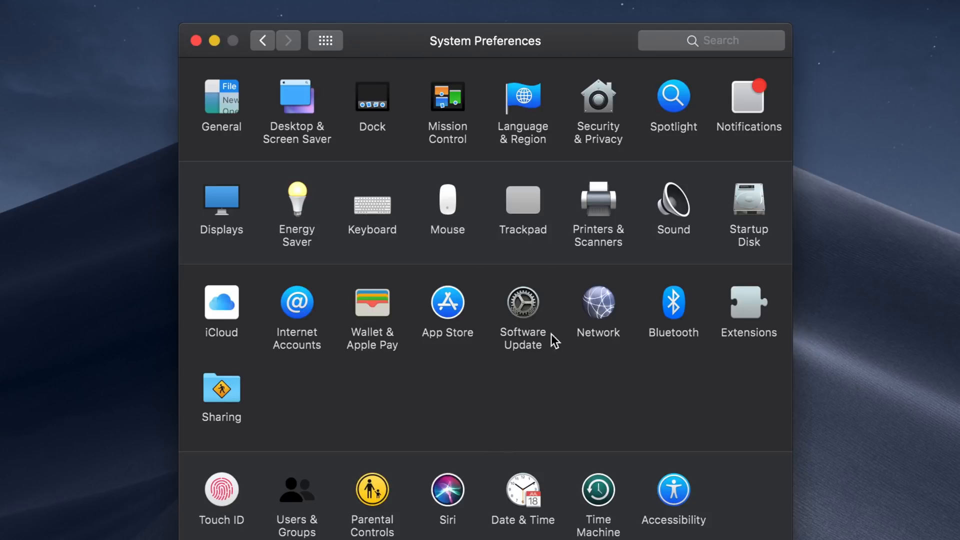
Step: Review Software Update's advanced automatic update options and close them with OK
left_click(521, 302)
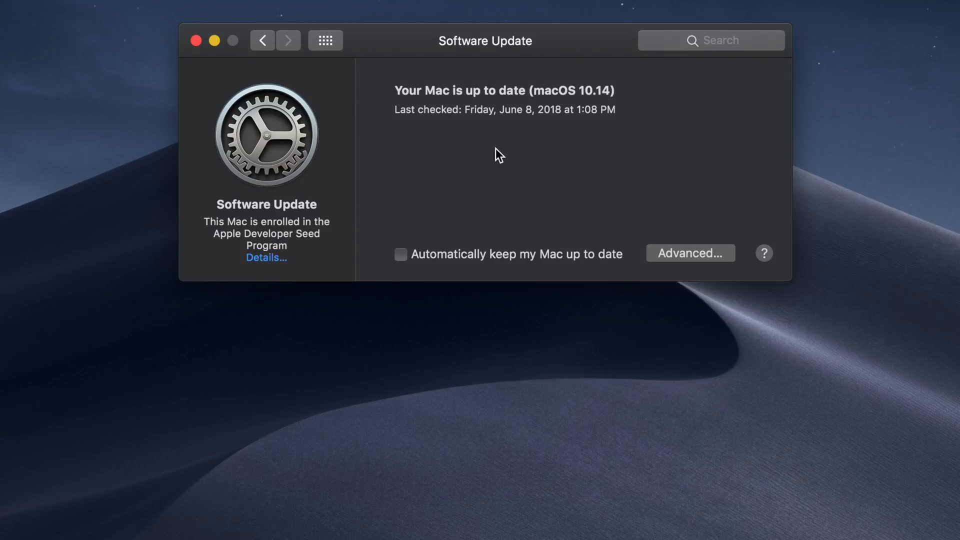
mouse_move(374, 268)
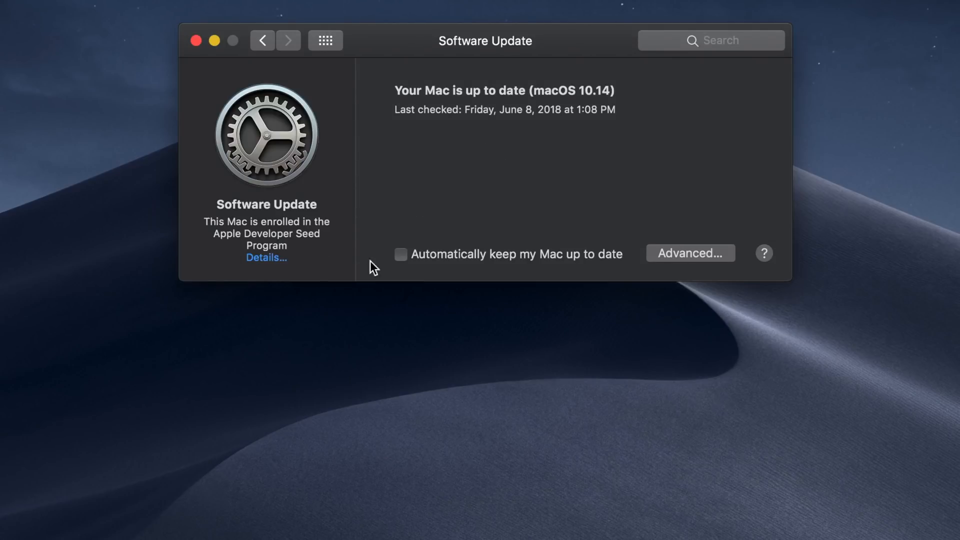
mouse_move(471, 170)
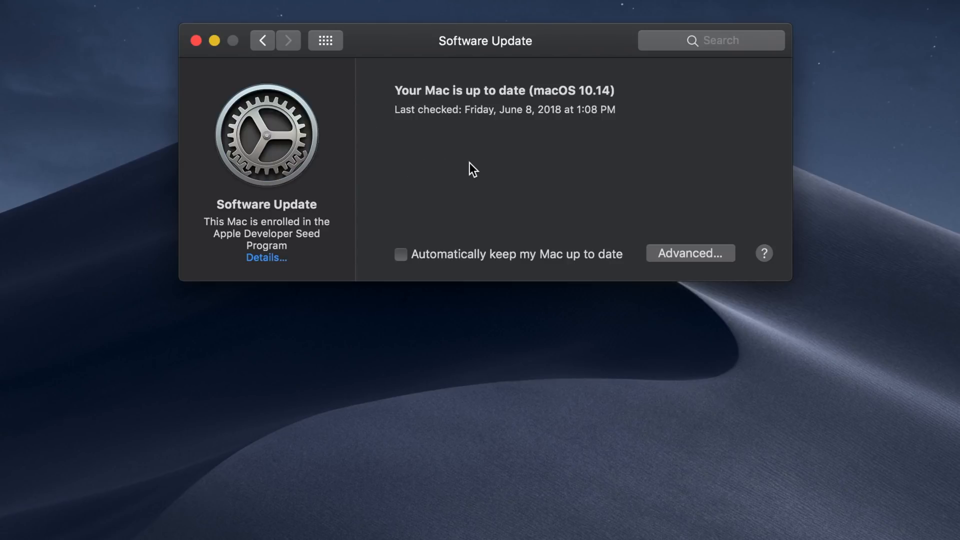
mouse_move(579, 264)
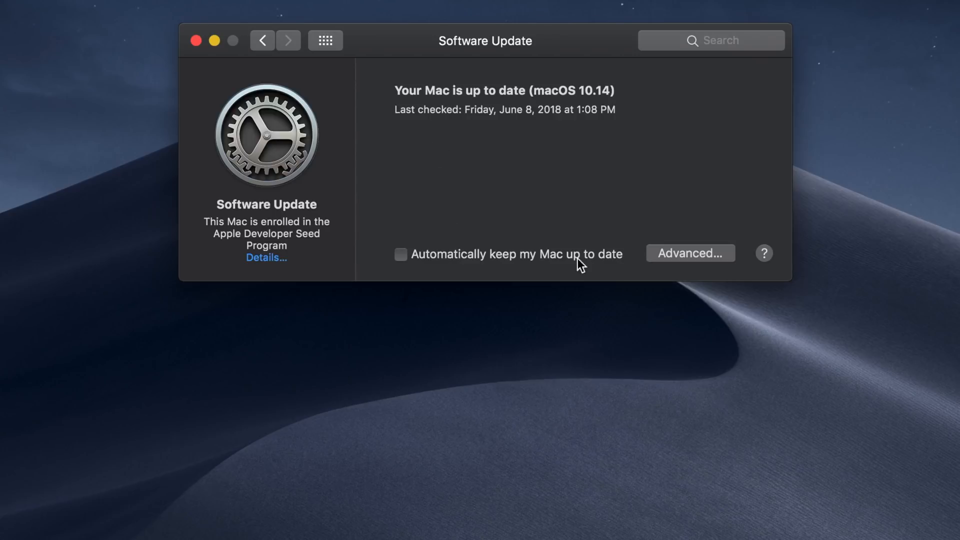
left_click(689, 253)
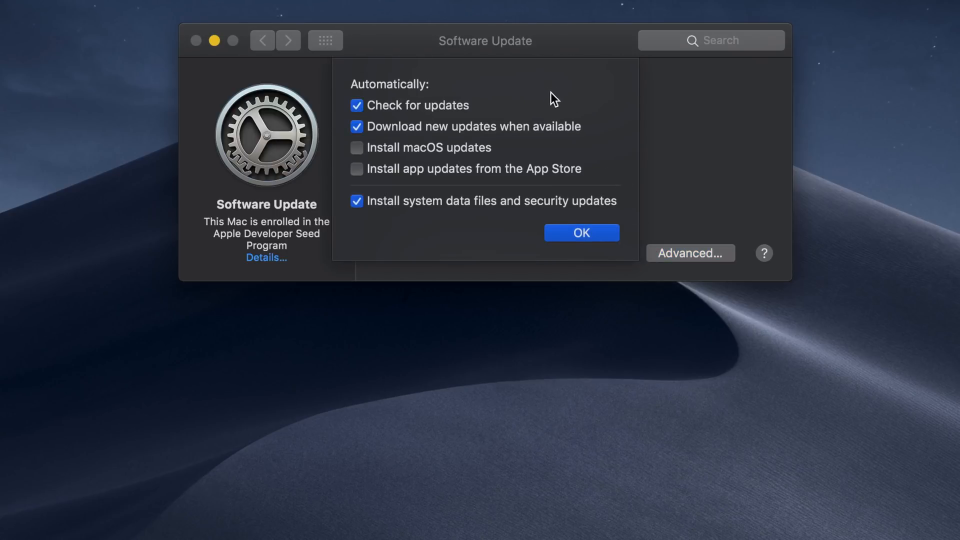
mouse_move(634, 208)
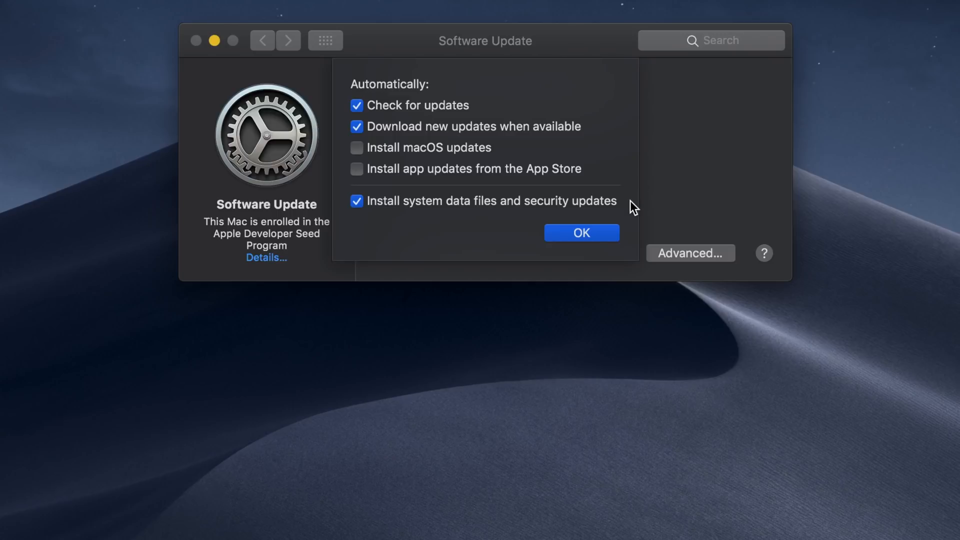
left_click(580, 233)
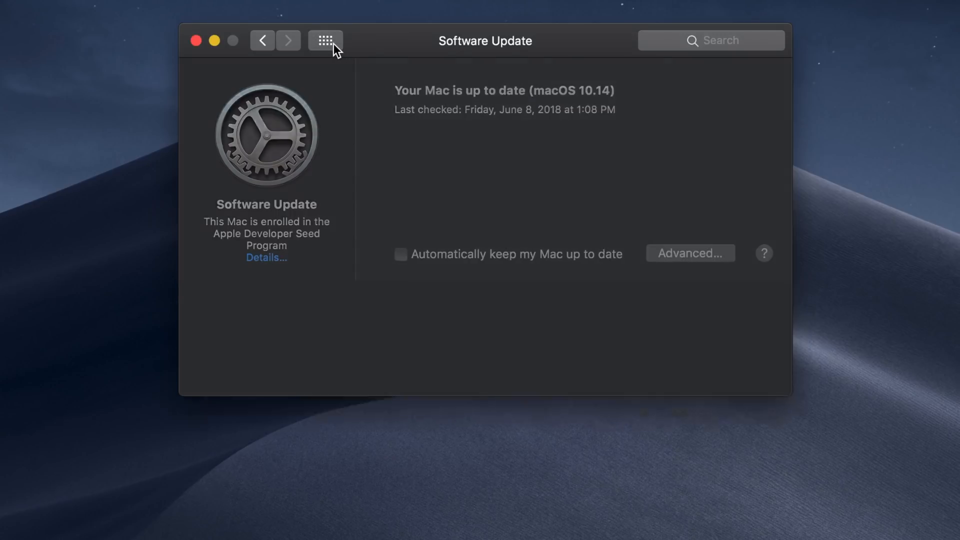
Step: Open the iCloud pane and scroll through its list of synced services
left_click(324, 39)
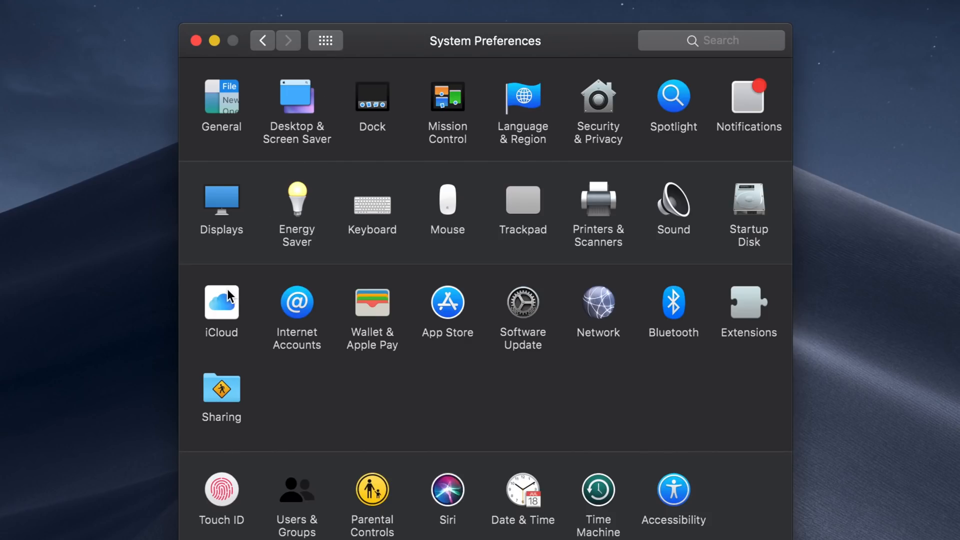
mouse_move(462, 266)
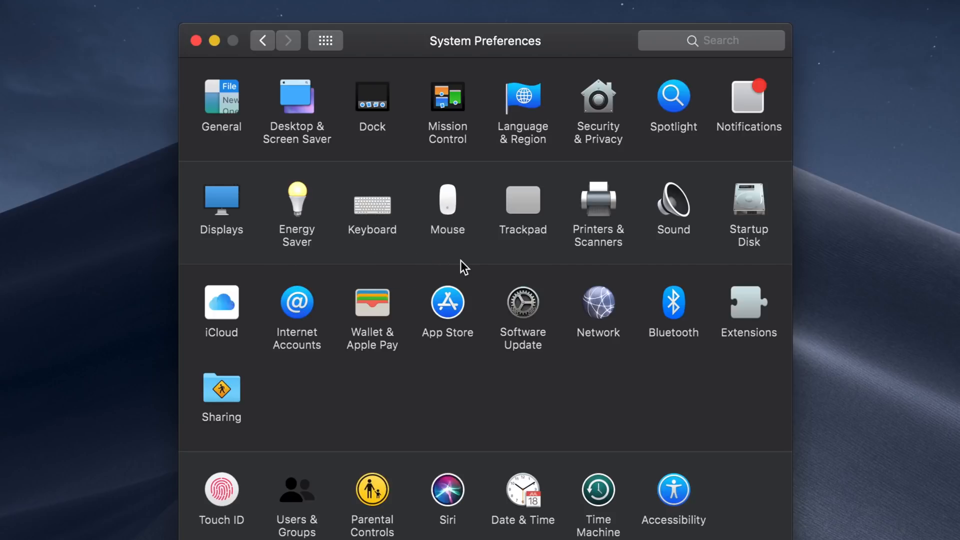
left_click(222, 302)
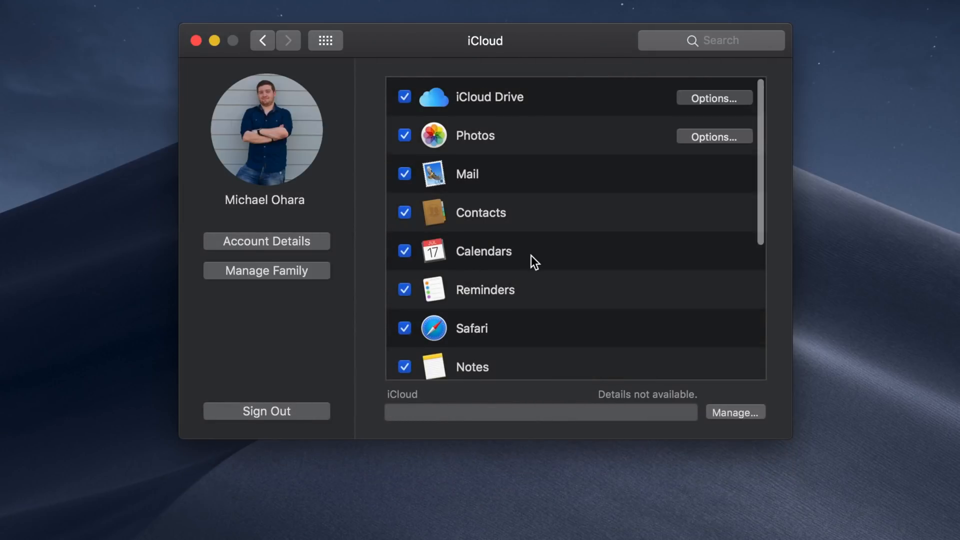
scroll("down", 3)
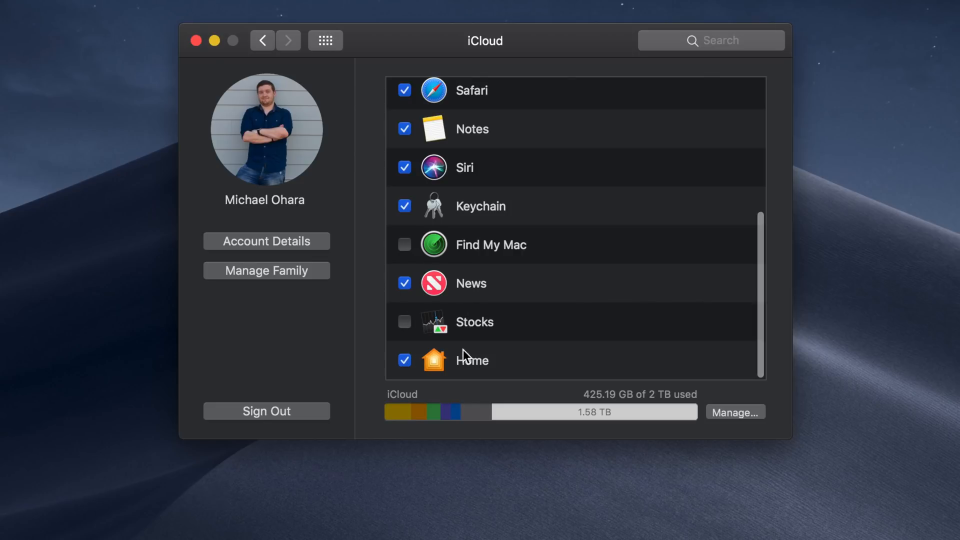
mouse_move(539, 283)
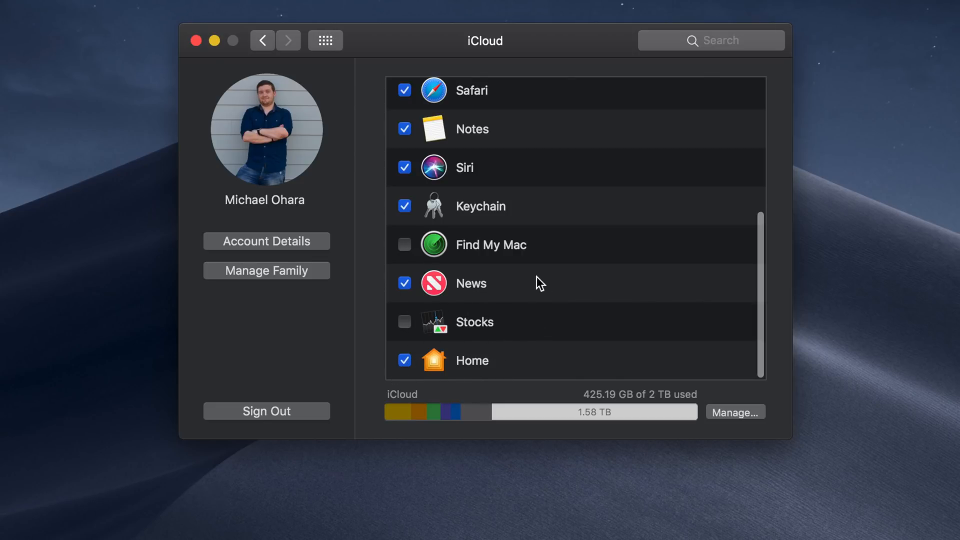
scroll("up", 3)
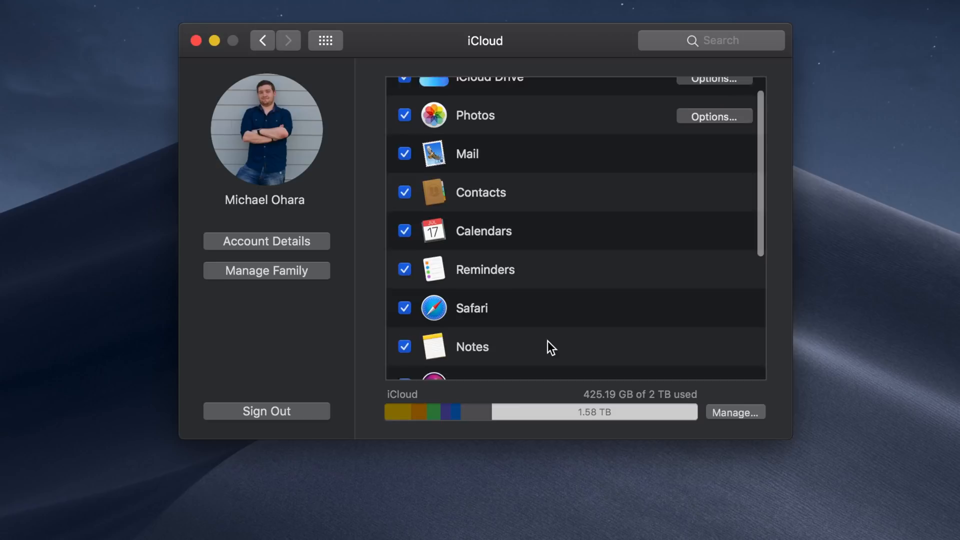
scroll("down", 3)
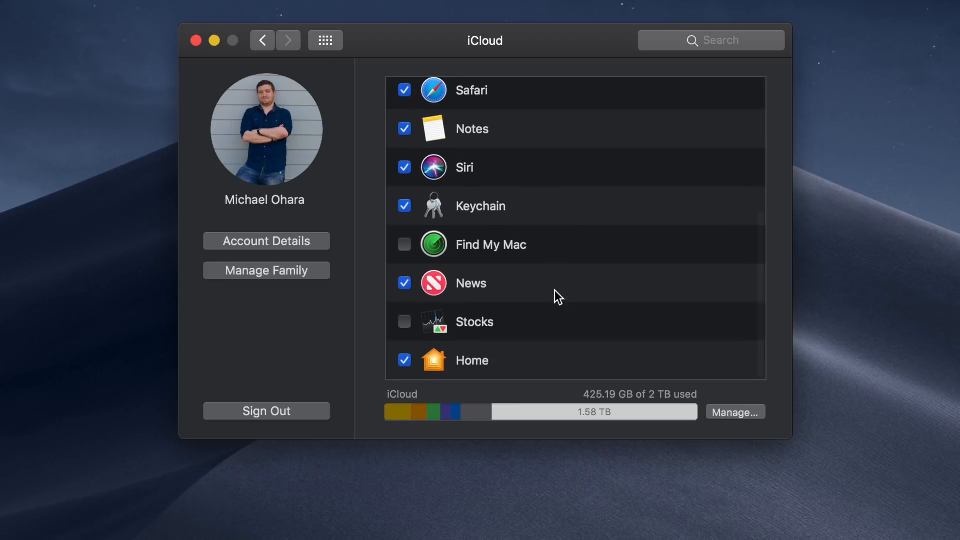
mouse_move(566, 312)
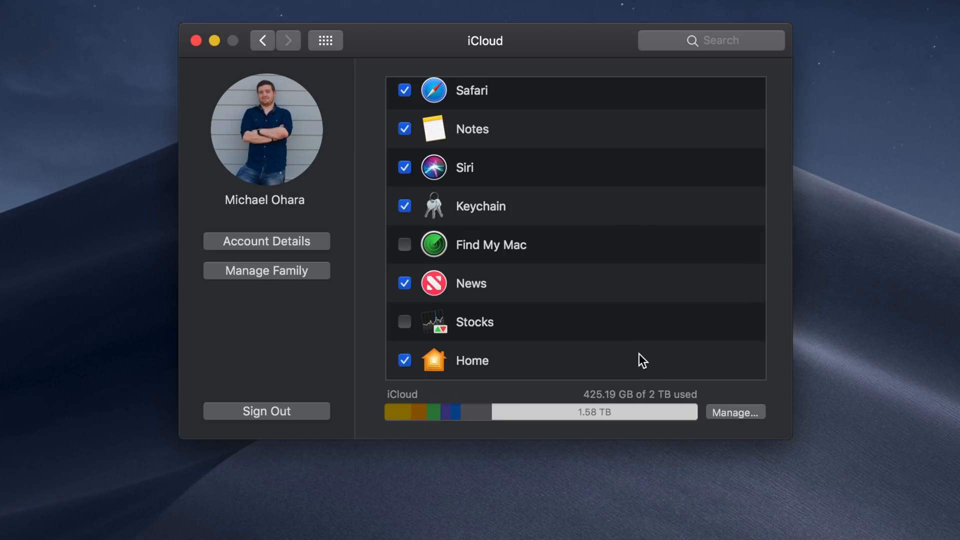
Step: View the empty Internet Accounts pane and its addable account types, then return to all preferences
left_click(261, 40)
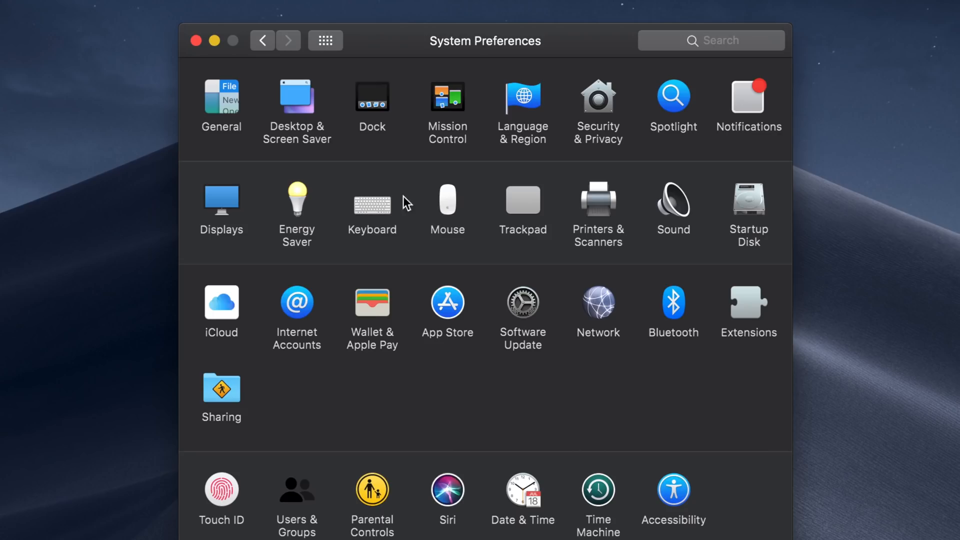
left_click(298, 312)
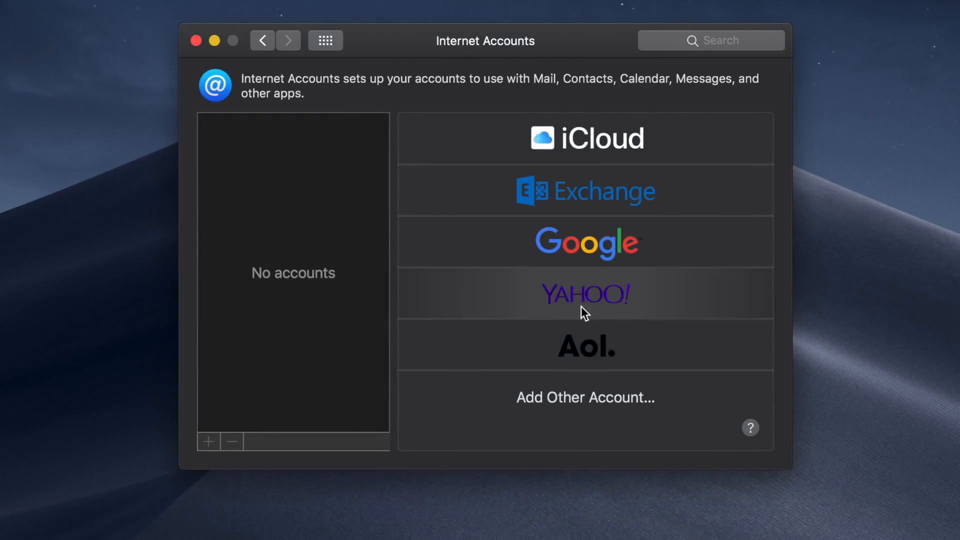
mouse_move(499, 397)
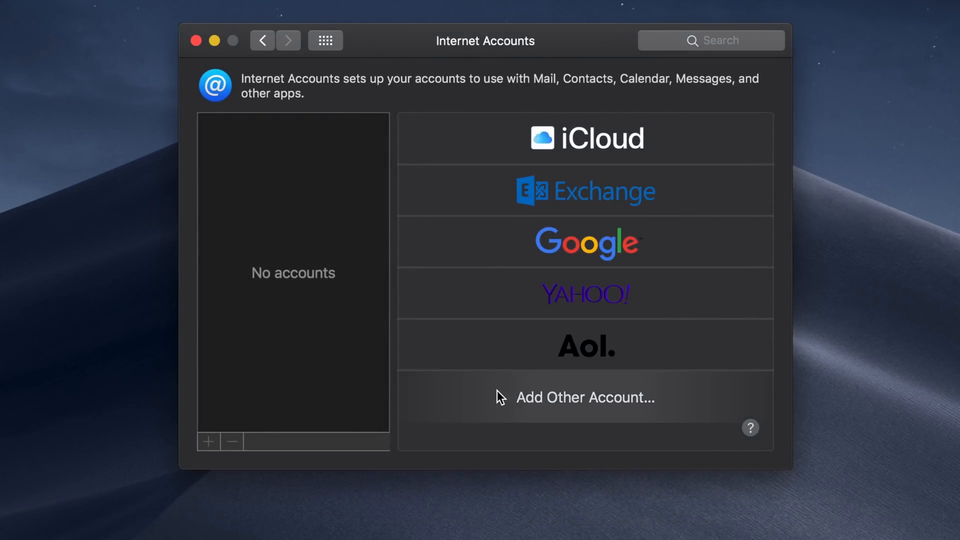
scroll("down", 3)
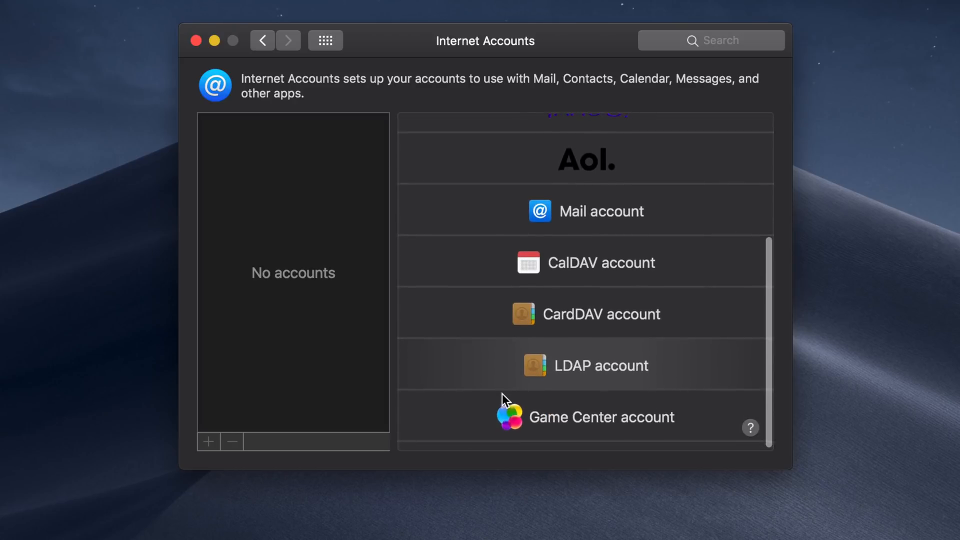
scroll("up", 3)
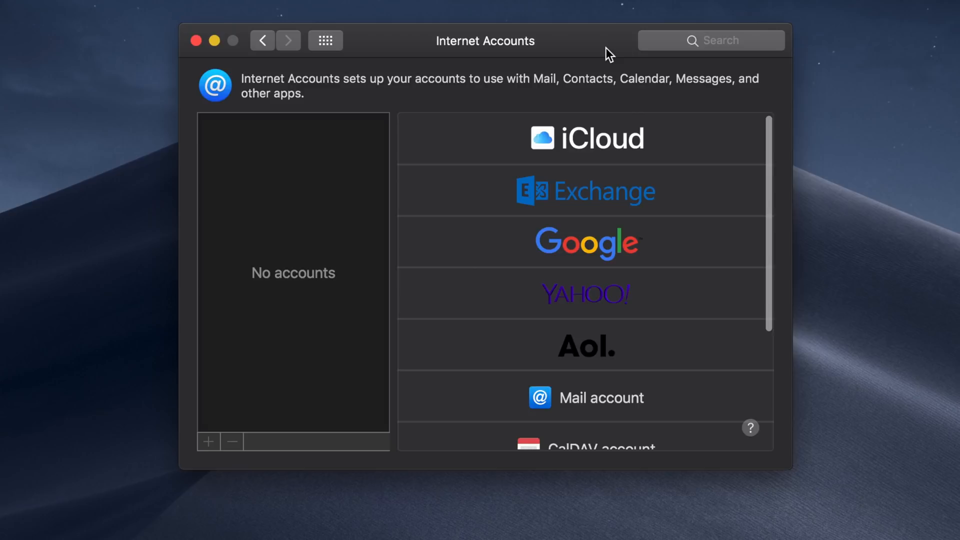
left_click(325, 40)
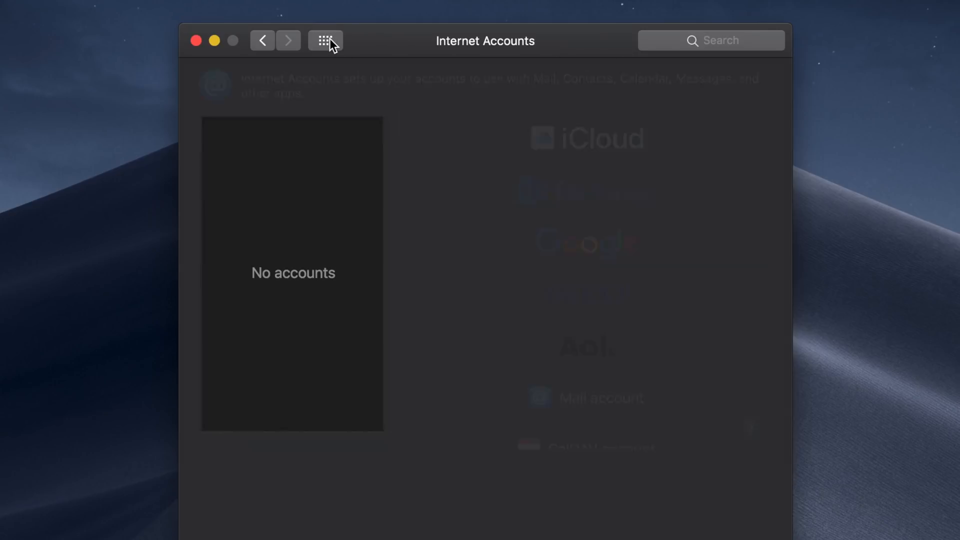
Step: Show the Switch Control typing options for automatic spacing and sentence capitalization in Accessibility
left_click(324, 40)
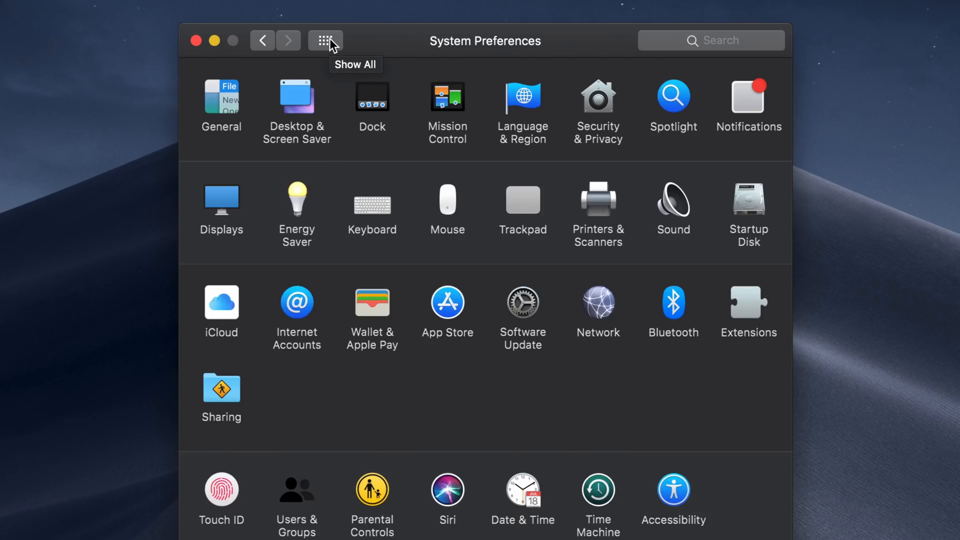
mouse_move(669, 497)
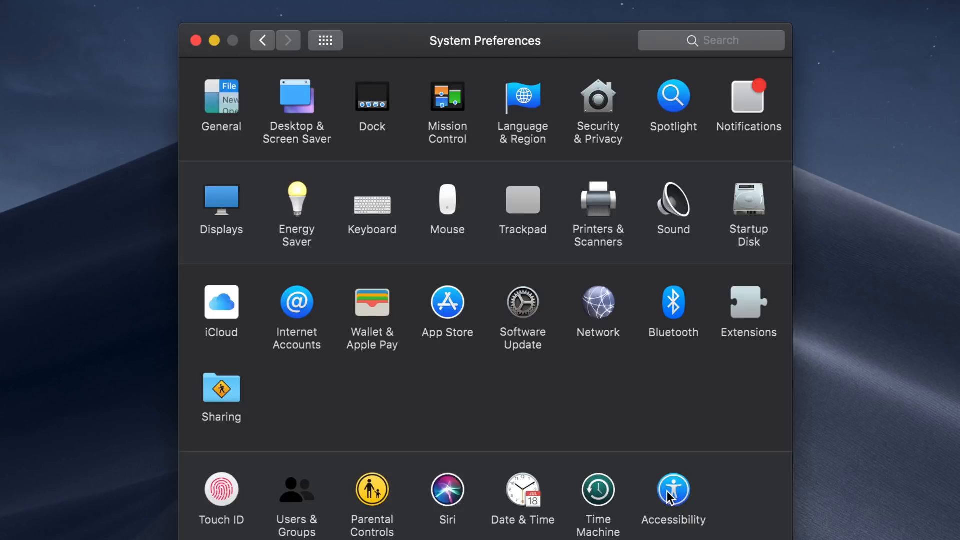
left_click(673, 491)
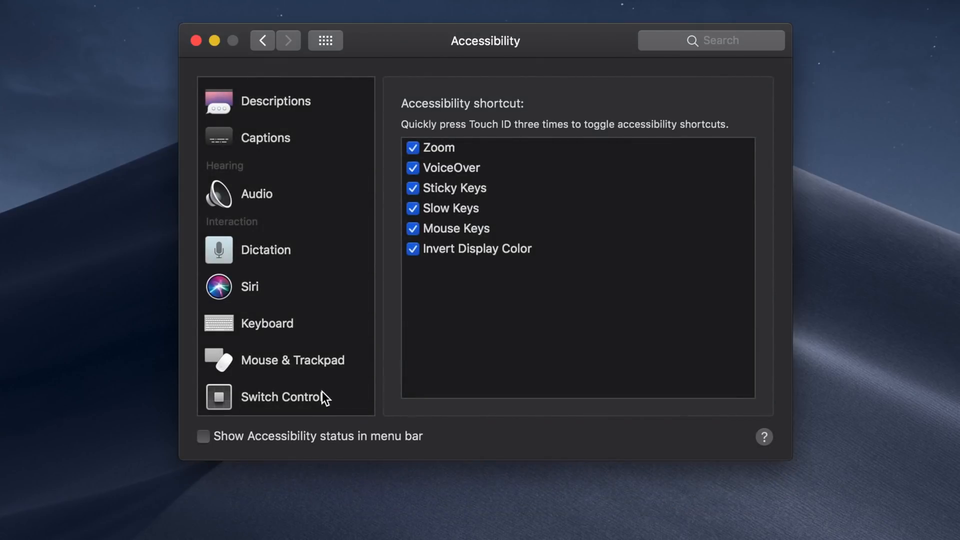
left_click(281, 397)
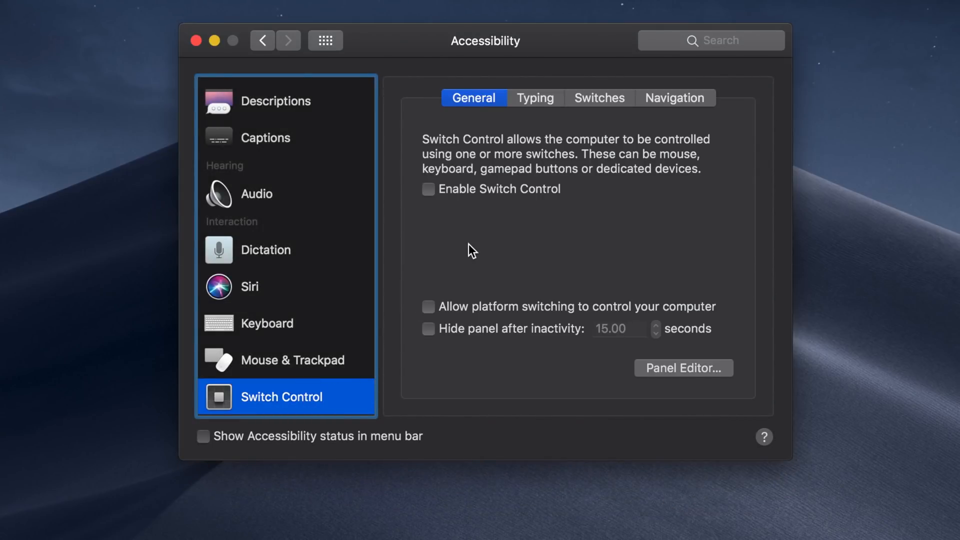
mouse_move(678, 317)
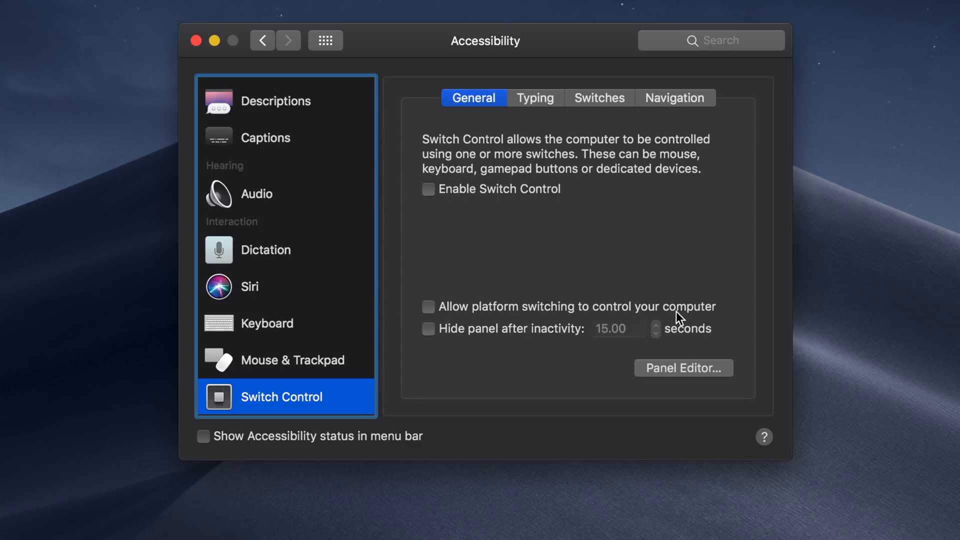
mouse_move(421, 317)
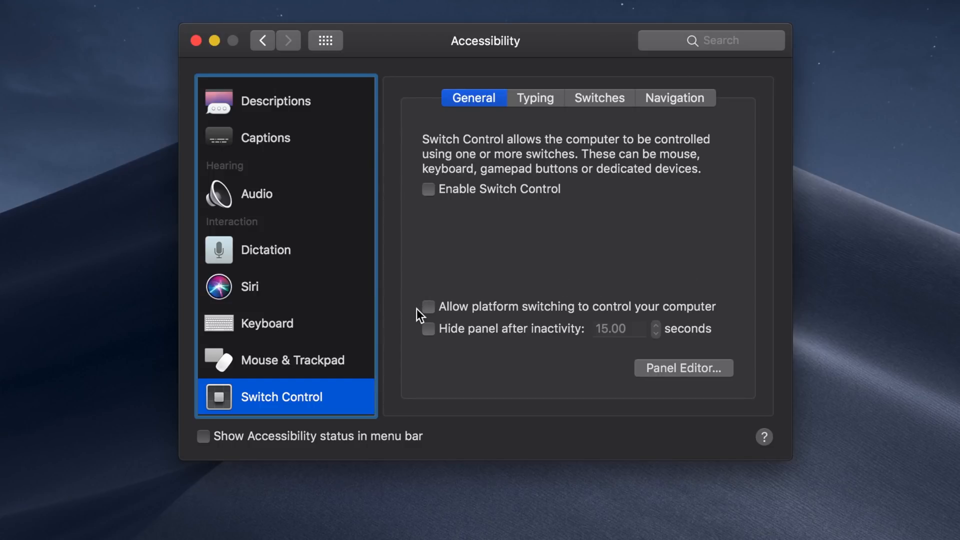
left_click(534, 97)
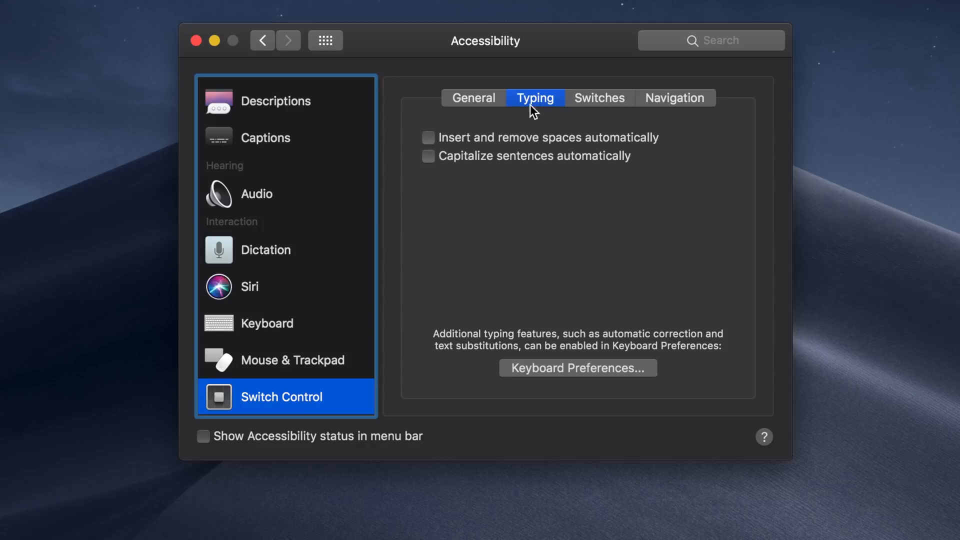
mouse_move(688, 173)
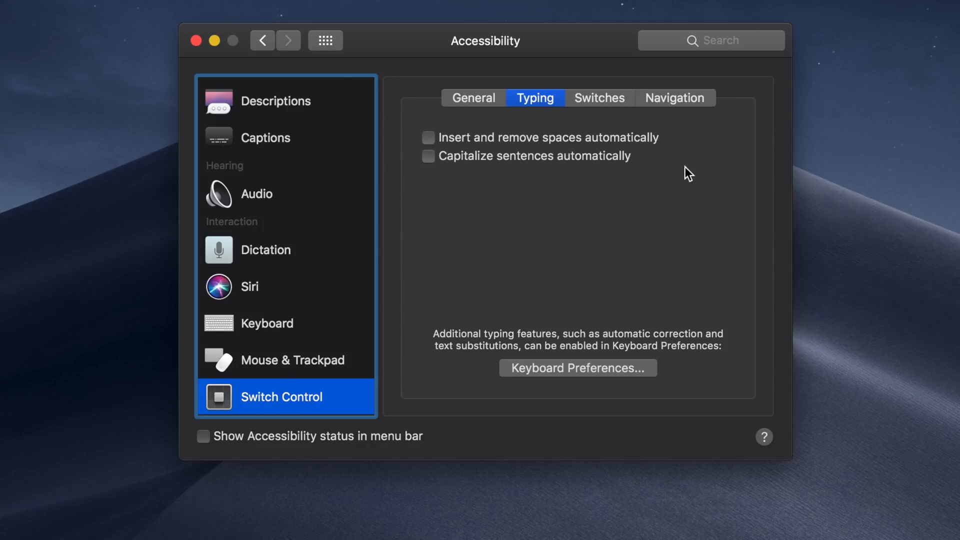
mouse_move(685, 178)
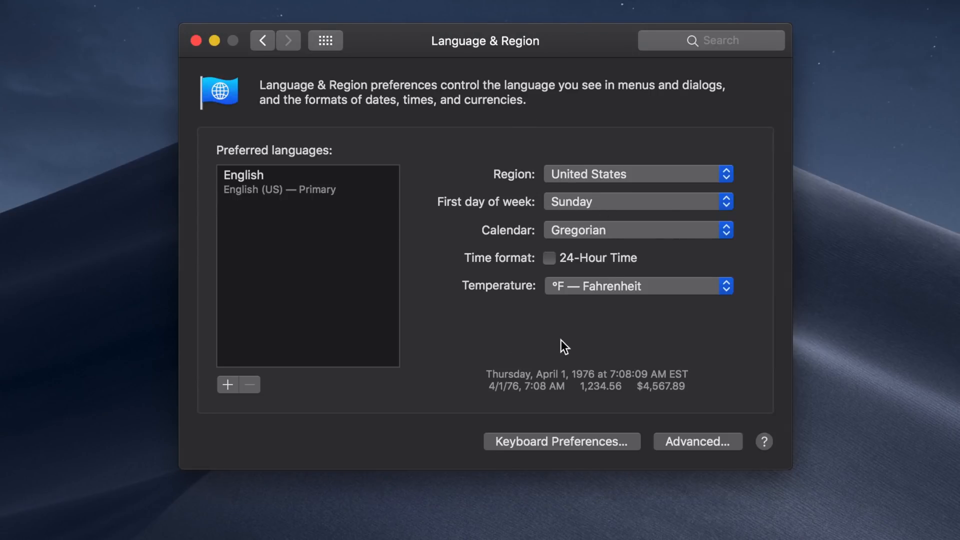
mouse_move(591, 435)
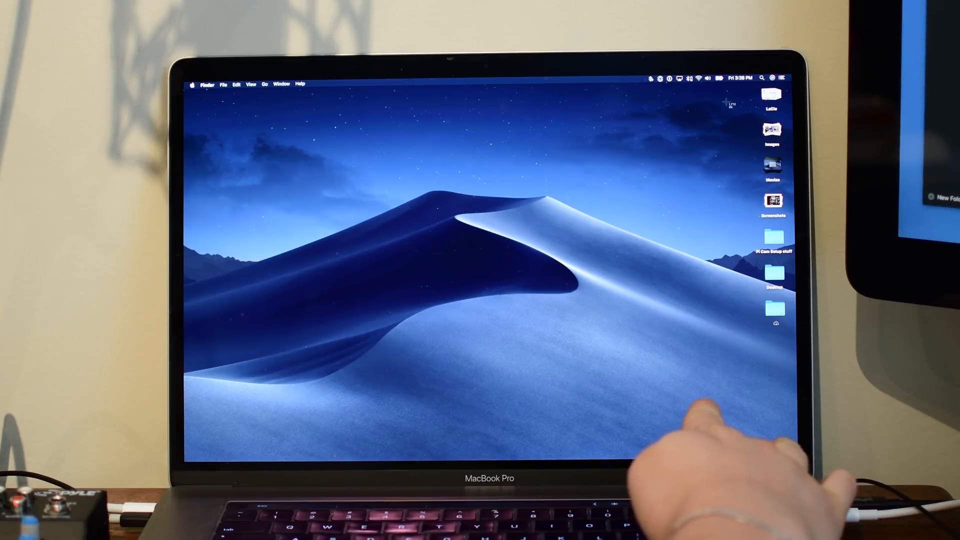
Step: Bring up the Screenshot toolbar with Shift-Command-5 and start a screen recording
key("cmd+shift+5")
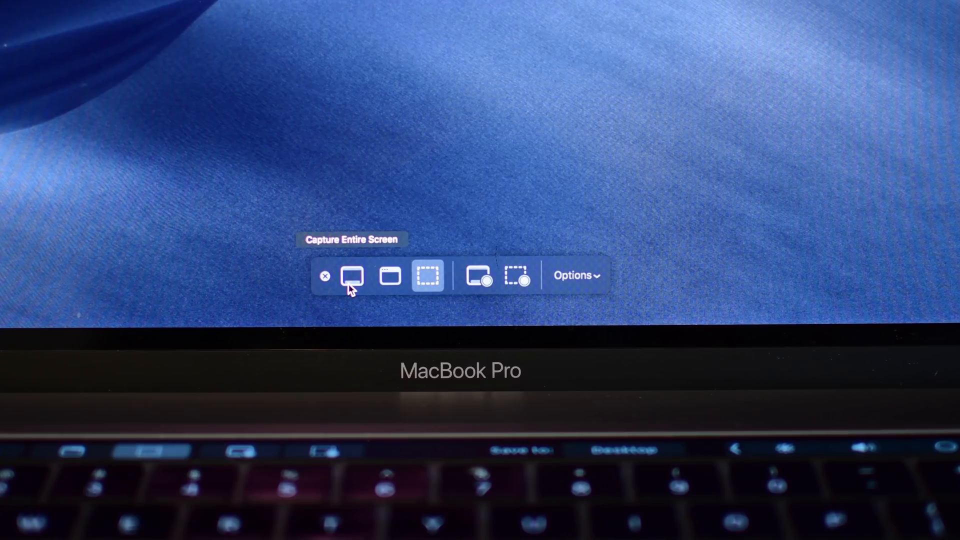
mouse_move(389, 277)
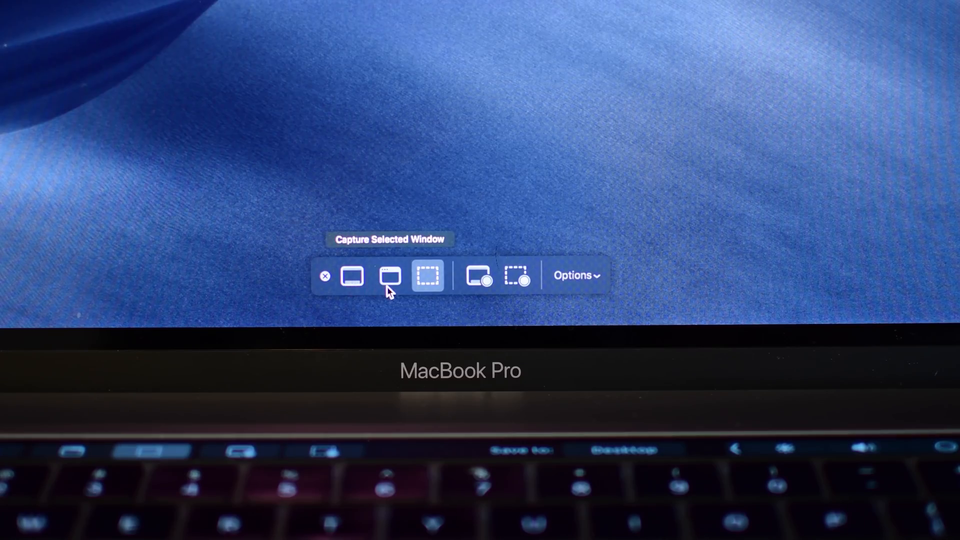
mouse_move(427, 276)
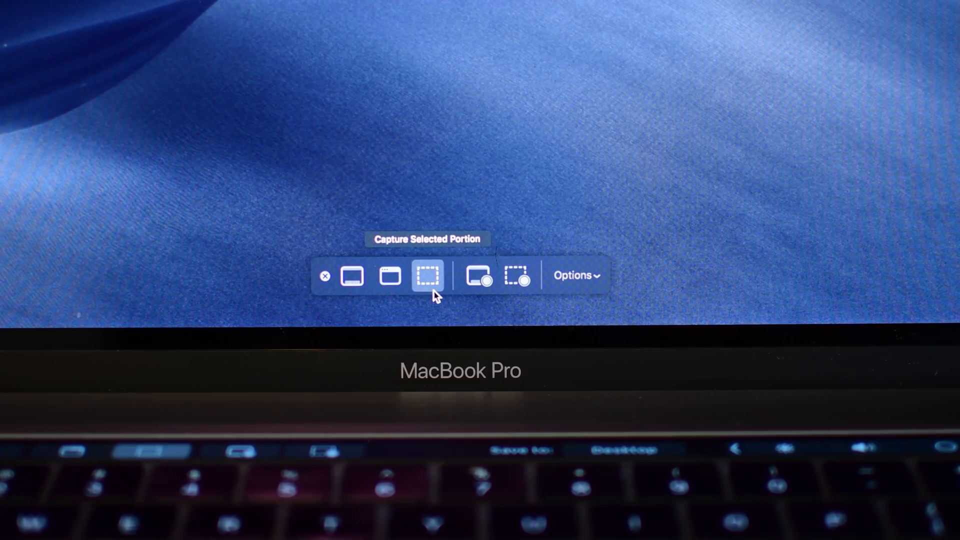
mouse_move(479, 279)
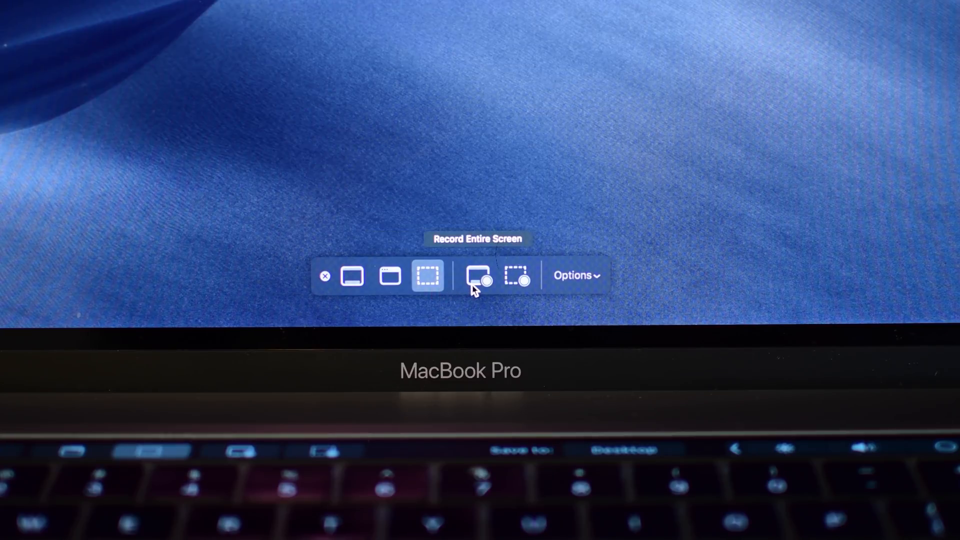
mouse_move(519, 275)
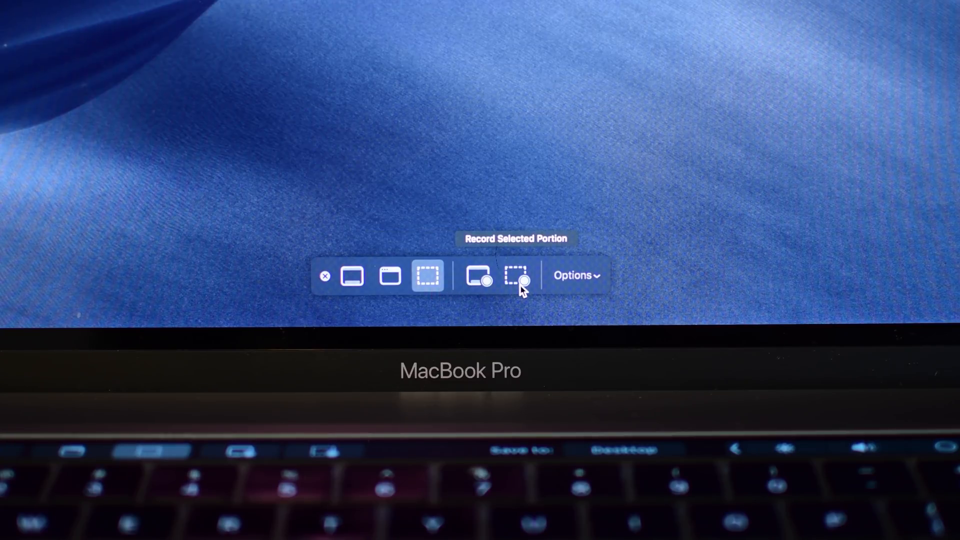
left_click(573, 276)
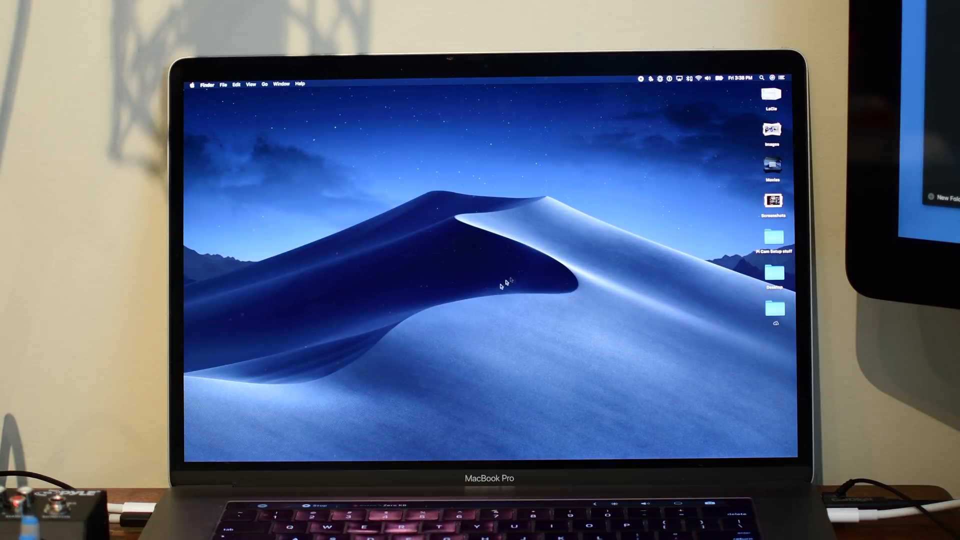
mouse_move(516, 314)
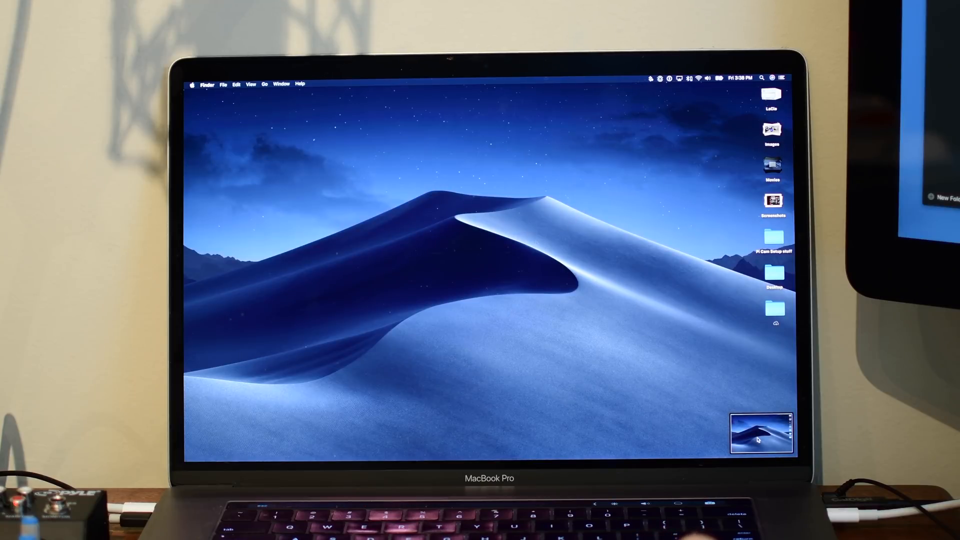
Step: Preview the finished screen recording and close it without saving changes
left_click(762, 429)
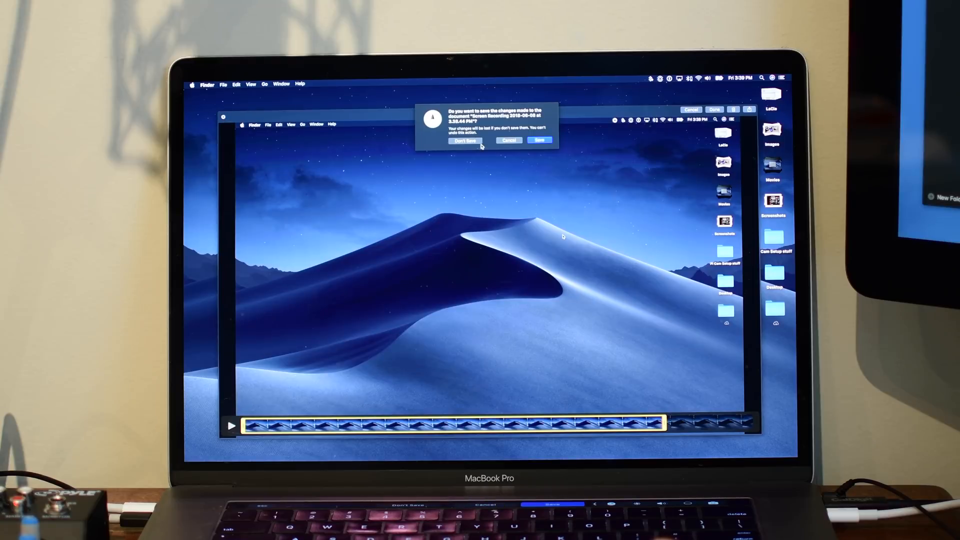
left_click(464, 141)
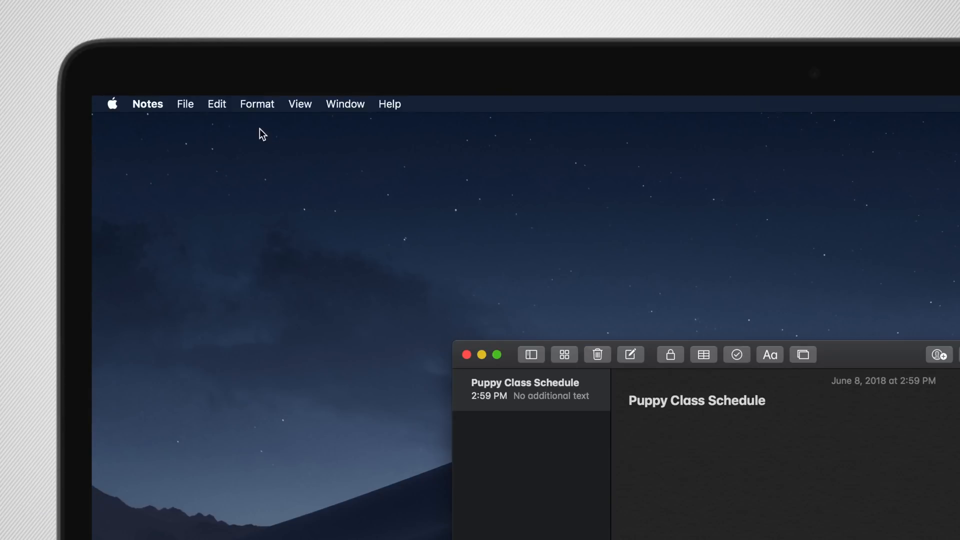
Step: Scan the April 2018 pet training calendar into the Puppy Class Schedule note from the iPhone
left_click(185, 103)
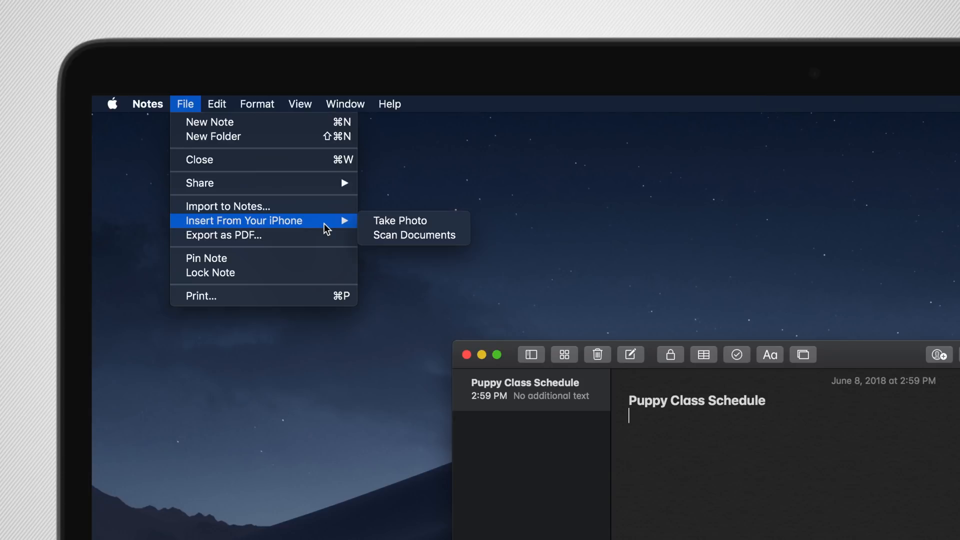
mouse_move(414, 235)
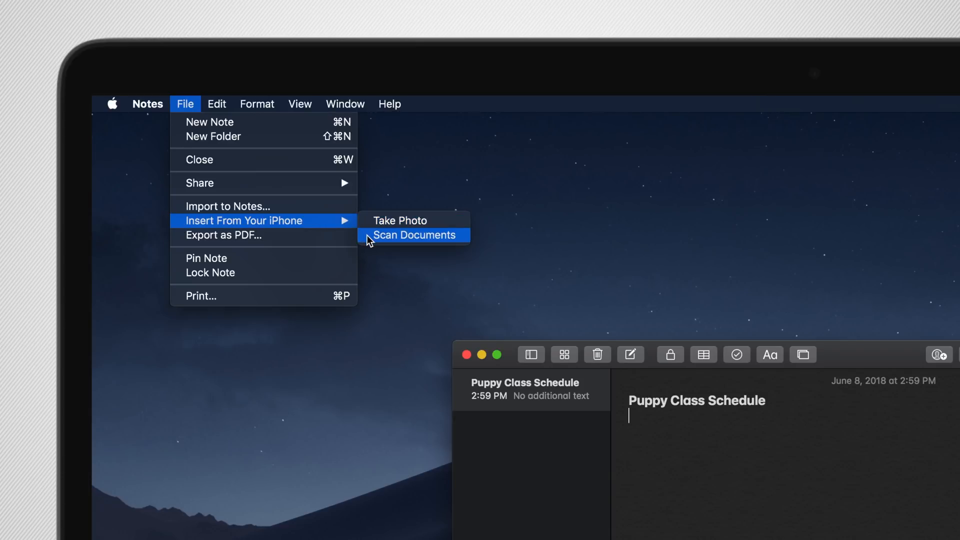
left_click(414, 234)
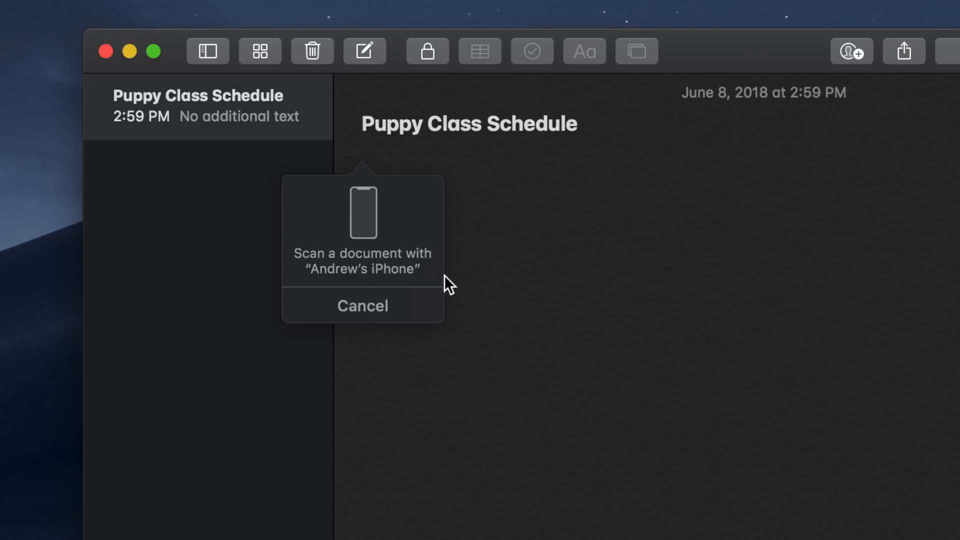
mouse_move(468, 270)
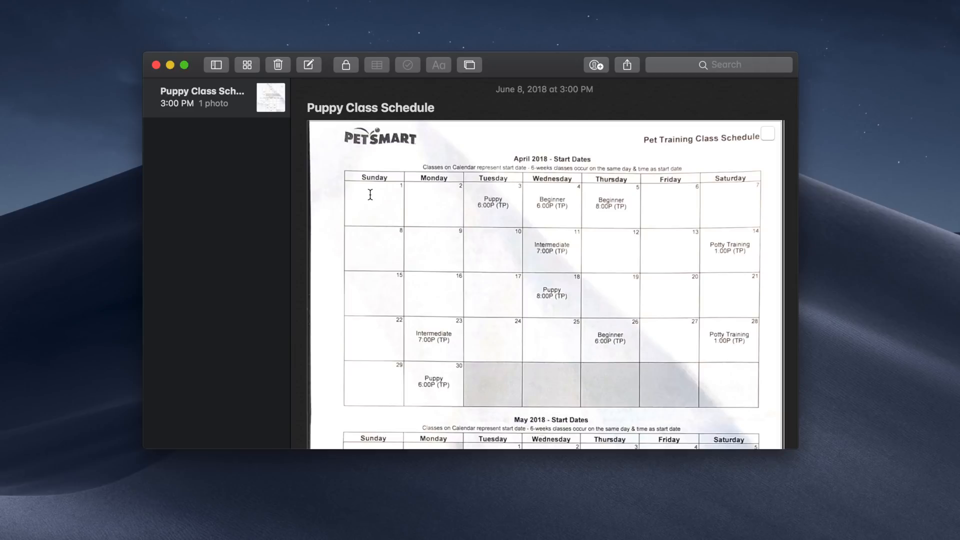
scroll("down", 3)
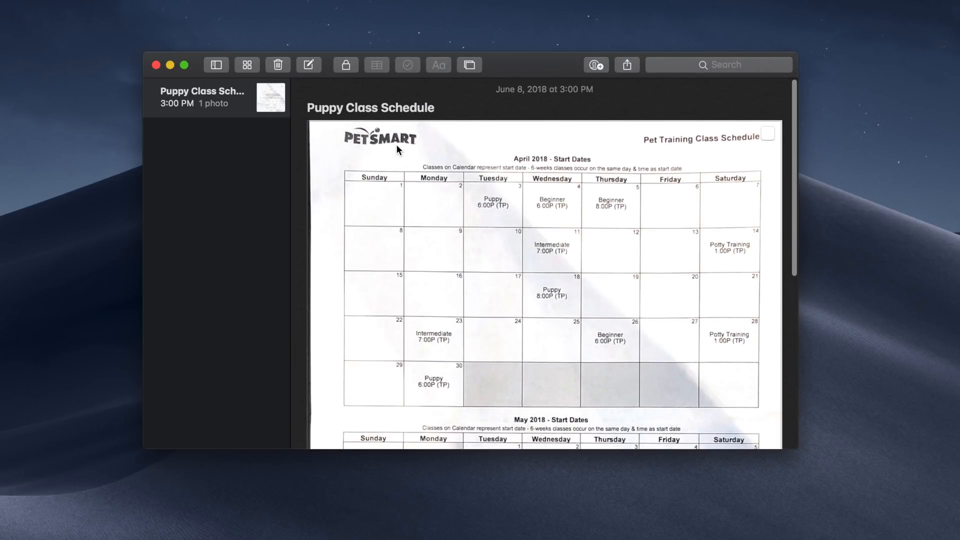
Step: Create a Mosby Sleeping note and insert an iPhone photo of the sleeping dog
left_click(309, 65)
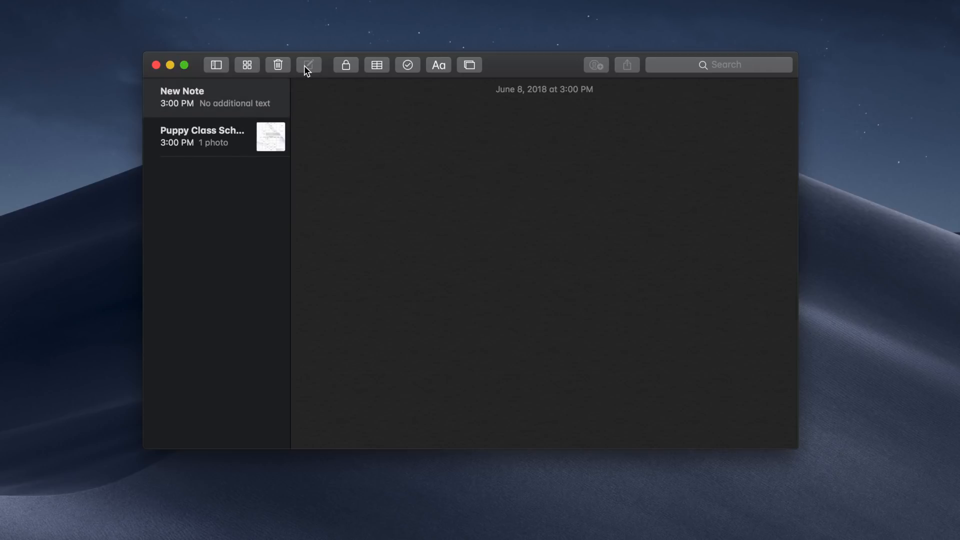
type("Mosby Sleeping")
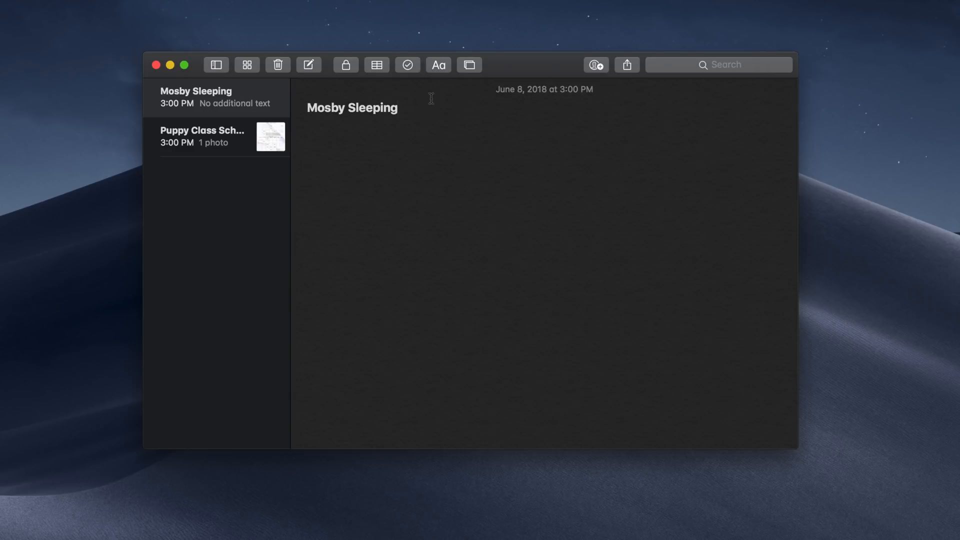
mouse_move(408, 108)
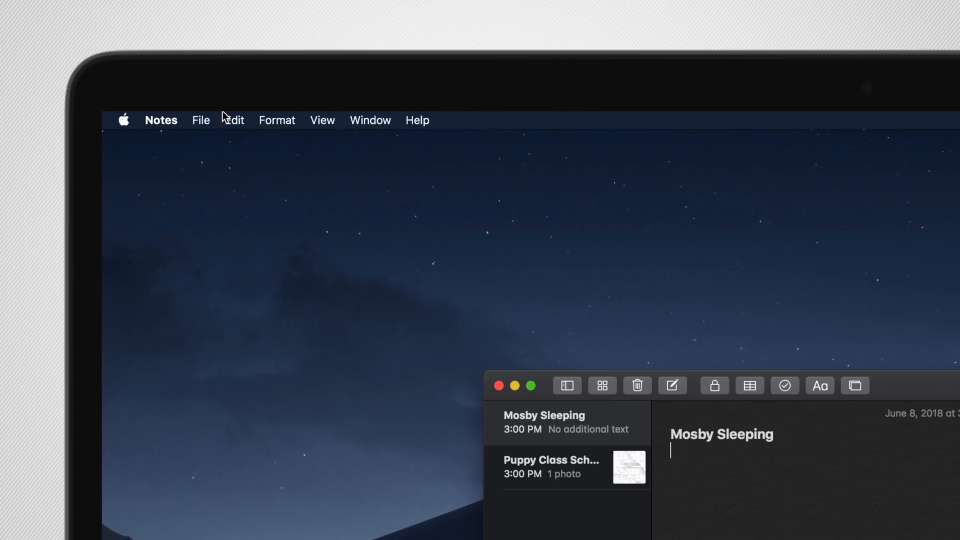
left_click(201, 120)
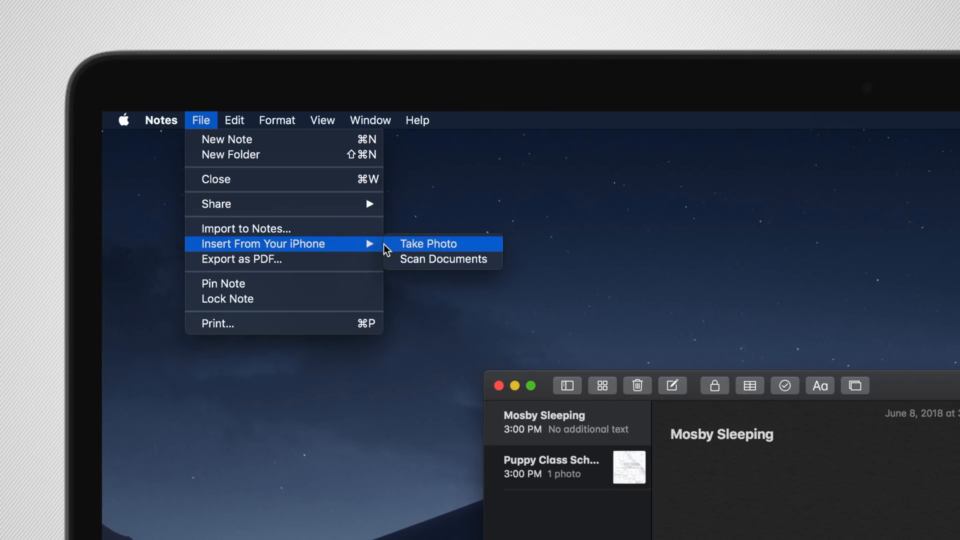
left_click(428, 244)
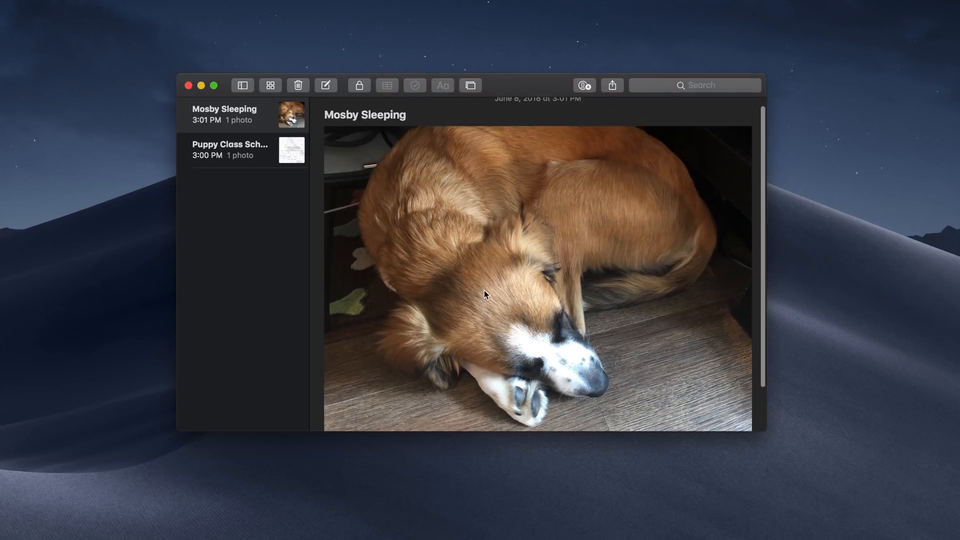
left_click(239, 114)
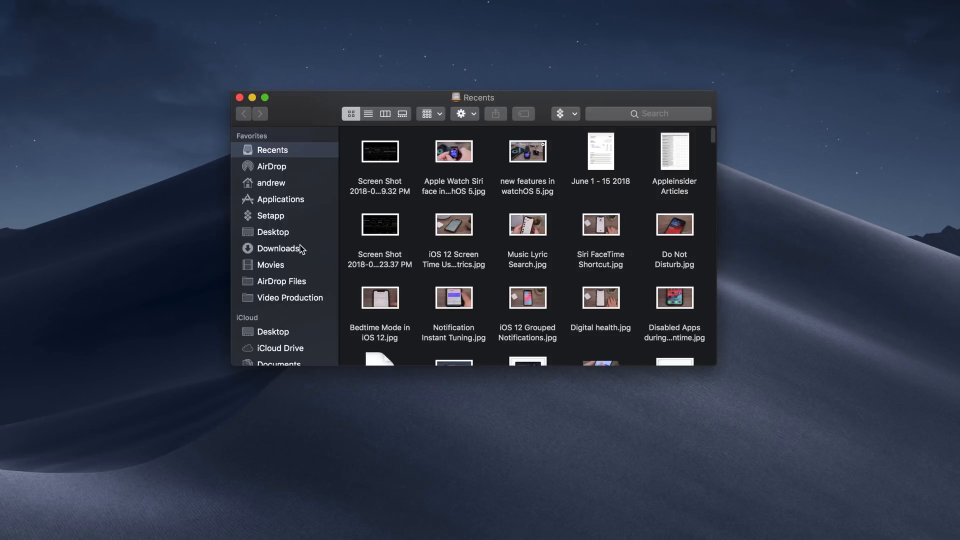
Step: Put away the Recents Finder window, leaving the Desktop folder listed
left_click(430, 47)
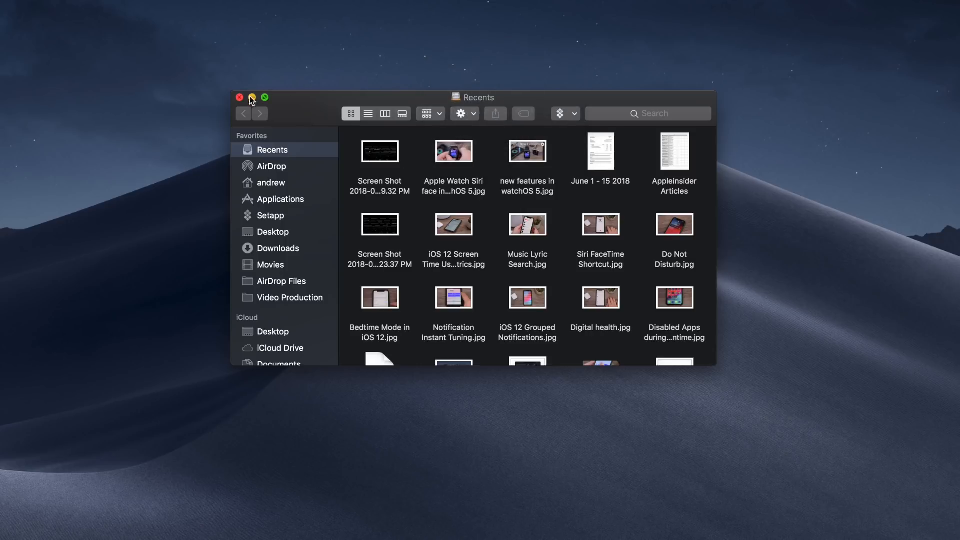
left_click(272, 231)
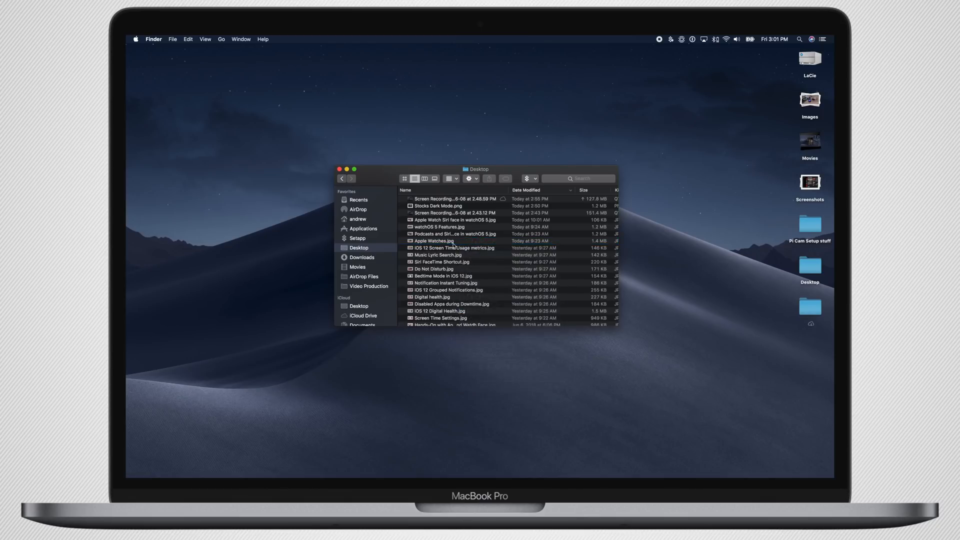
Step: Browse the File menu and desktop iPhone insert options, then close the Desktop folder window
left_click(172, 39)
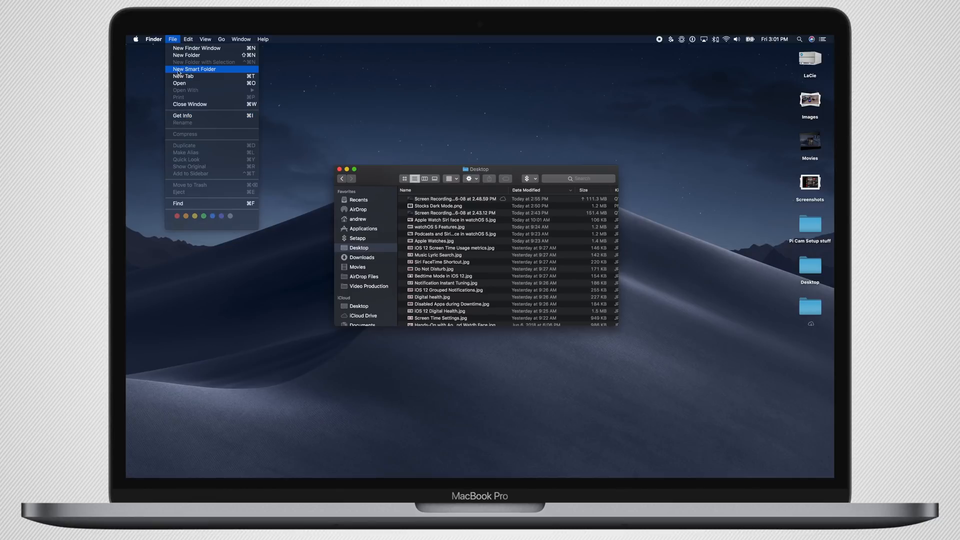
mouse_move(173, 39)
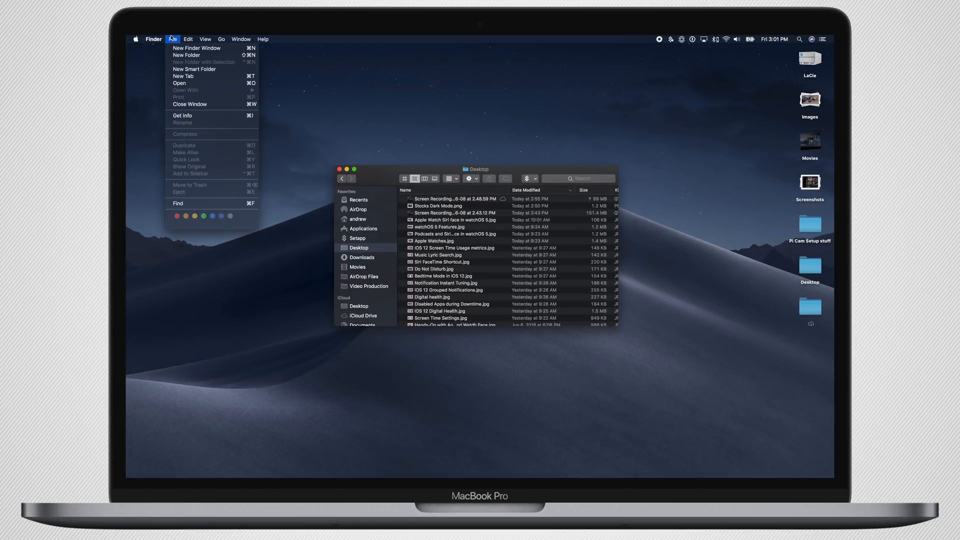
left_click(188, 39)
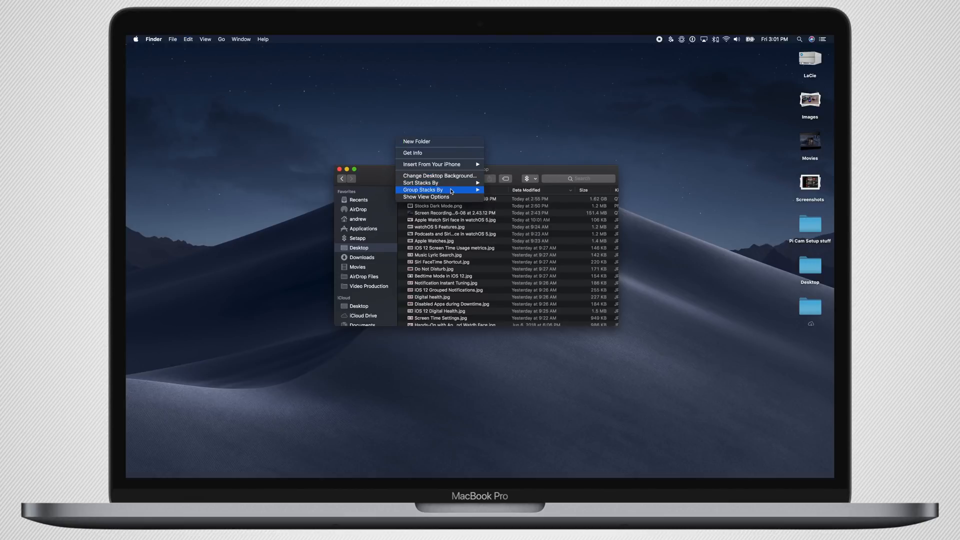
mouse_move(435, 164)
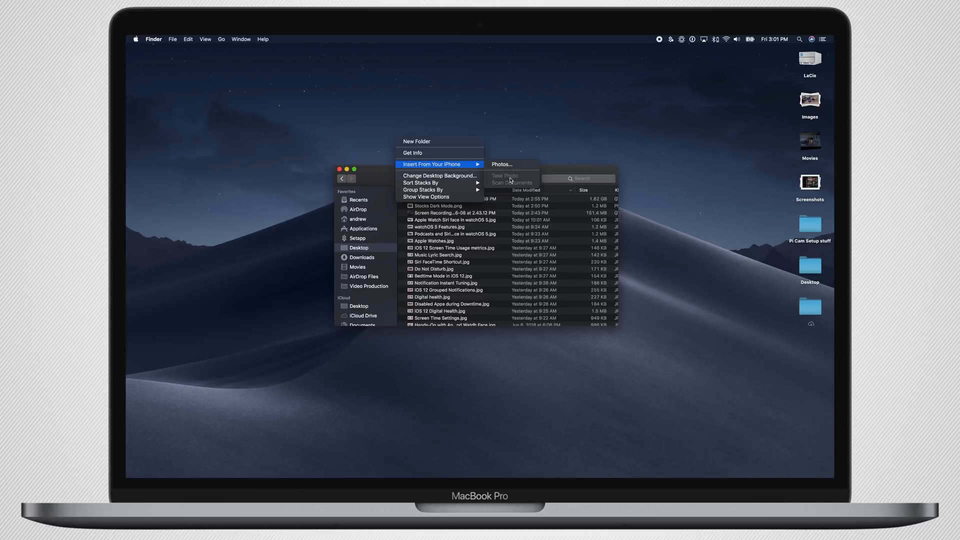
left_click(544, 152)
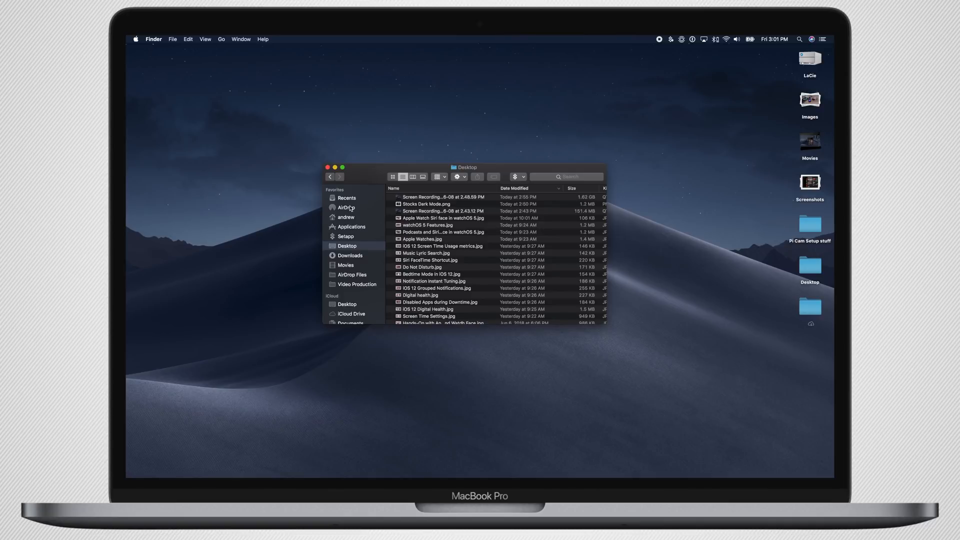
scroll("down", 3)
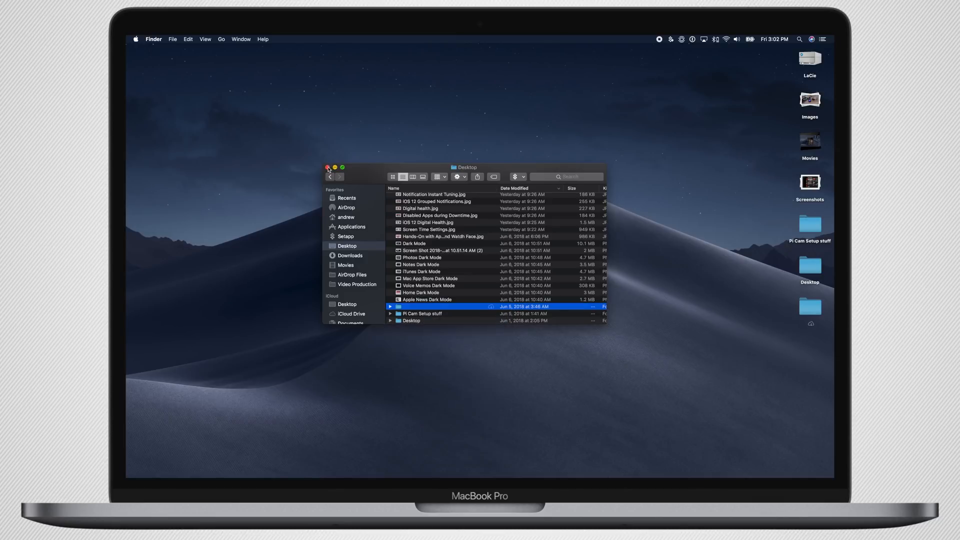
left_click(328, 168)
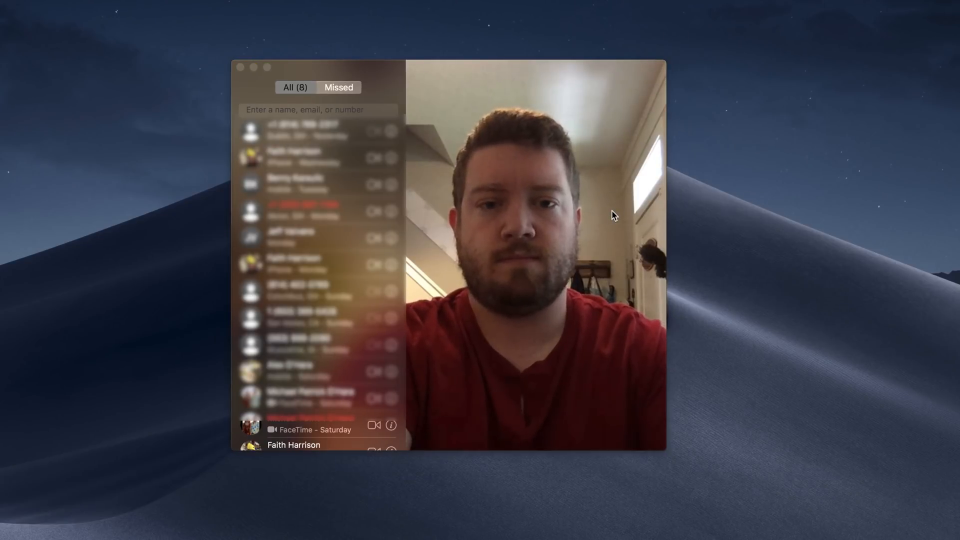
Step: Enter the contact Yuryev from the search suggestions as the recipient of a new FaceTime call
left_click(293, 87)
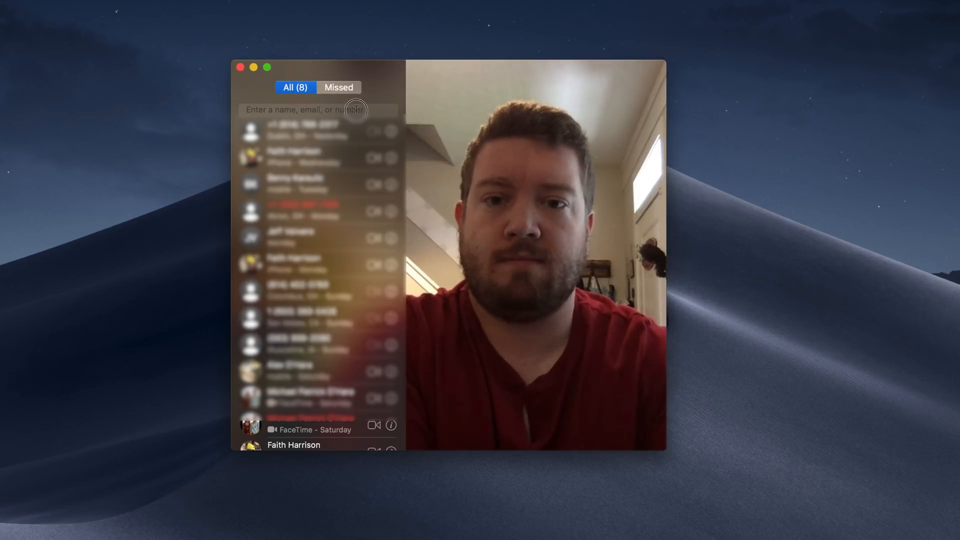
left_click(318, 110)
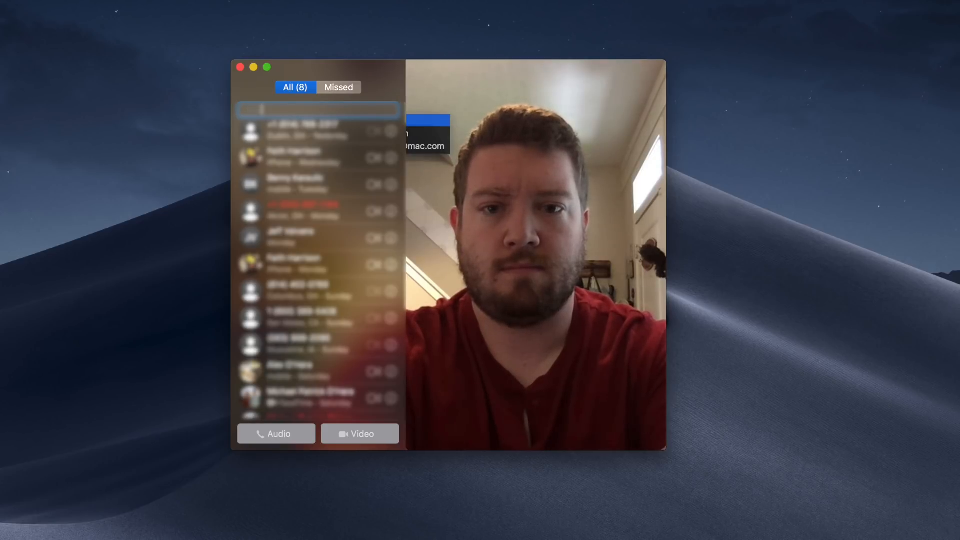
type("Yuryev")
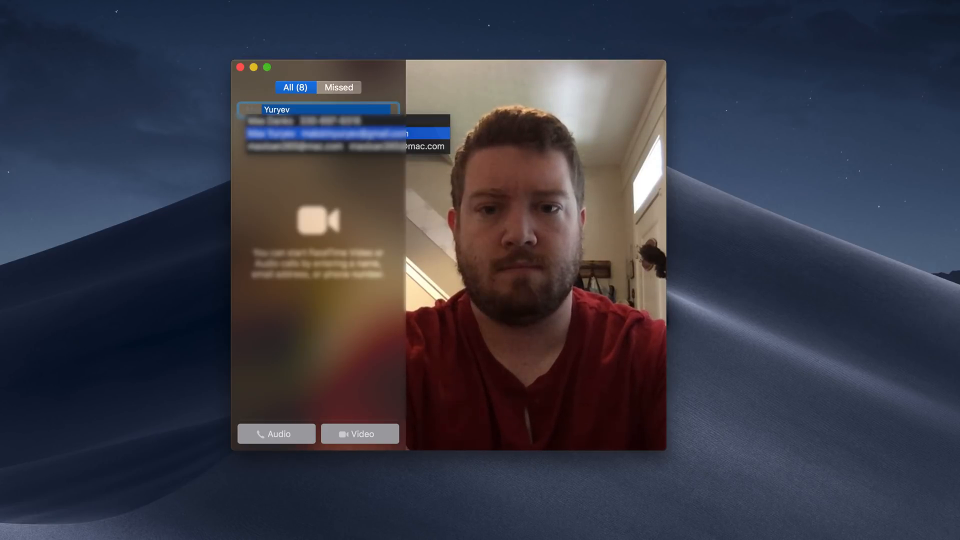
left_click(328, 133)
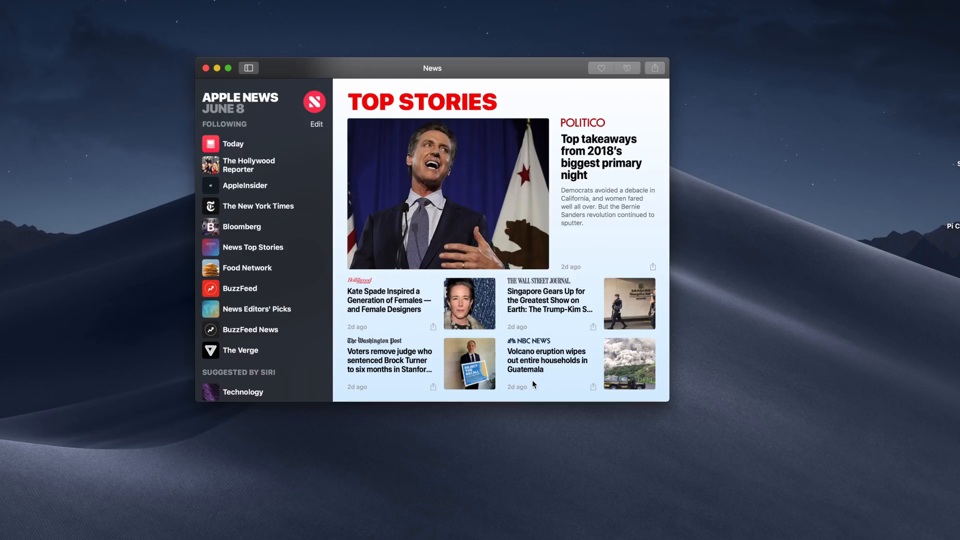
Step: Scroll Top Stories, then browse the AppleInsider channel feed in News
scroll("down", 3)
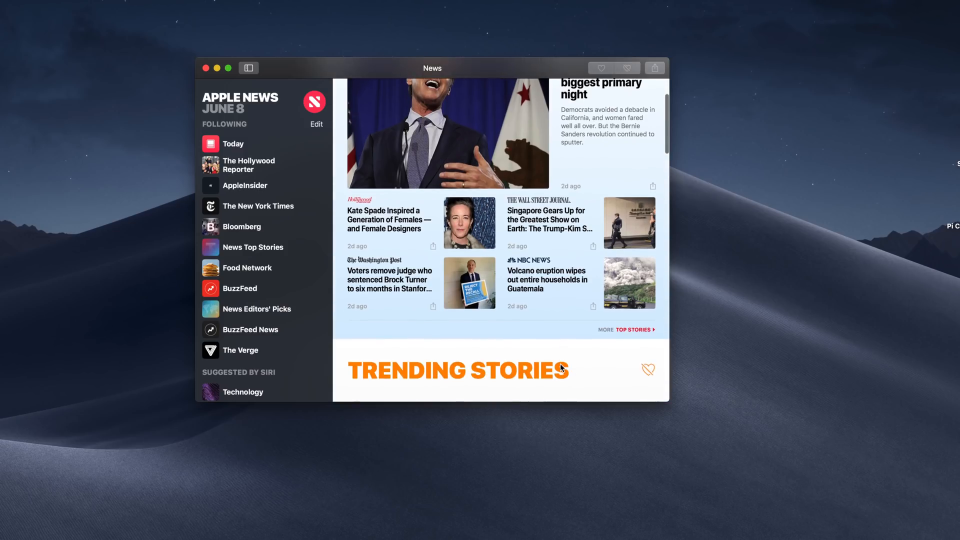
scroll("down", 3)
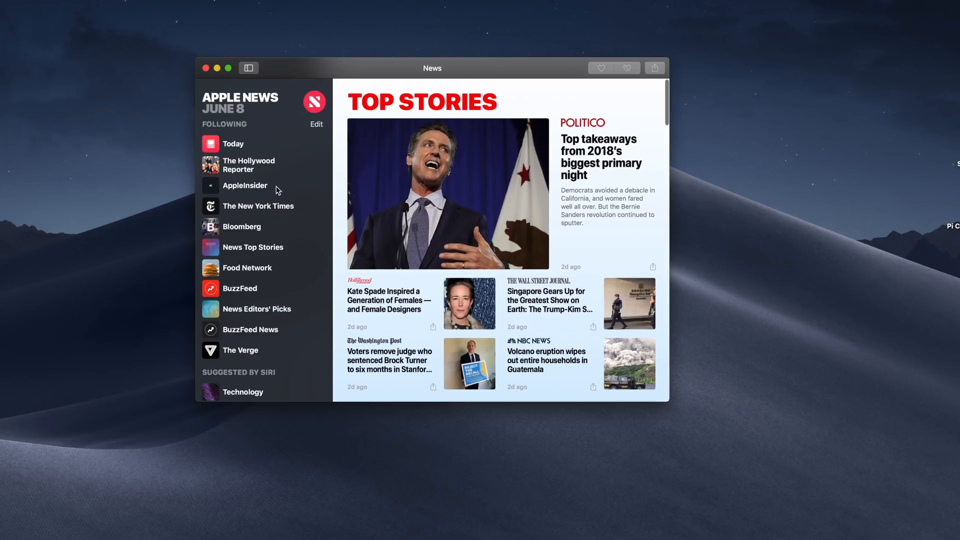
left_click(245, 186)
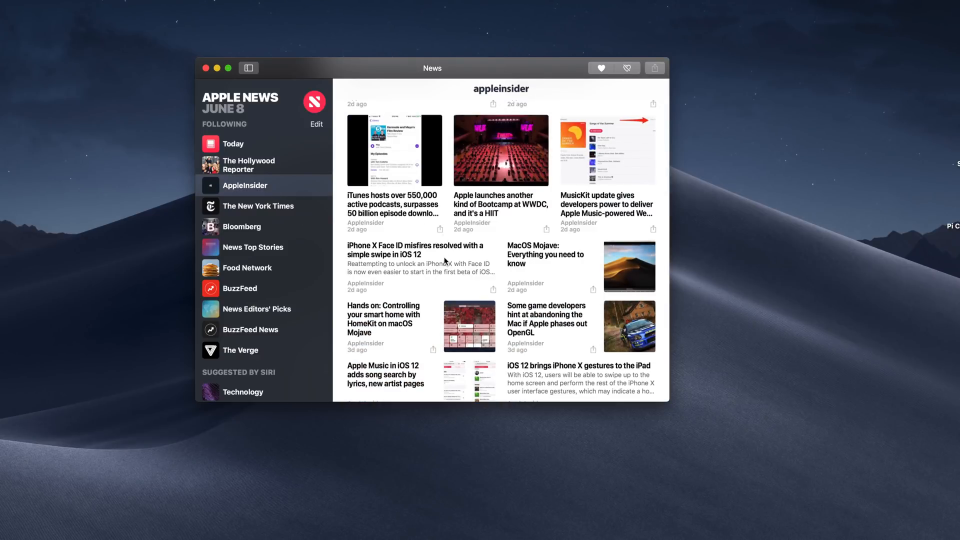
scroll("down", 3)
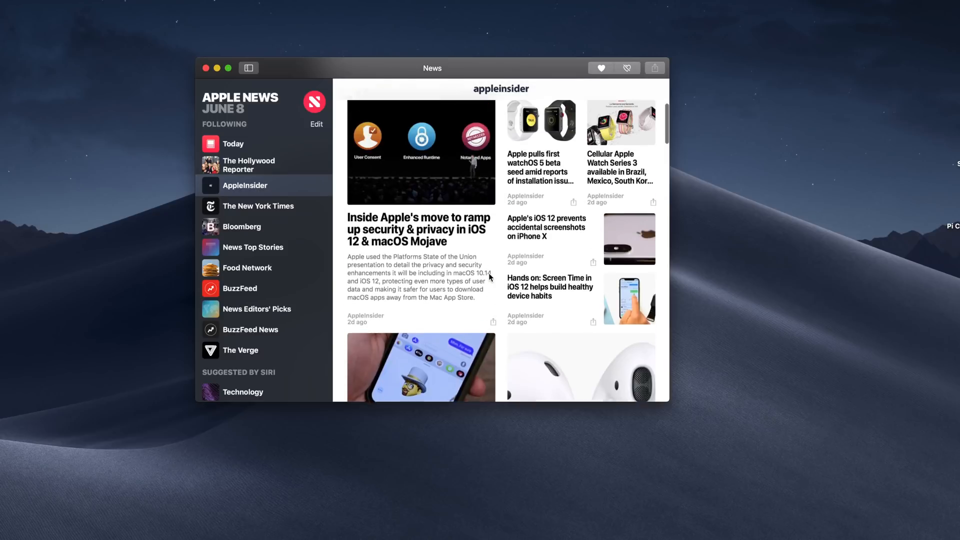
scroll("down", 3)
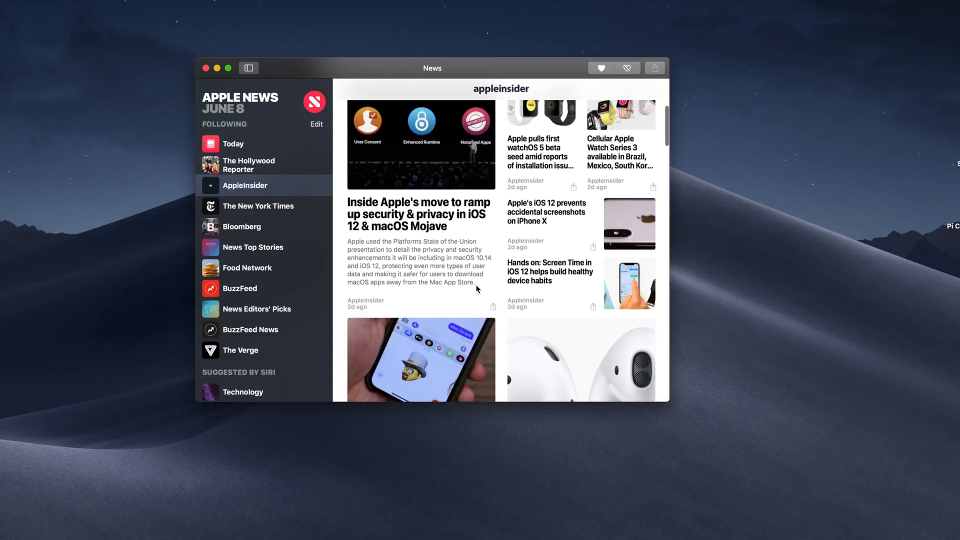
scroll("down", 3)
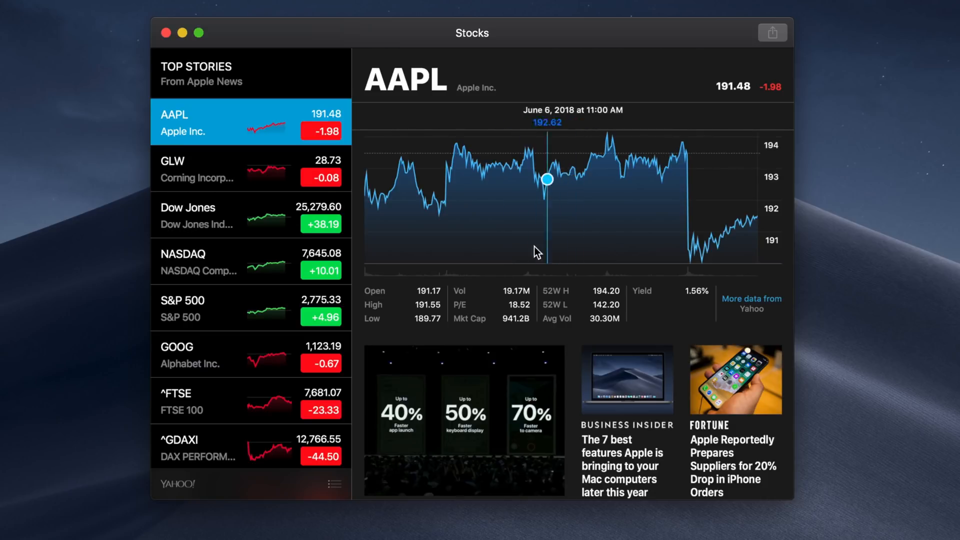
scroll("down", 3)
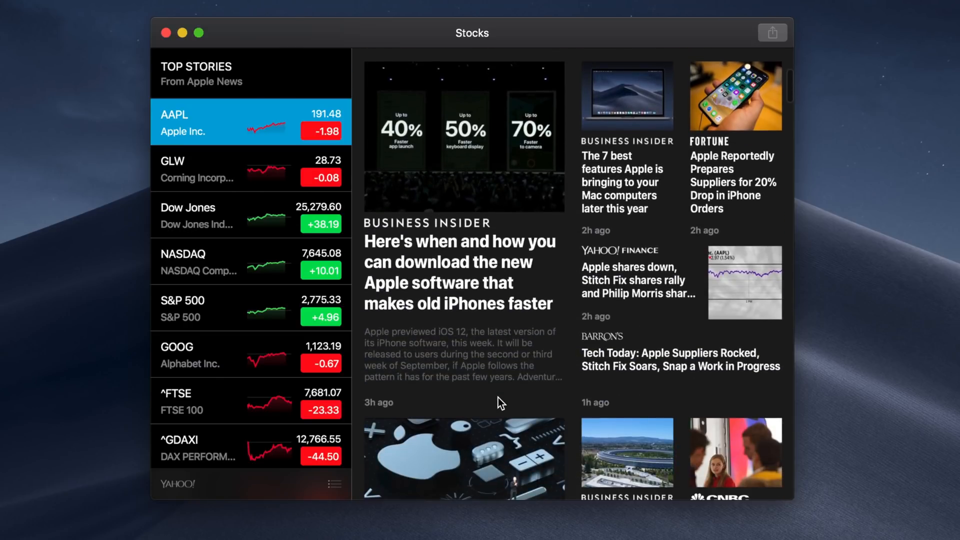
scroll("down", 3)
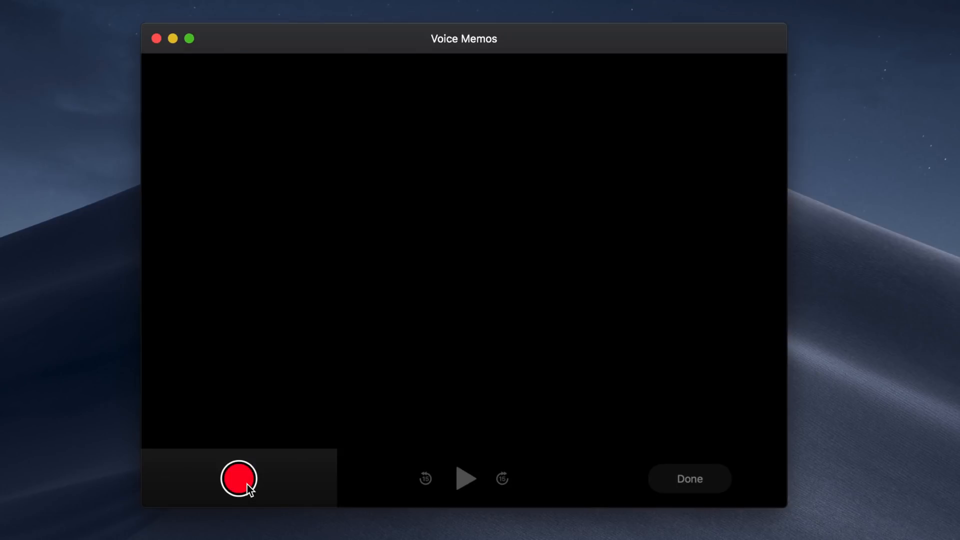
Step: Record a roughly ten-second voice memo, pause it and finish with Done
left_click(238, 478)
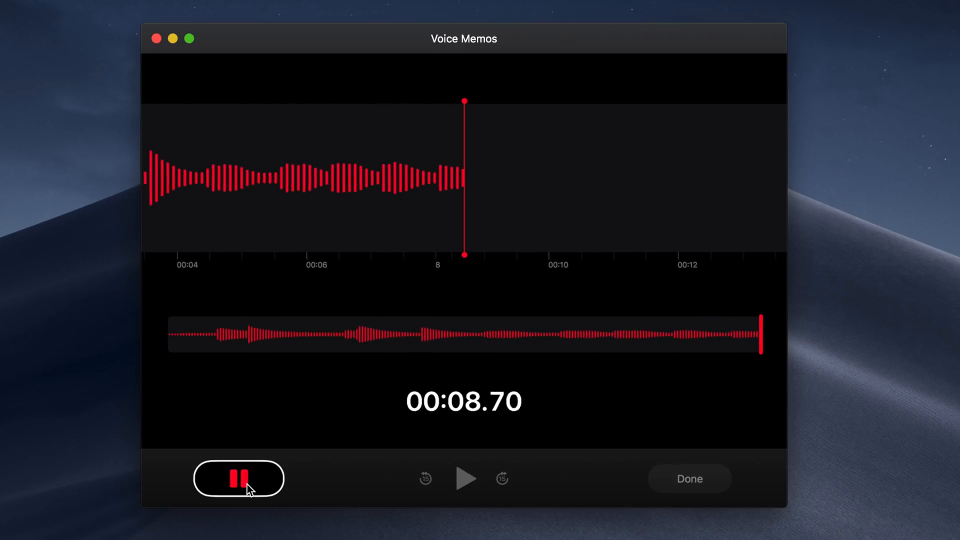
left_click(238, 478)
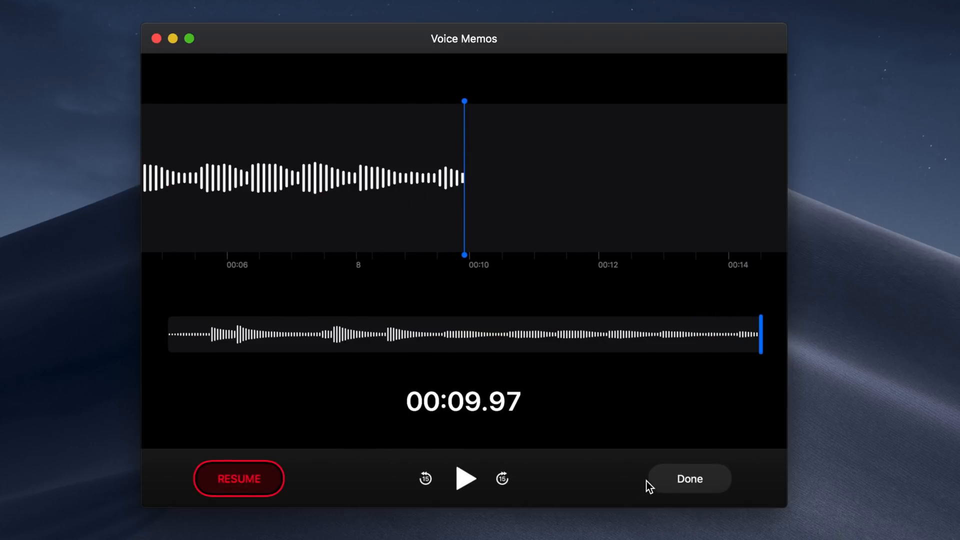
left_click(689, 479)
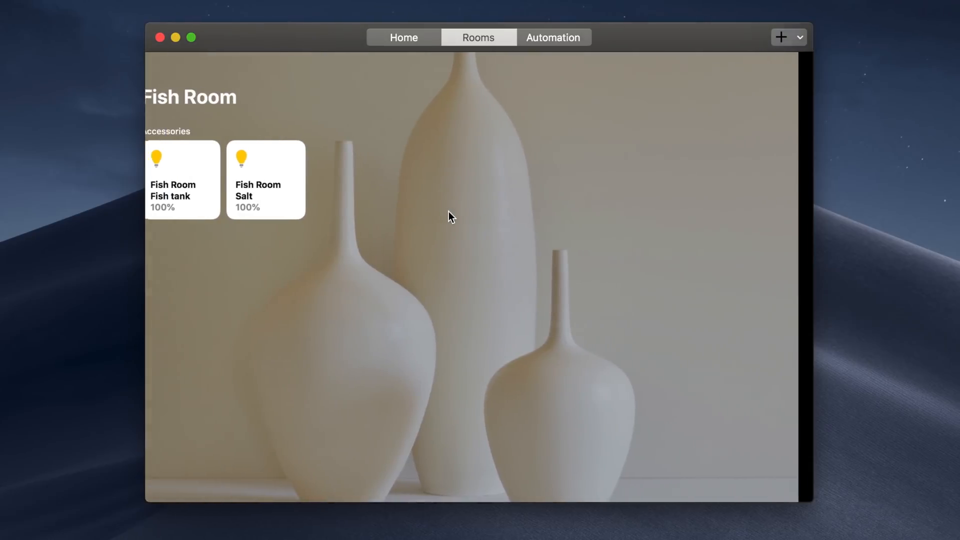
Step: Browse the Home overview, view the Logi Circle camera and turn off its intercom
left_click(403, 37)
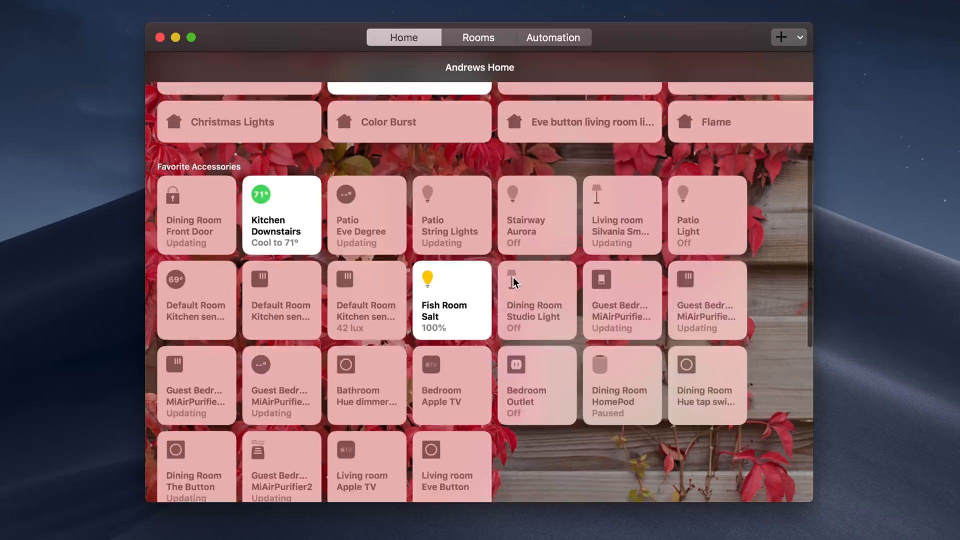
scroll("down", 3)
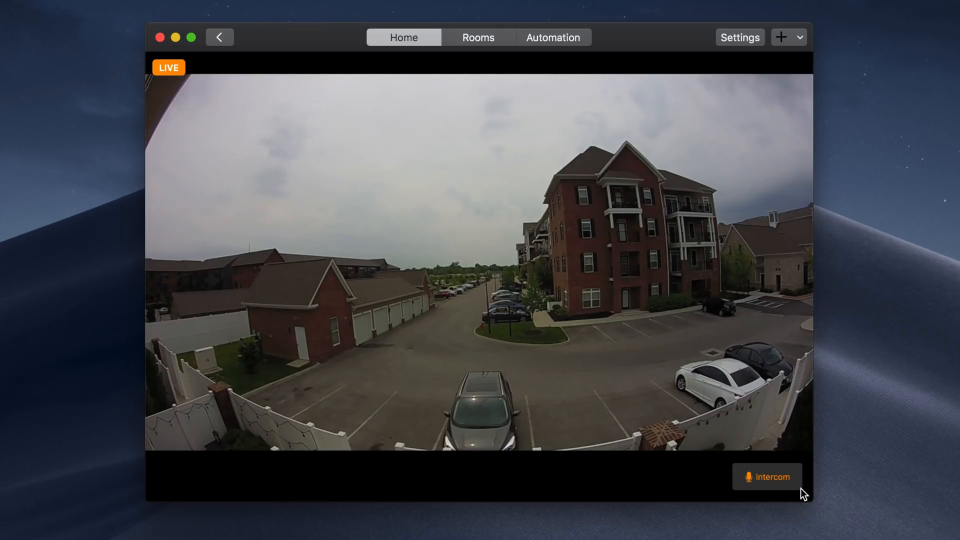
left_click(767, 477)
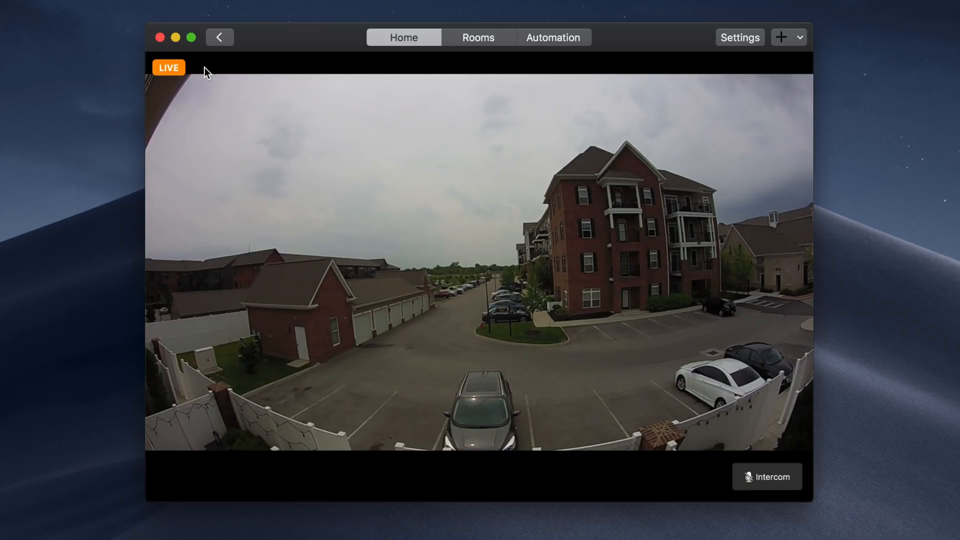
left_click(219, 37)
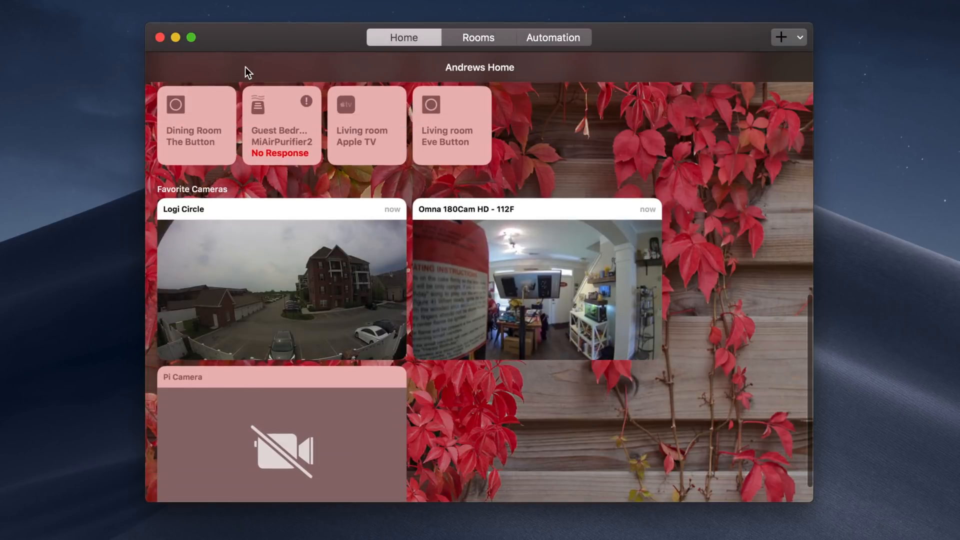
Step: Scroll the accessories, close the Home window and bring up Siri
scroll("down", 3)
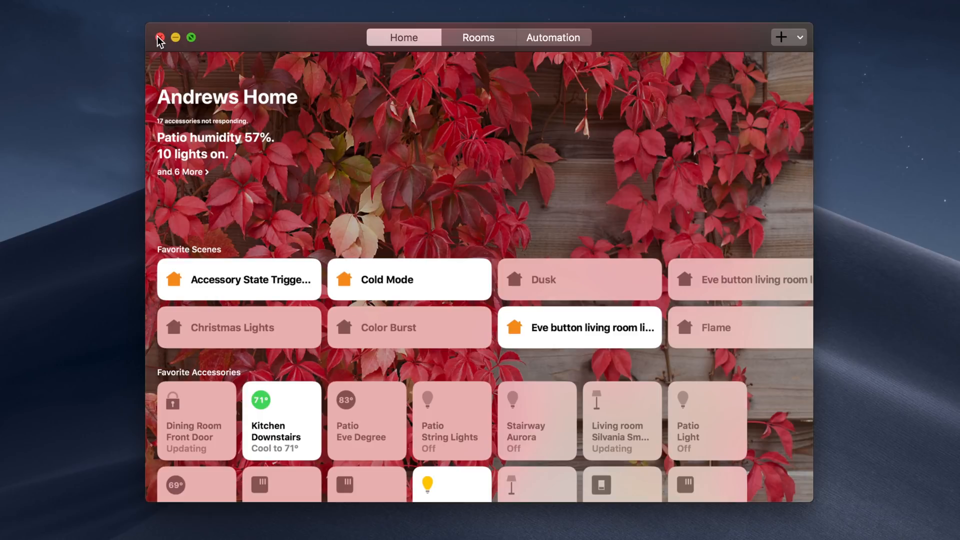
left_click(160, 37)
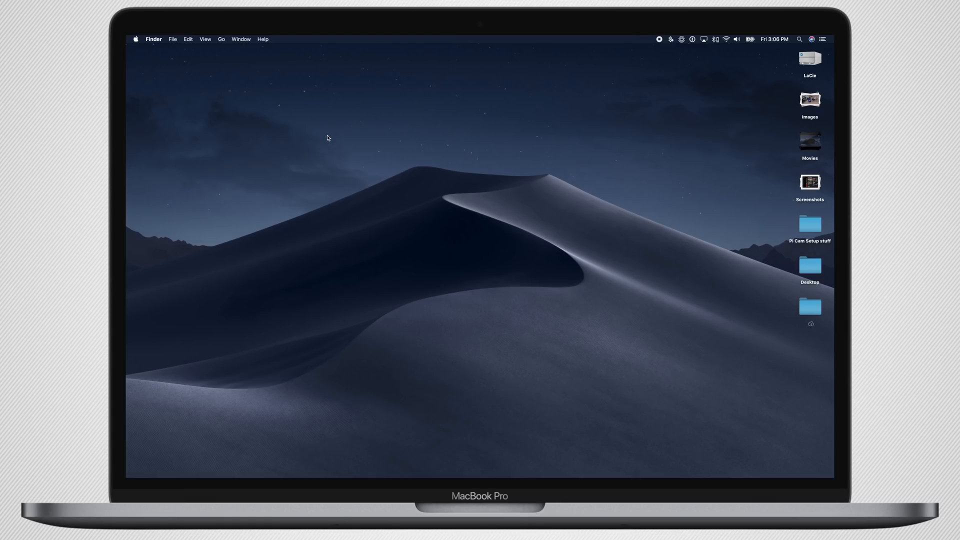
mouse_move(523, 235)
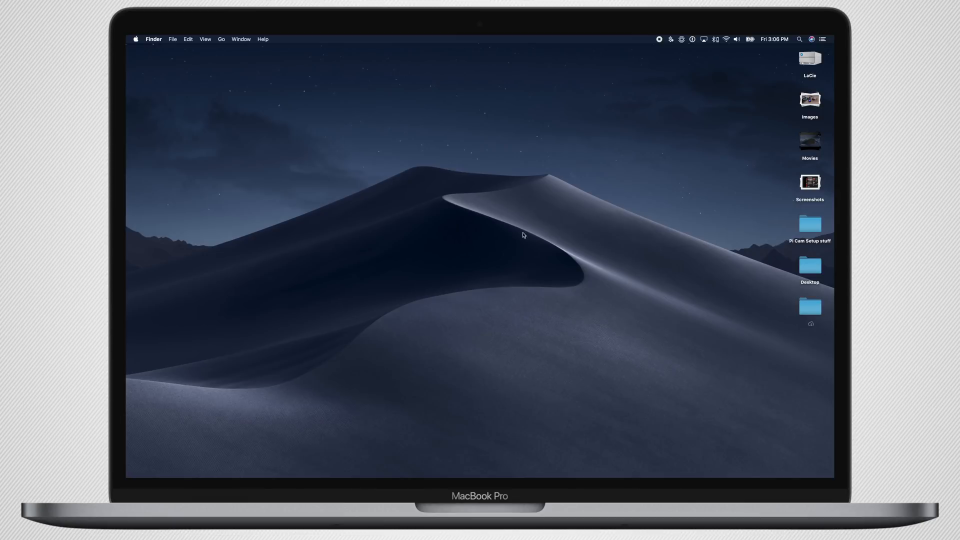
left_click(811, 39)
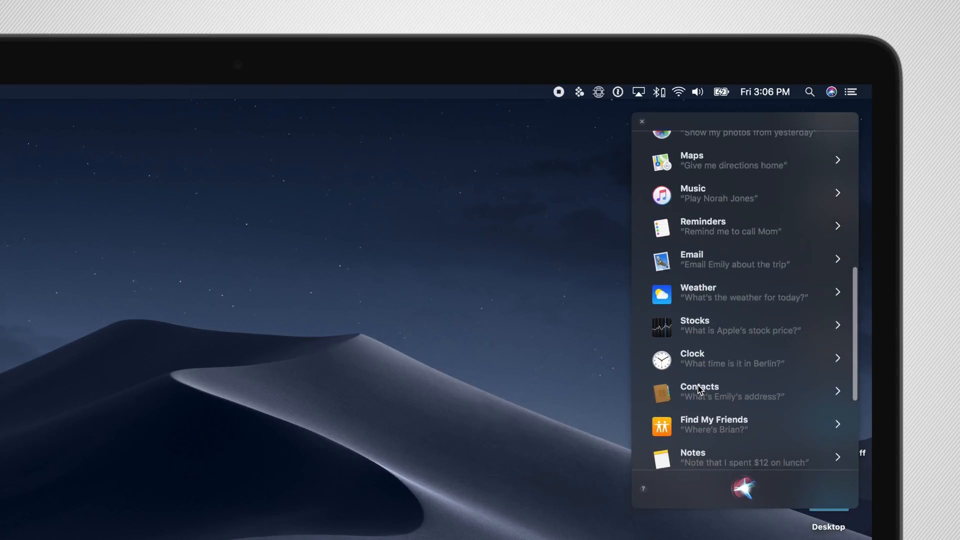
Step: Browse Siri's Home suggestions and go back to the full list of example requests
scroll("down", 3)
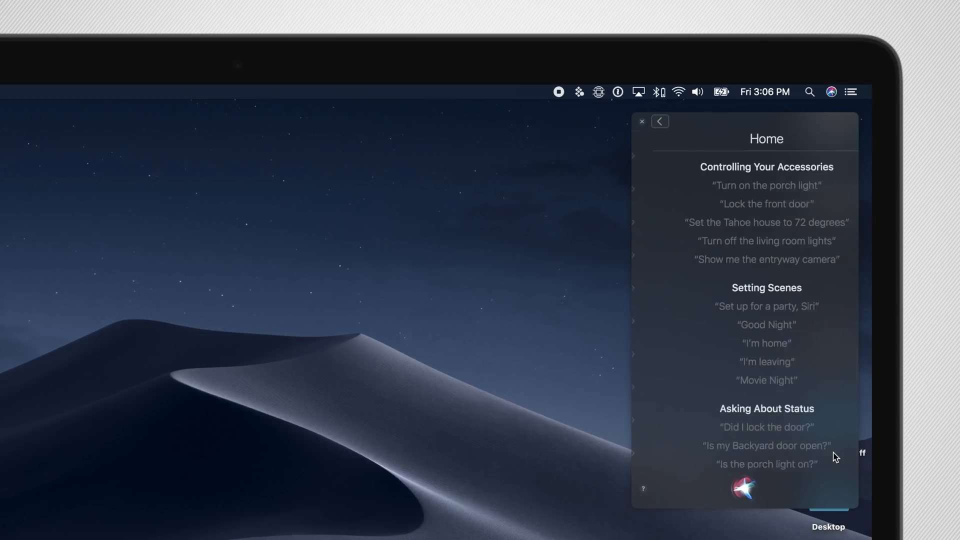
scroll("down", 3)
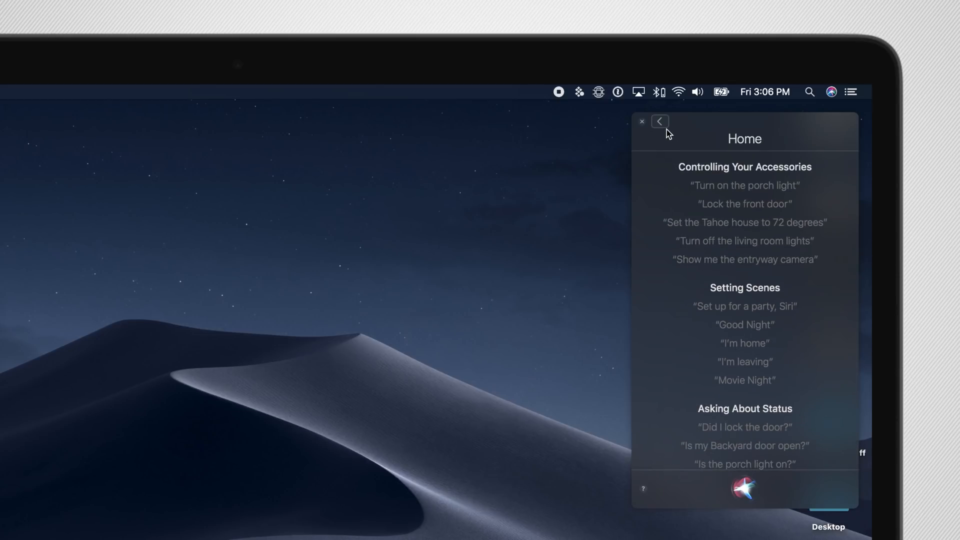
left_click(660, 121)
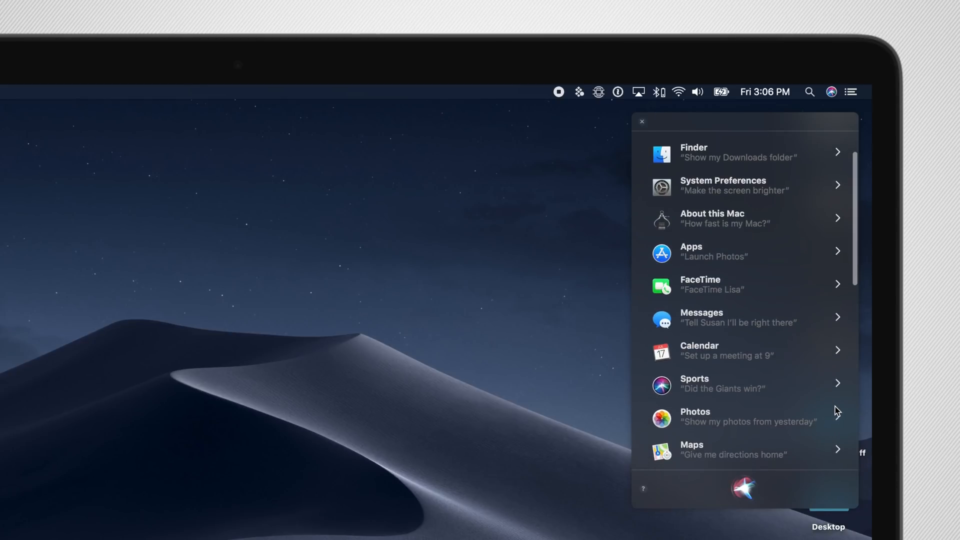
Step: Scroll through Siri's example requests and return to the top of the list
scroll("down", 3)
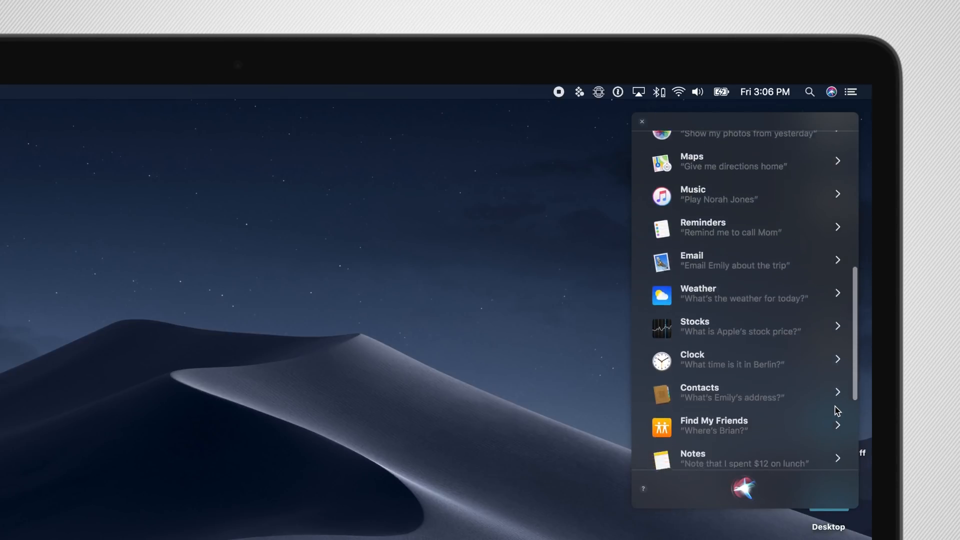
scroll("down", 3)
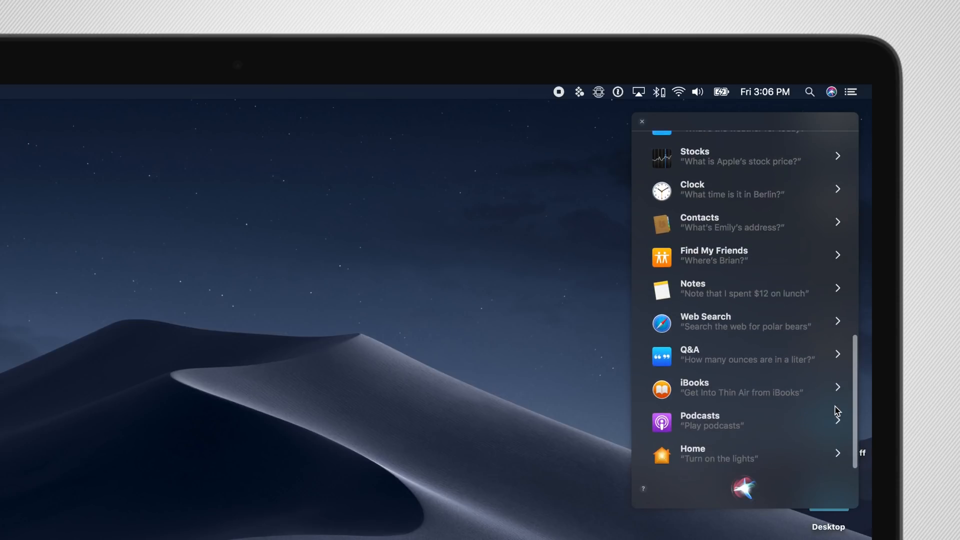
mouse_move(781, 322)
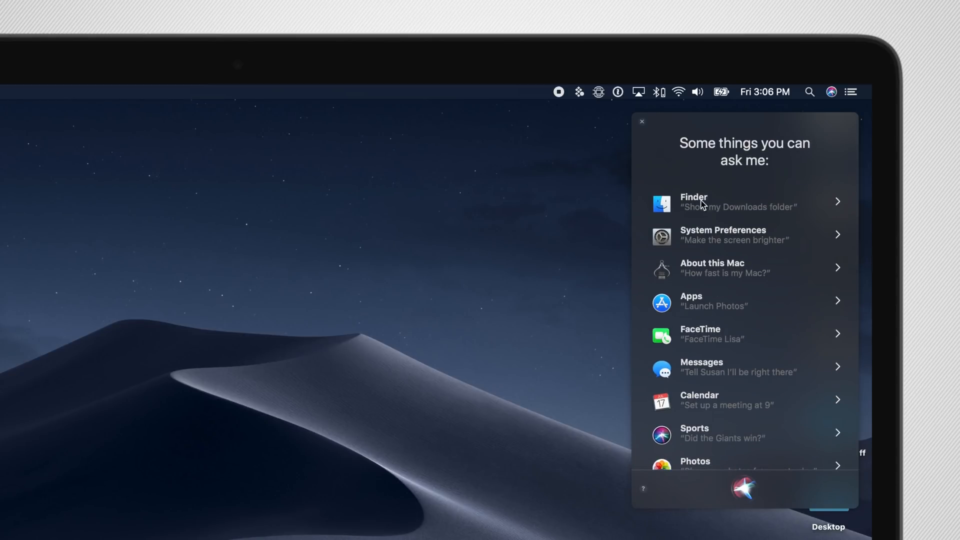
left_click(642, 121)
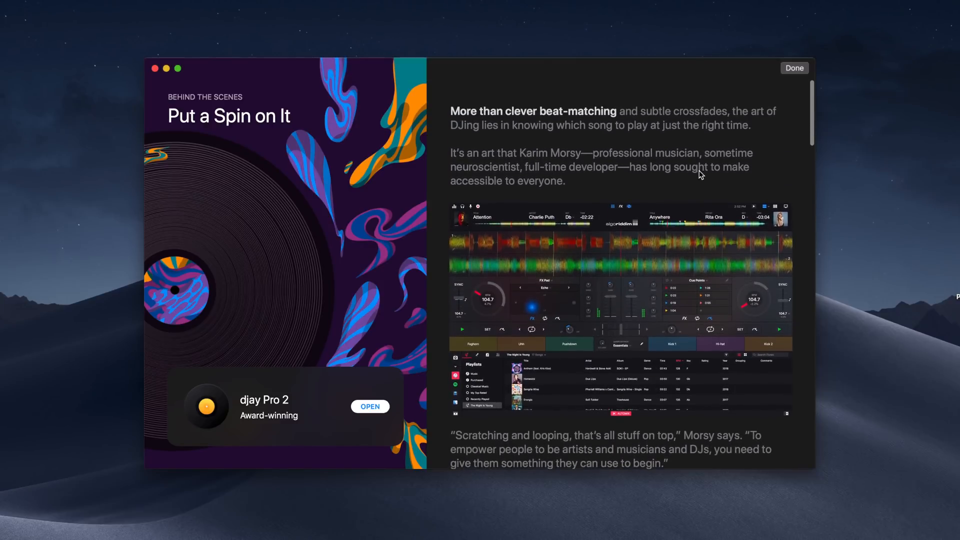
Step: Dismiss the djay Pro 2 story and browse Create, Develop and the pending Slack update
left_click(793, 68)
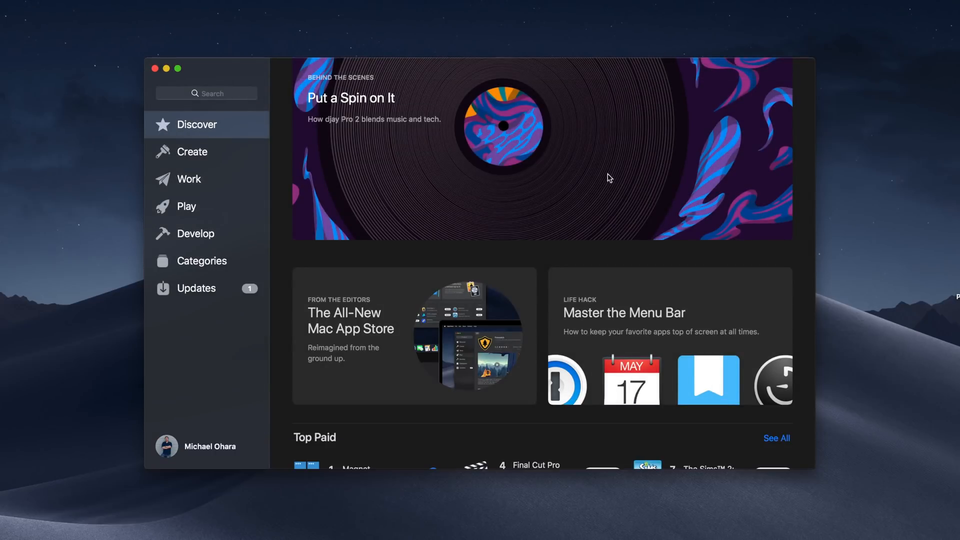
left_click(191, 151)
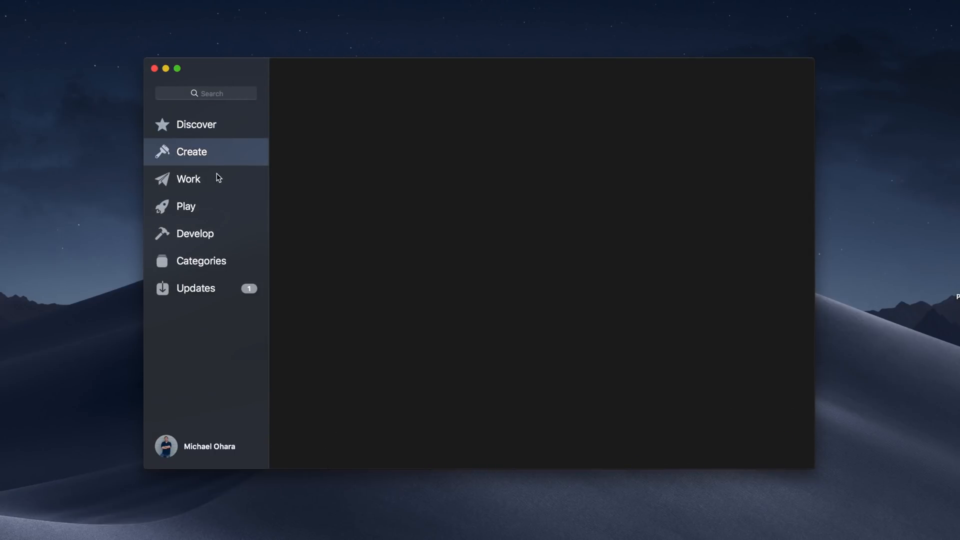
left_click(195, 233)
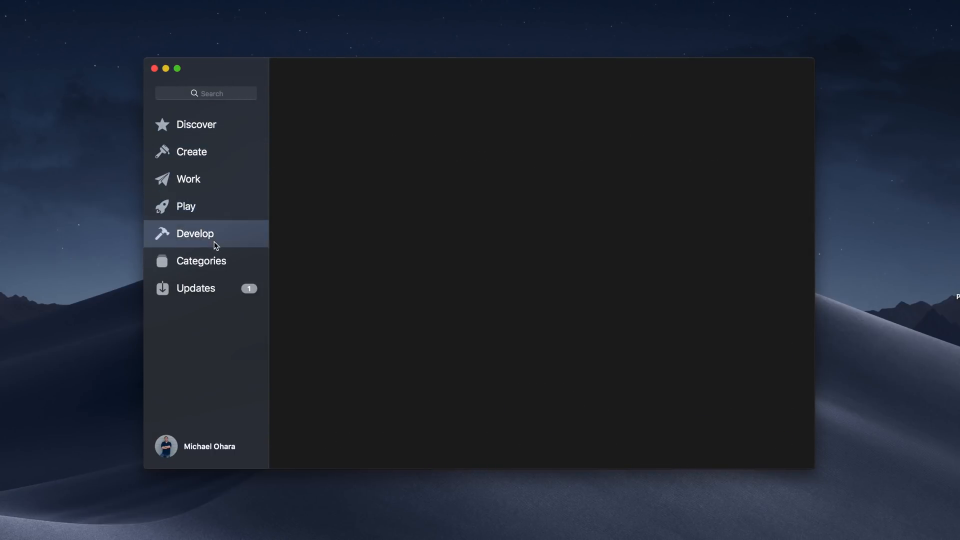
left_click(195, 288)
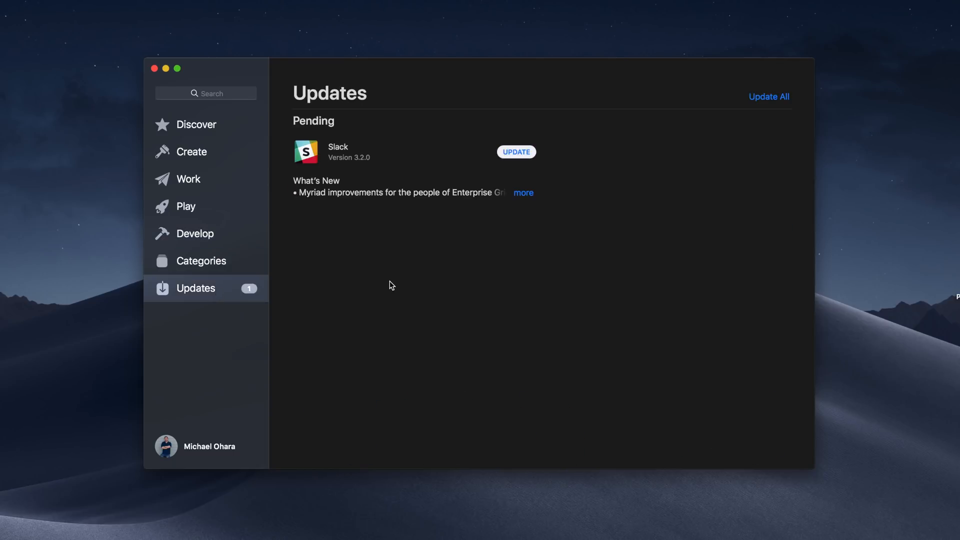
left_click(523, 192)
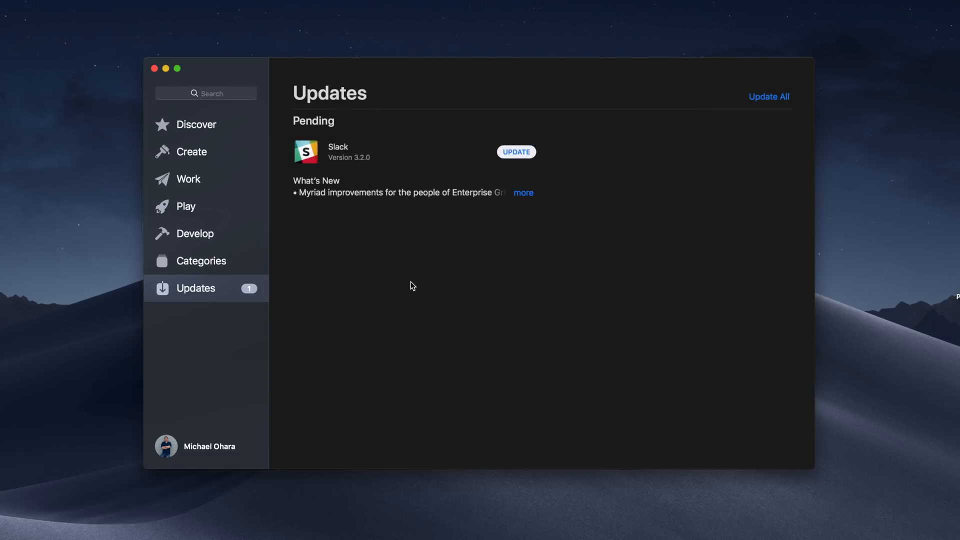
mouse_move(298, 369)
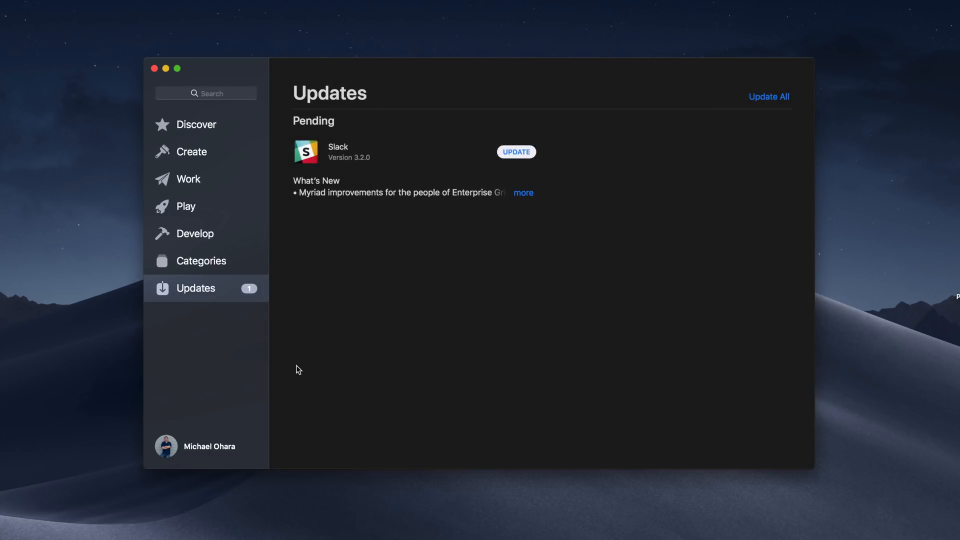
Step: View the account's purchased apps and close the App Store window
left_click(209, 446)
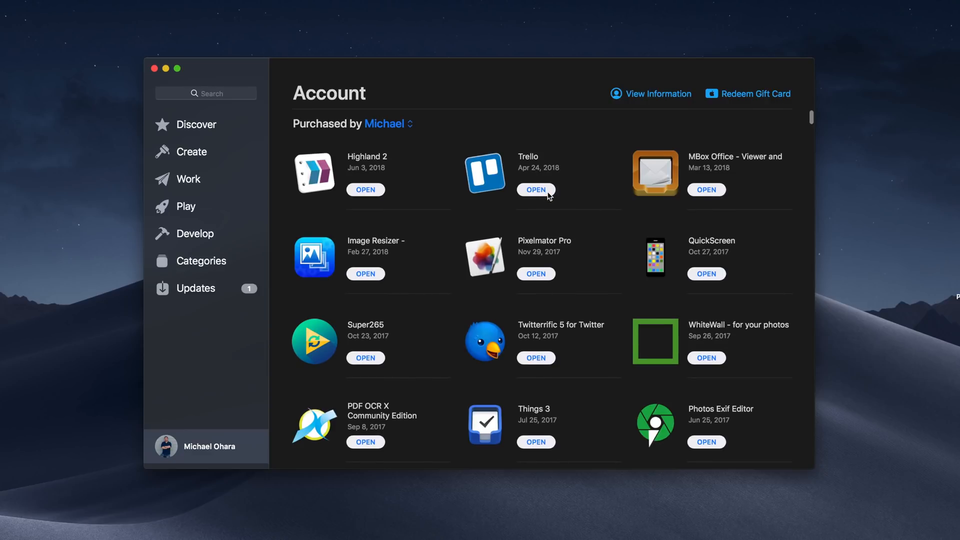
mouse_move(520, 181)
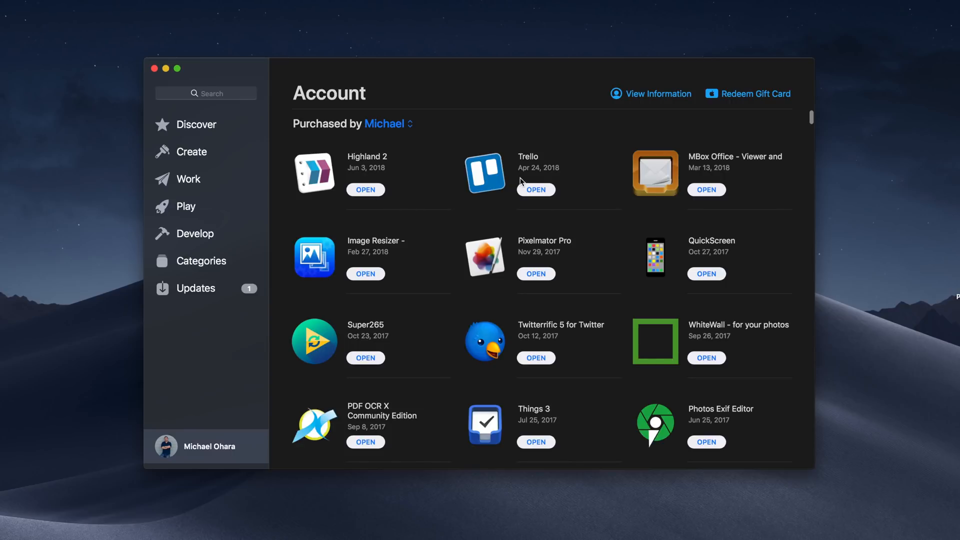
mouse_move(441, 298)
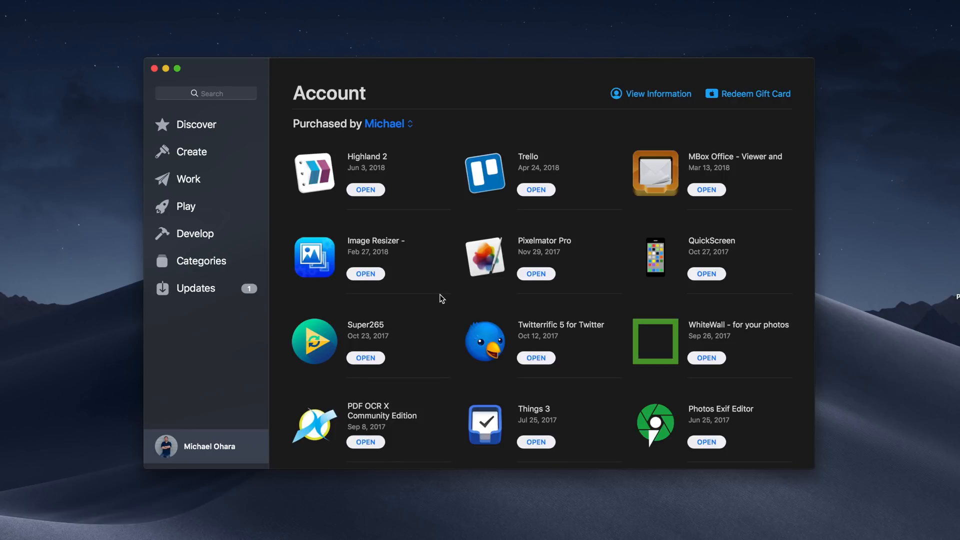
mouse_move(436, 268)
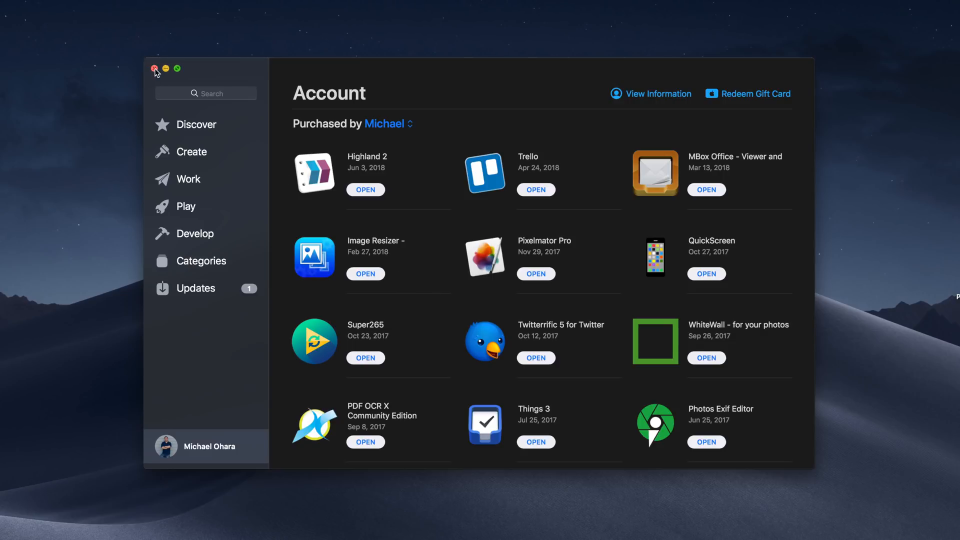
left_click(154, 68)
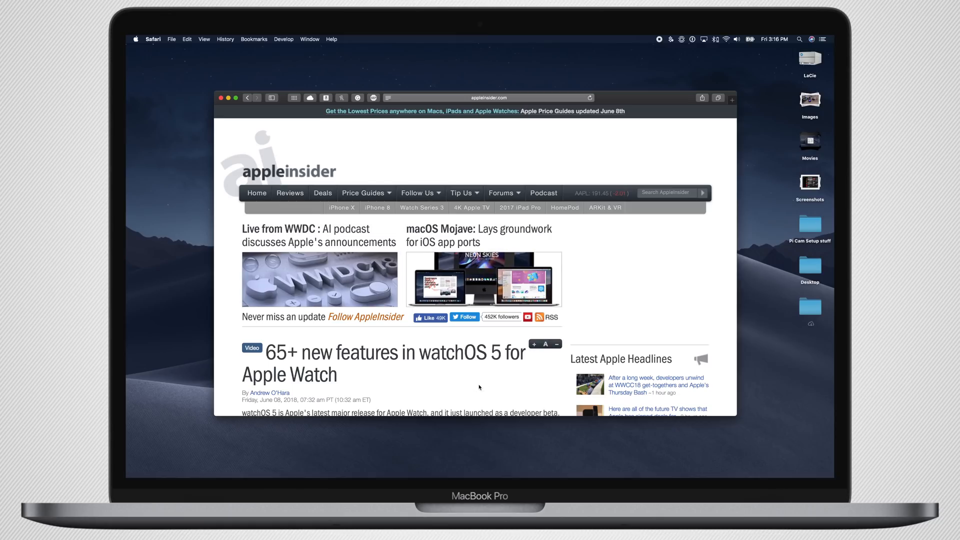
Step: Scroll the AppleInsider page down to the watchOS 5 article and pull down the Safari menu
scroll("down", 3)
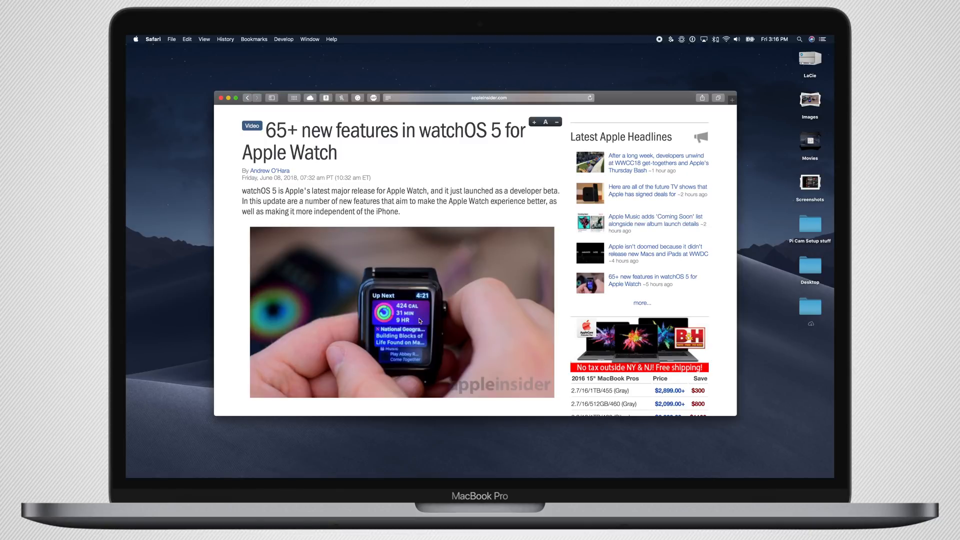
scroll("down", 3)
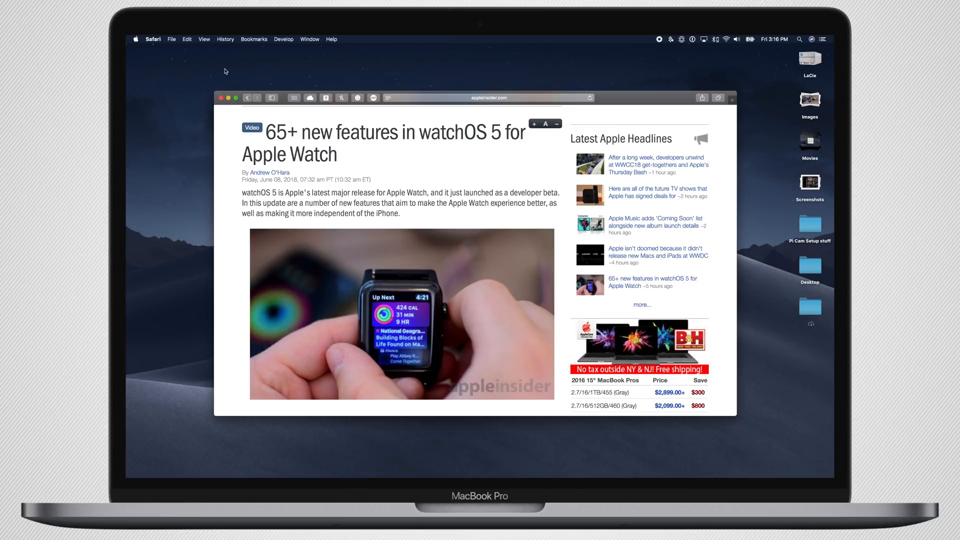
left_click(153, 39)
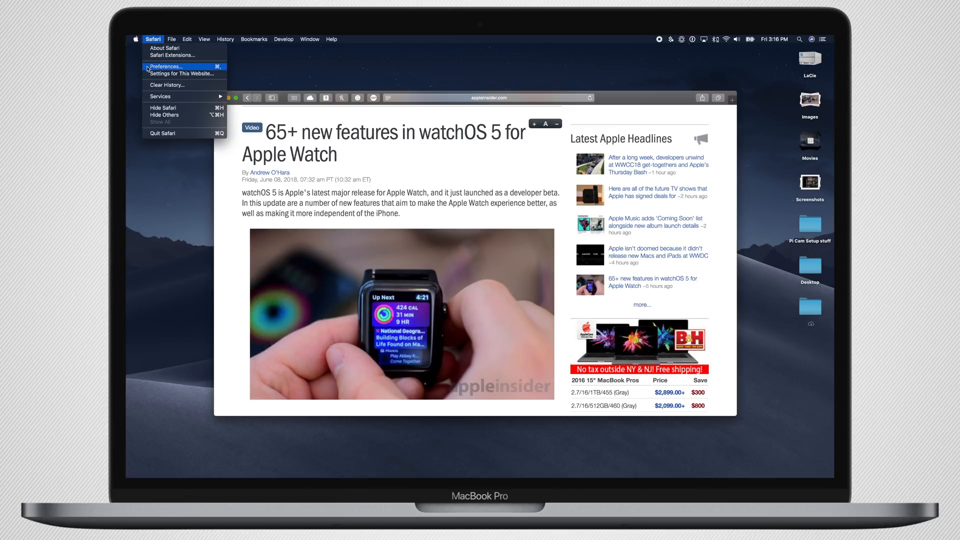
Step: In Safari Preferences > Tabs, enable 'Show website icons in tabs' and close Preferences
left_click(165, 67)
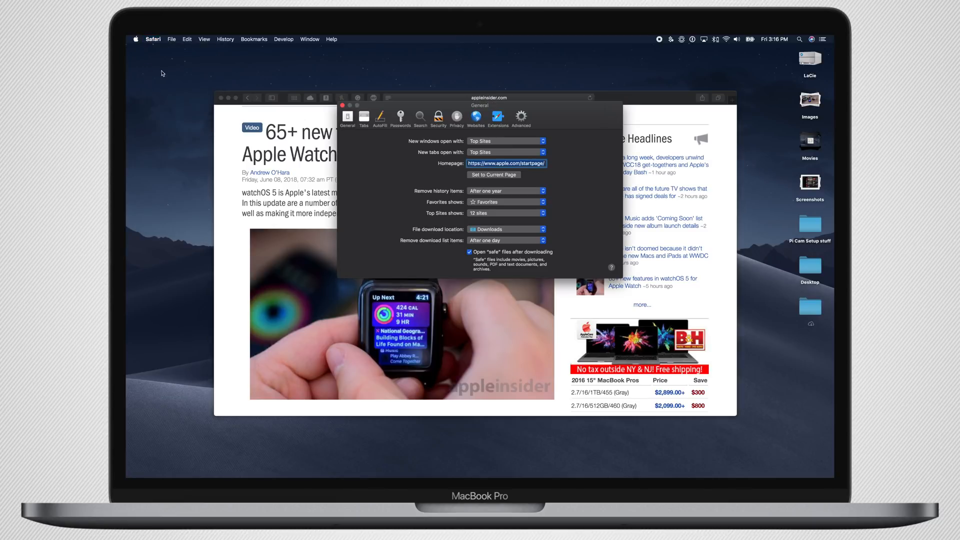
mouse_move(373, 209)
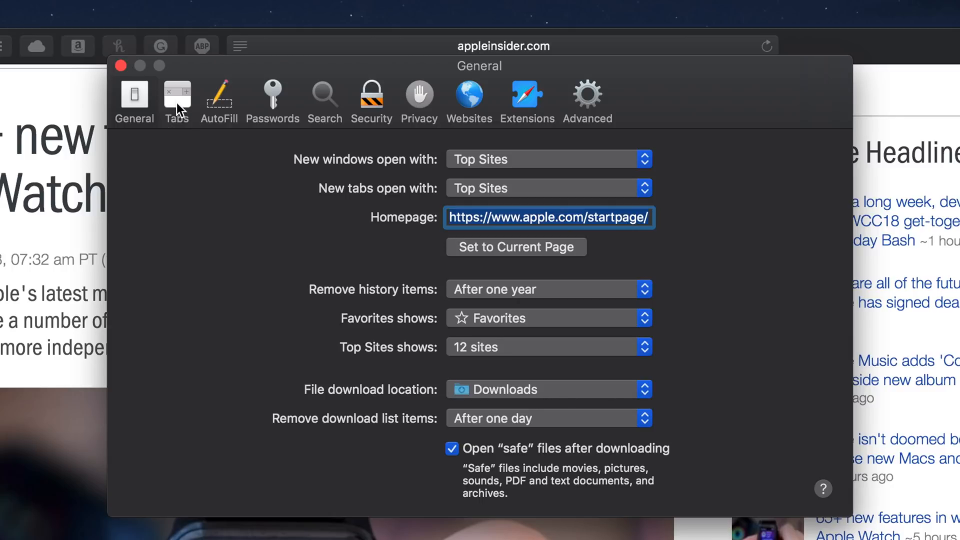
left_click(176, 98)
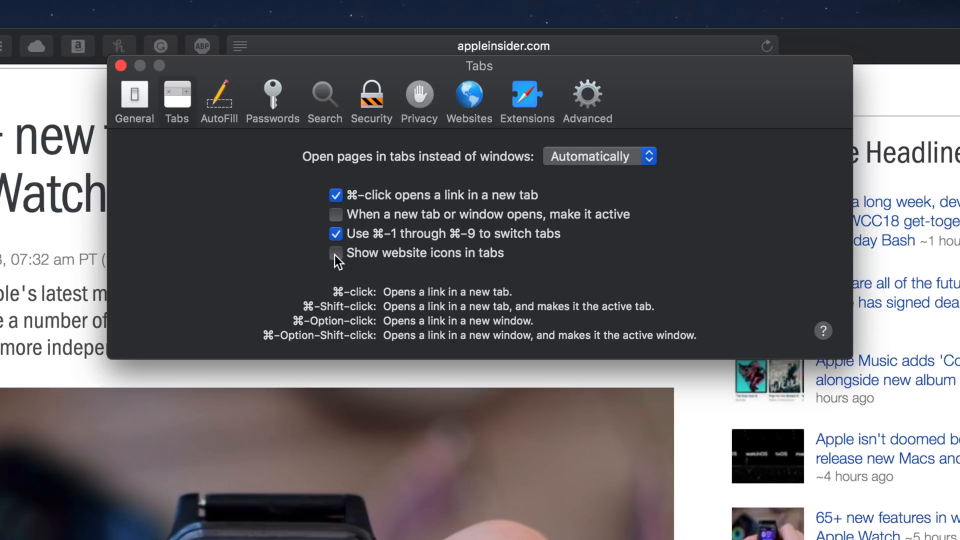
left_click(336, 253)
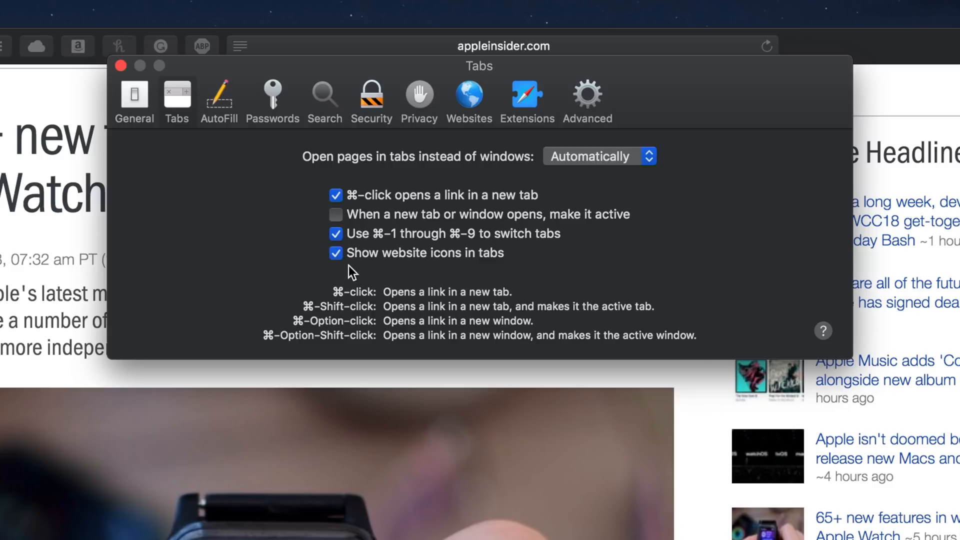
mouse_move(327, 286)
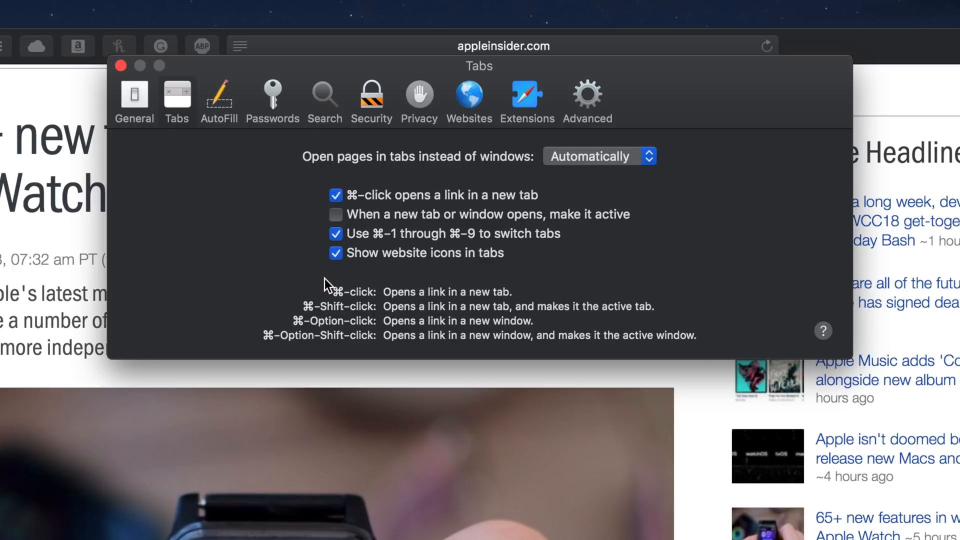
left_click(121, 66)
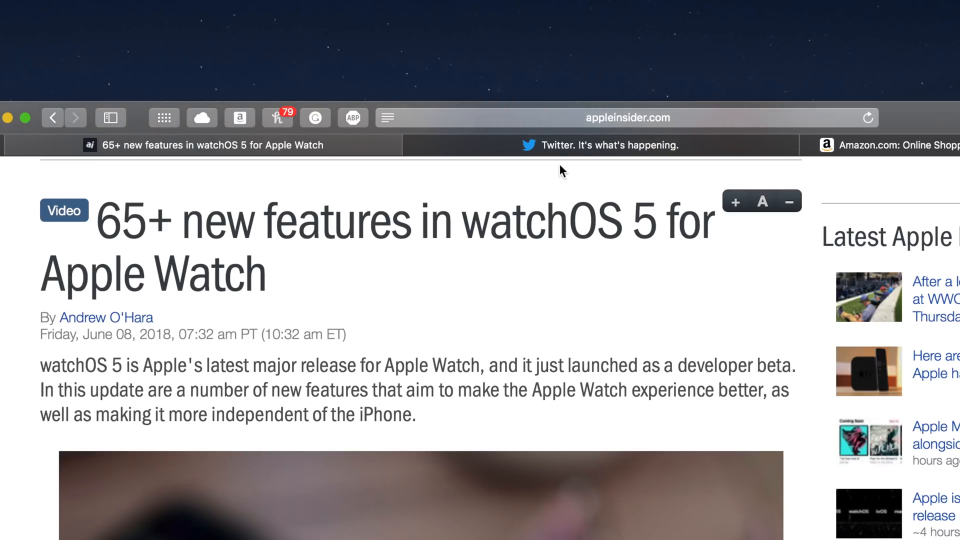
mouse_move(848, 170)
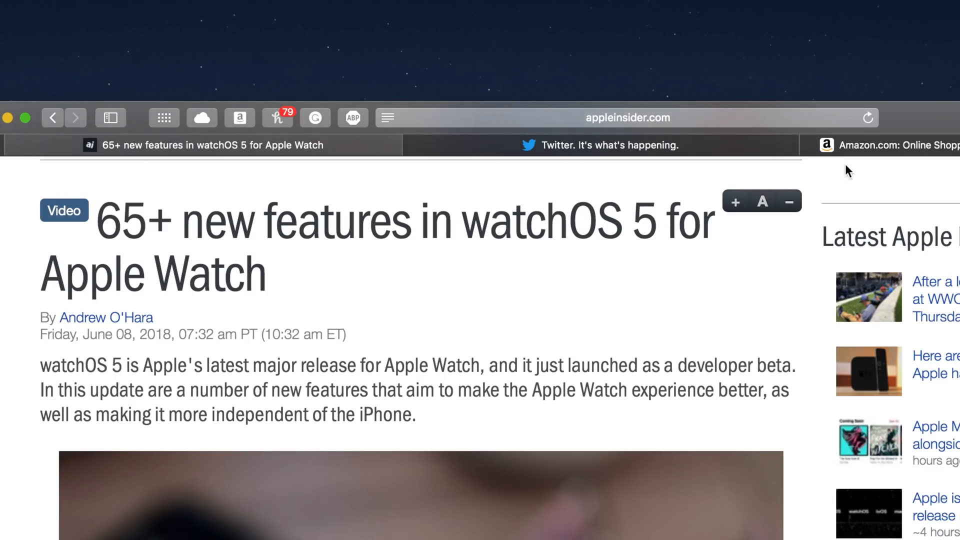
mouse_move(523, 373)
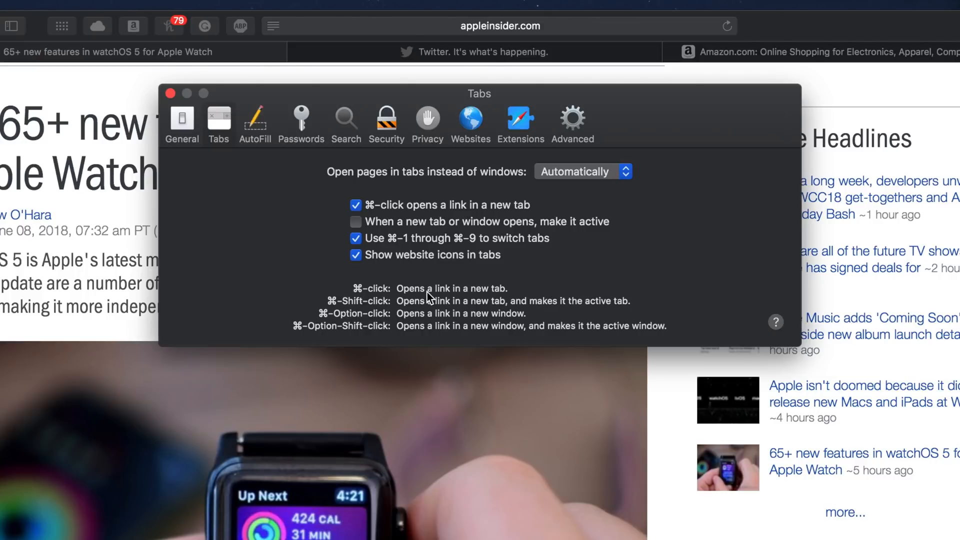
mouse_move(300, 263)
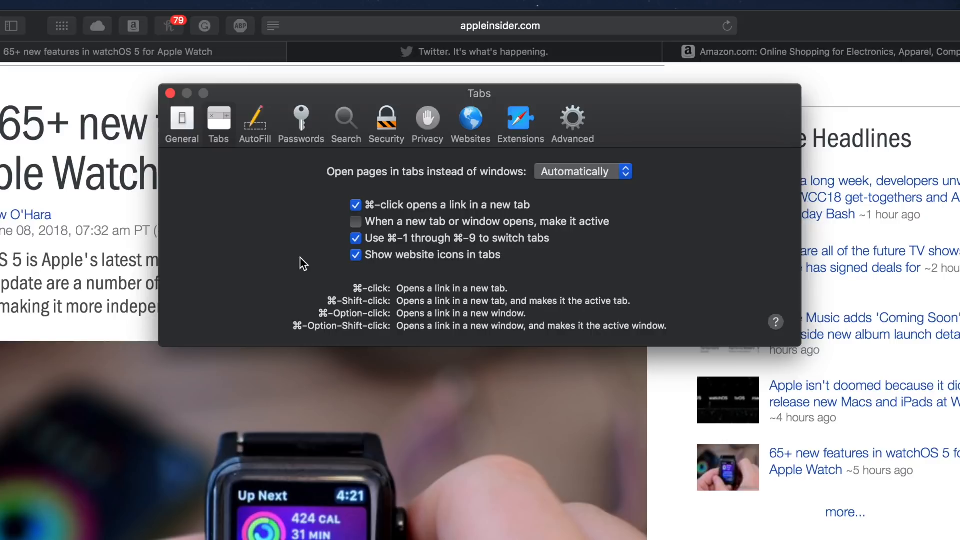
mouse_move(308, 249)
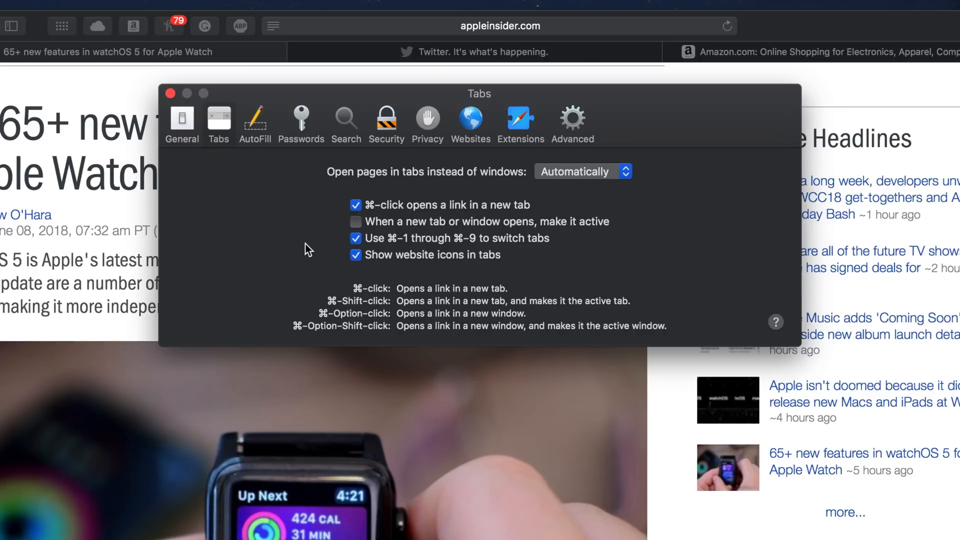
Step: Show the Passwords section listing saved website logins including yahoo.com
left_click(301, 119)
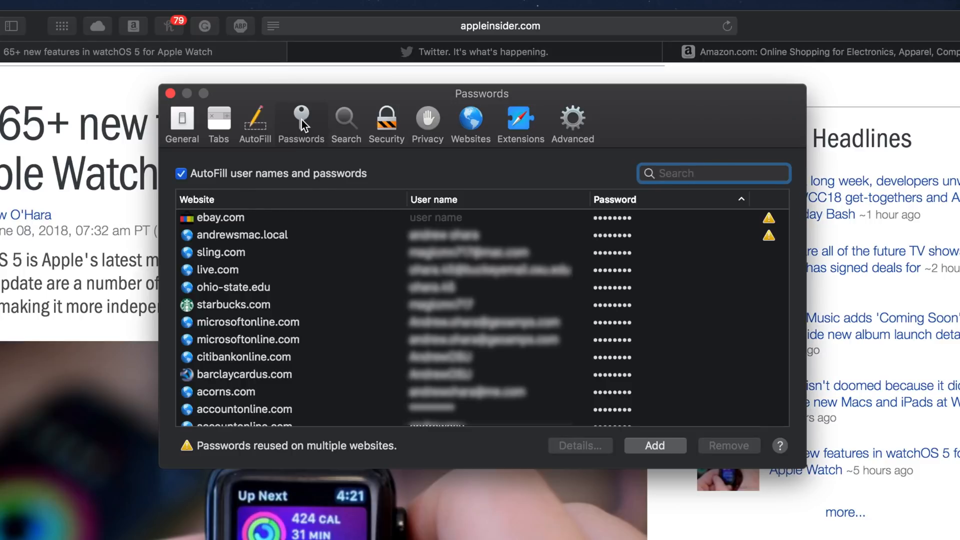
mouse_move(432, 141)
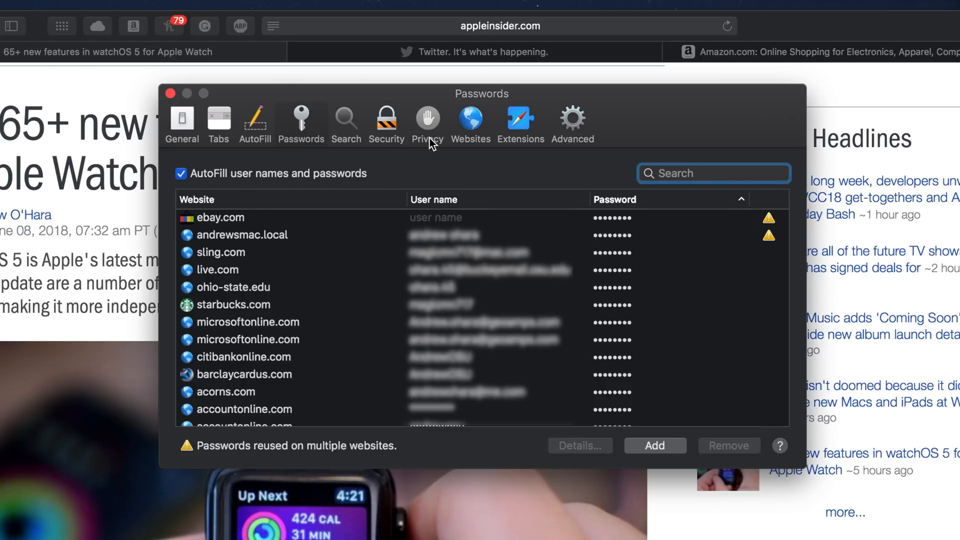
mouse_move(776, 223)
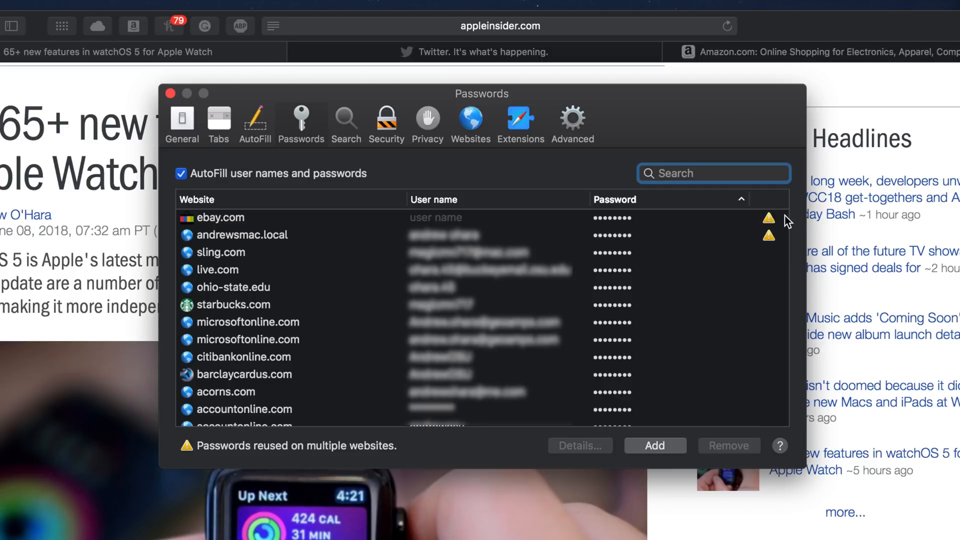
mouse_move(802, 255)
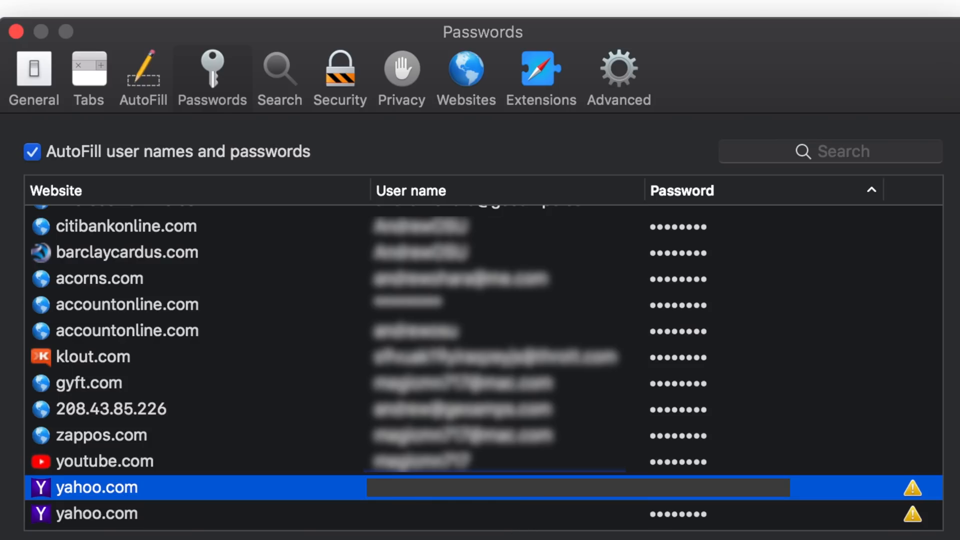
Step: View the yahoo.com password details with the reused-password warning
double_click(96, 513)
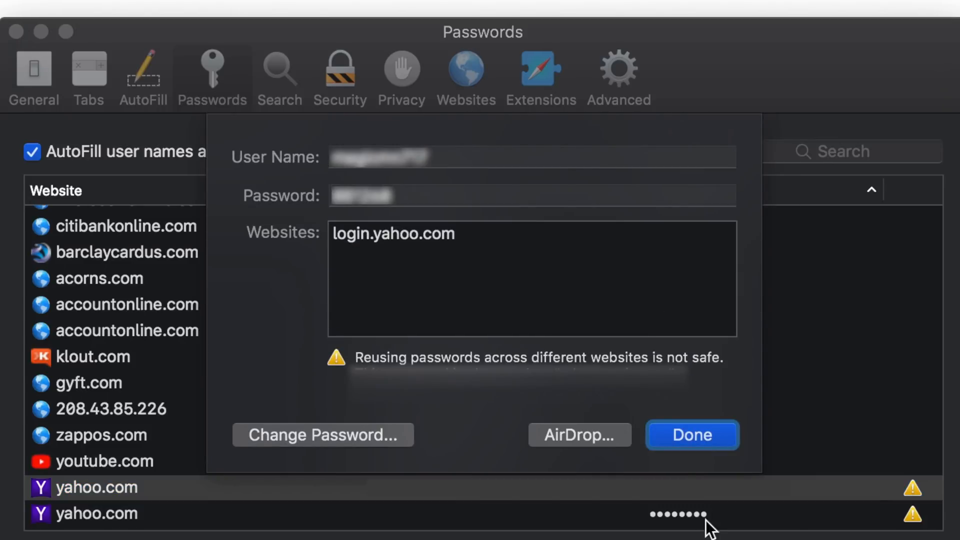
mouse_move(244, 165)
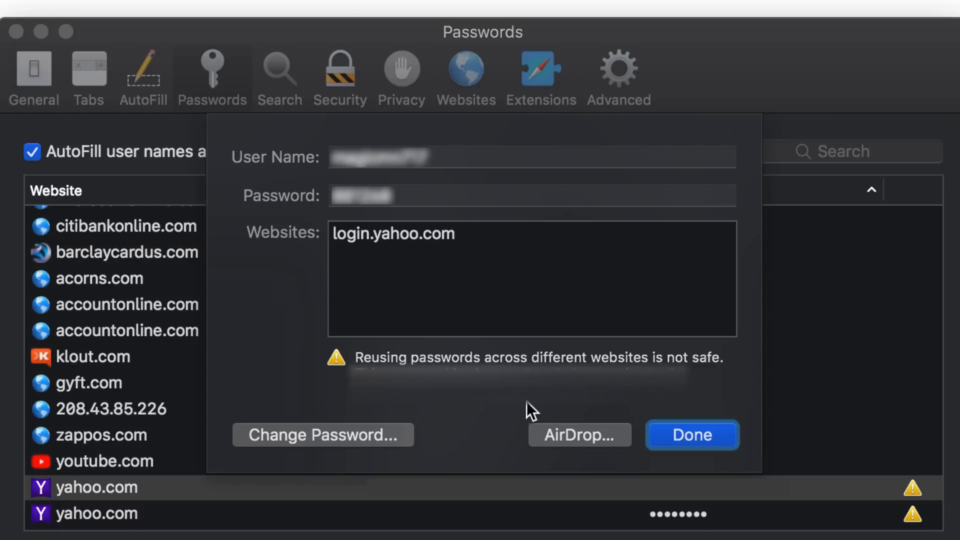
mouse_move(476, 460)
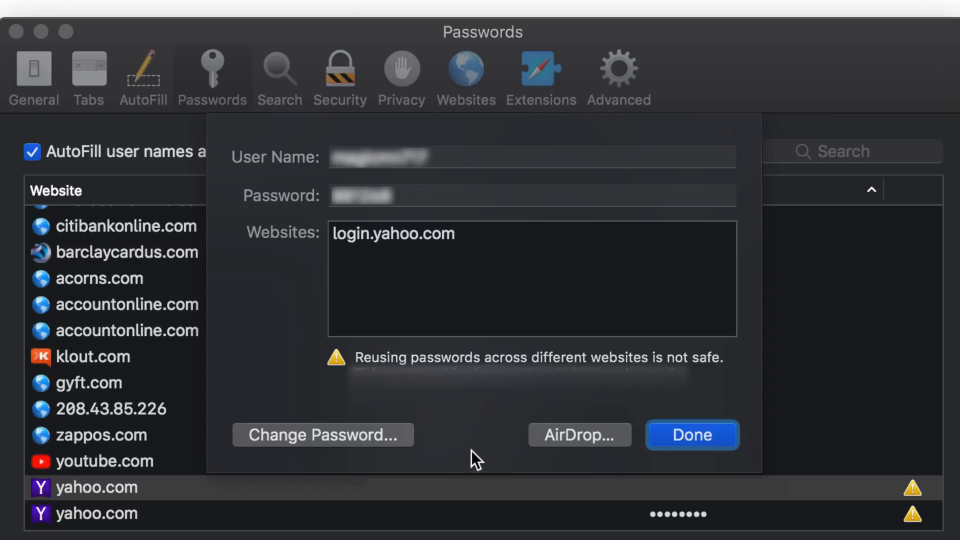
mouse_move(446, 442)
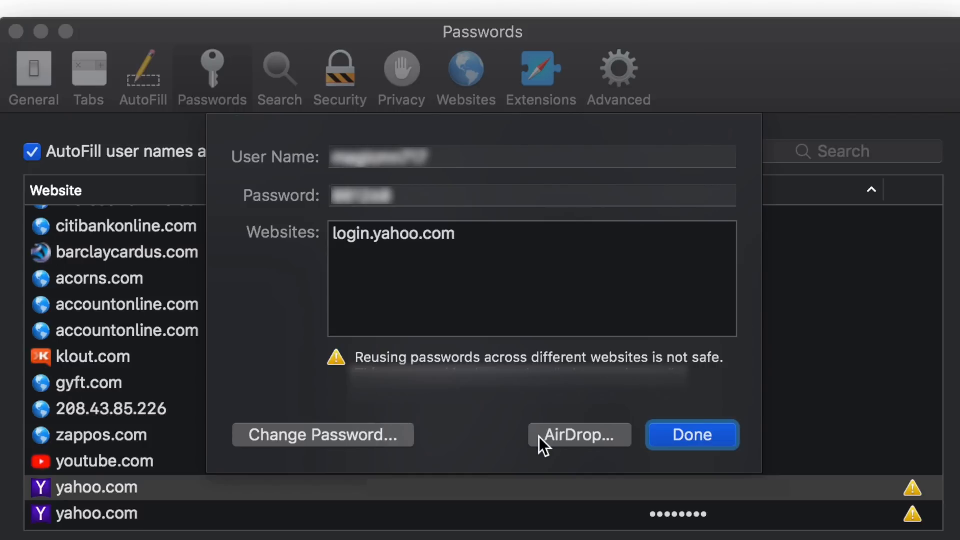
mouse_move(619, 467)
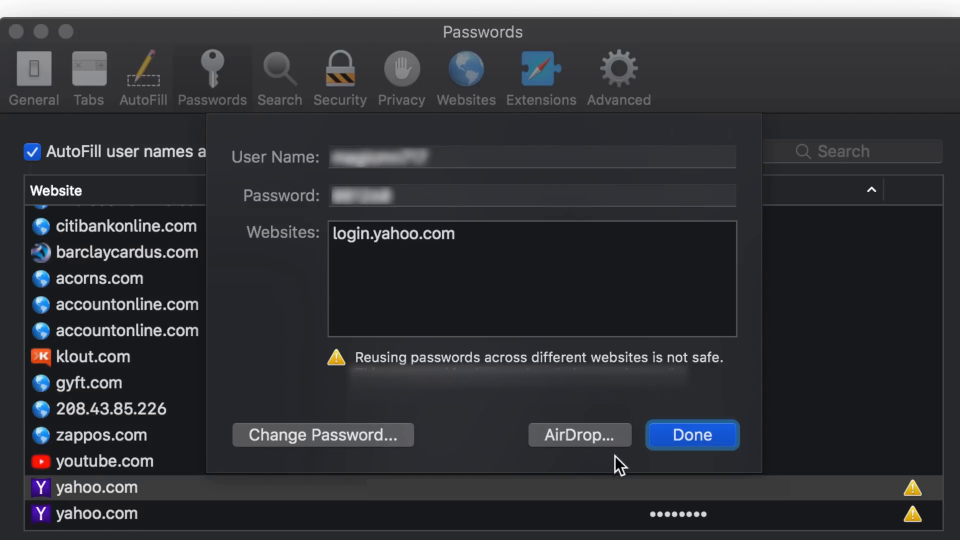
mouse_move(677, 413)
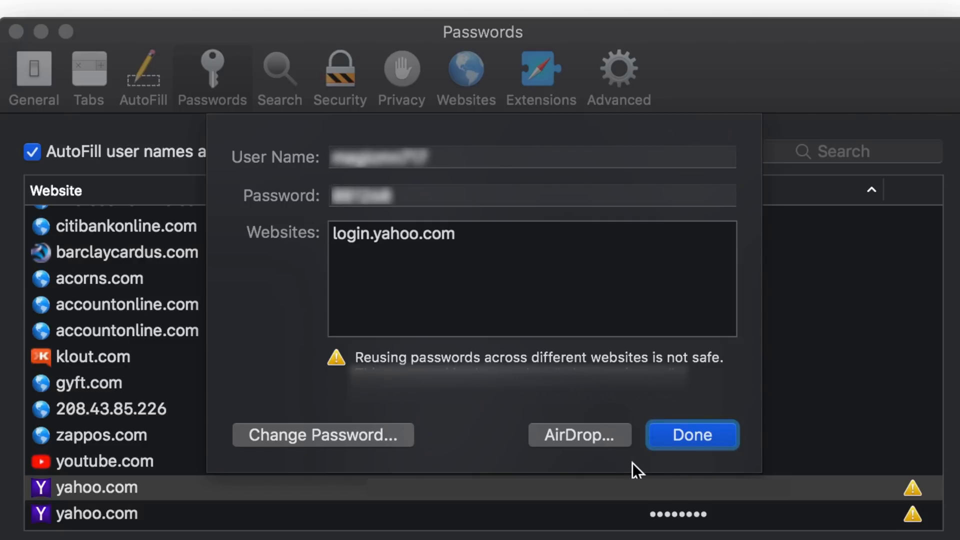
mouse_move(654, 456)
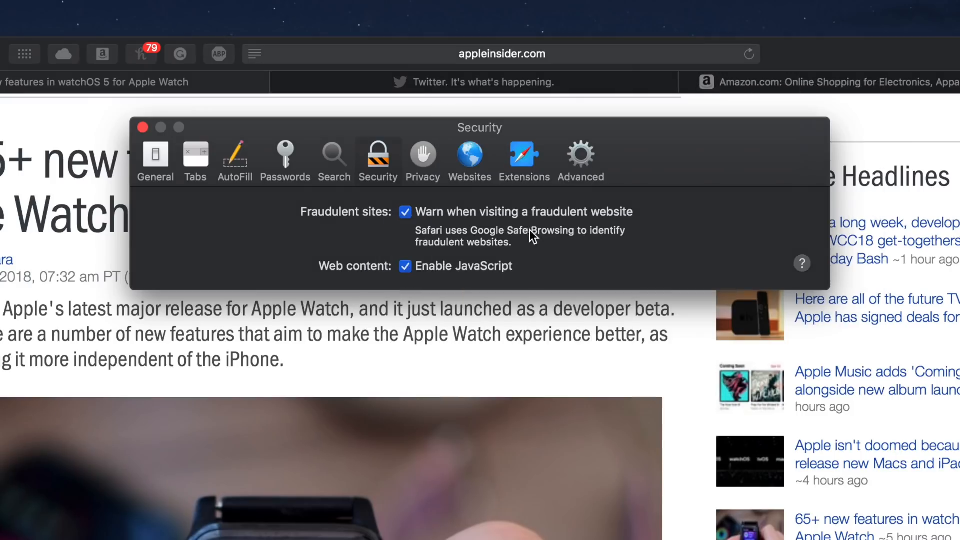
mouse_move(318, 245)
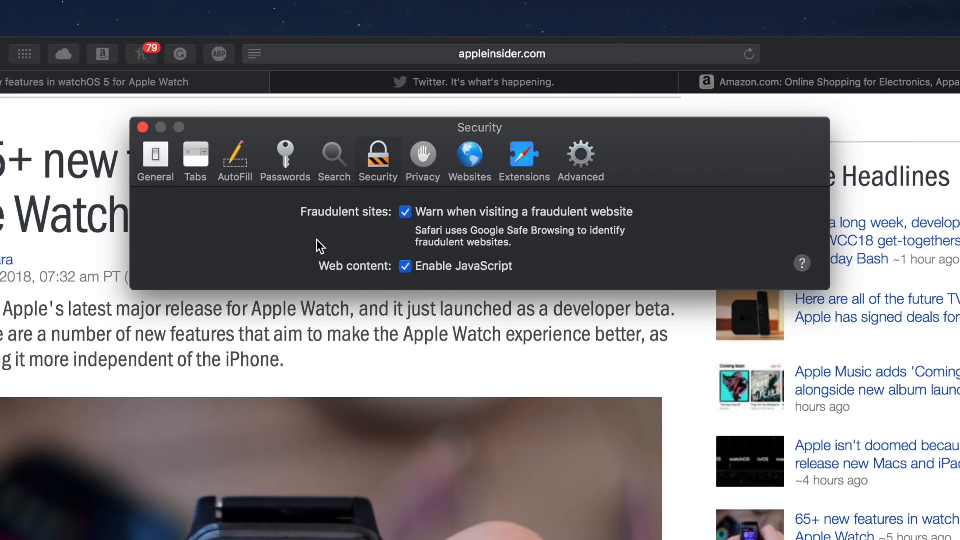
mouse_move(383, 198)
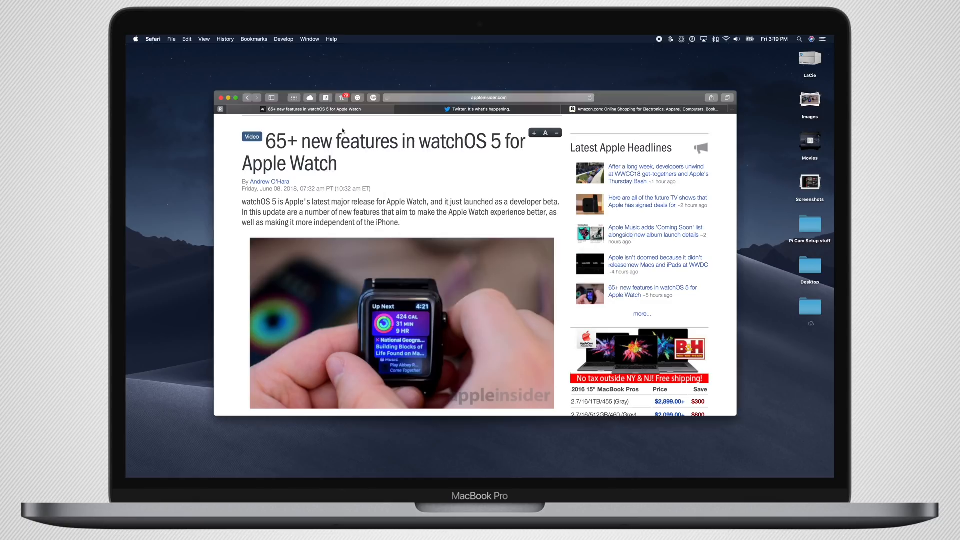
mouse_move(448, 226)
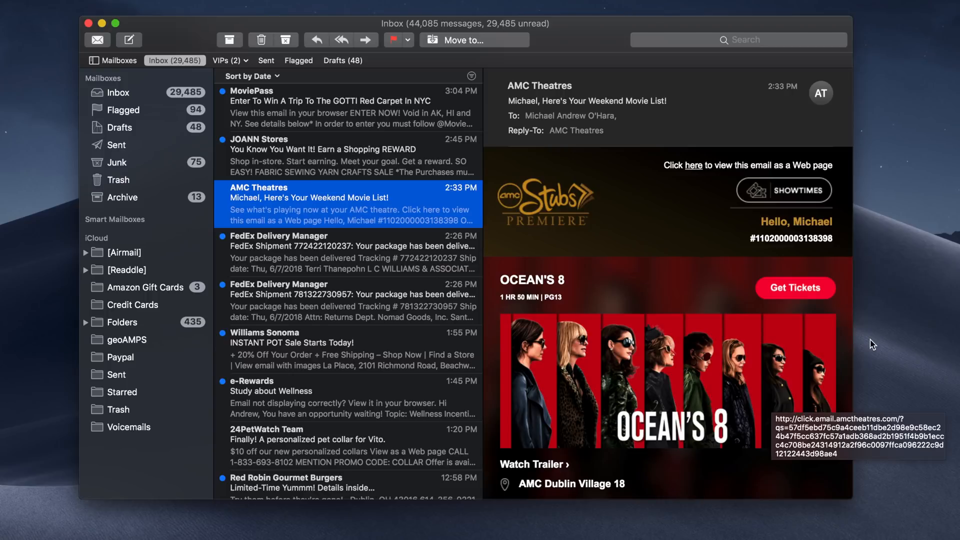
mouse_move(507, 273)
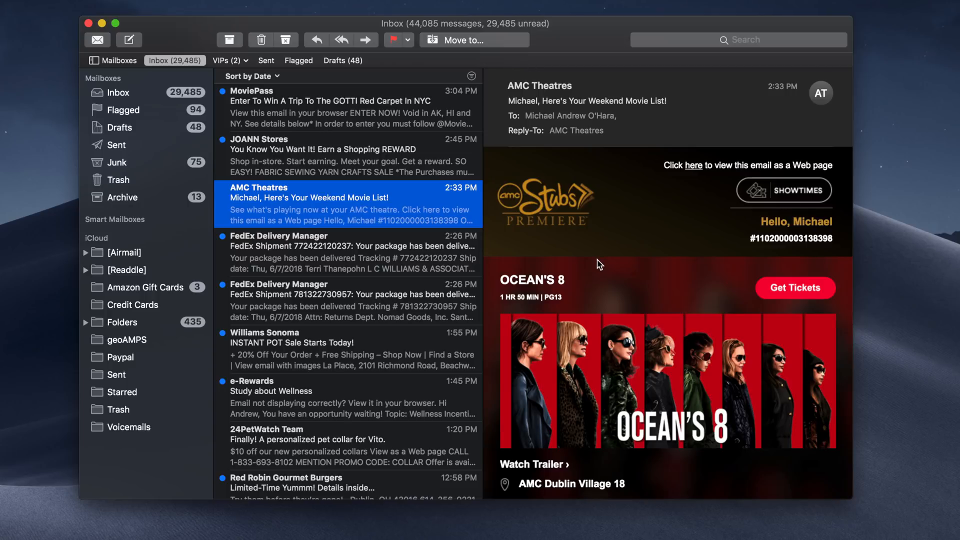
mouse_move(460, 268)
type("Thanks for letting me know AMC!")
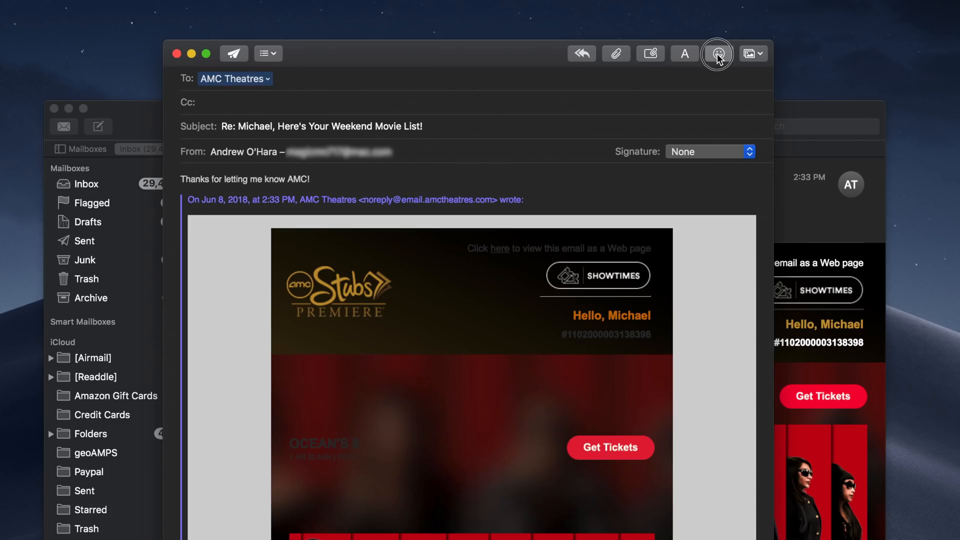
Step: Add a thumbs-up emoji from the picker to the AMC reply
left_click(718, 53)
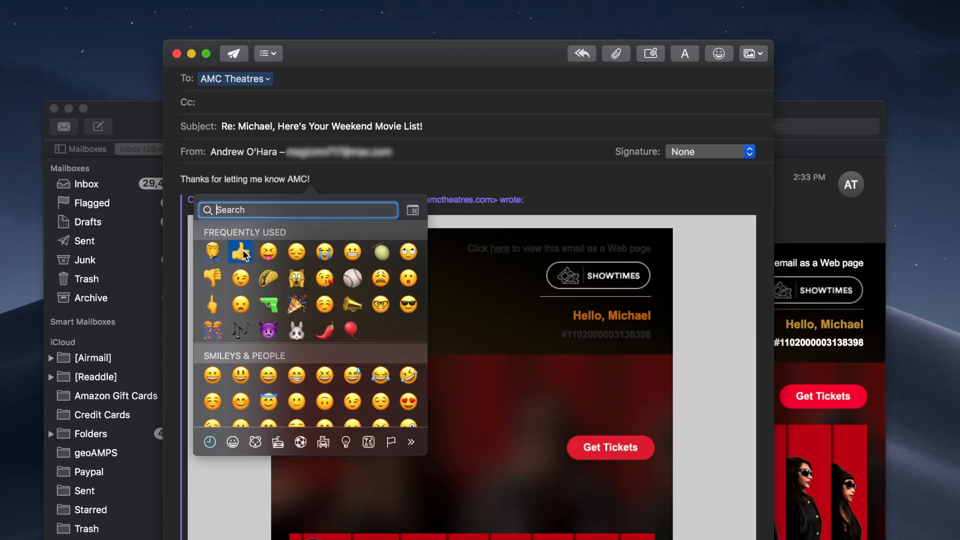
left_click(240, 252)
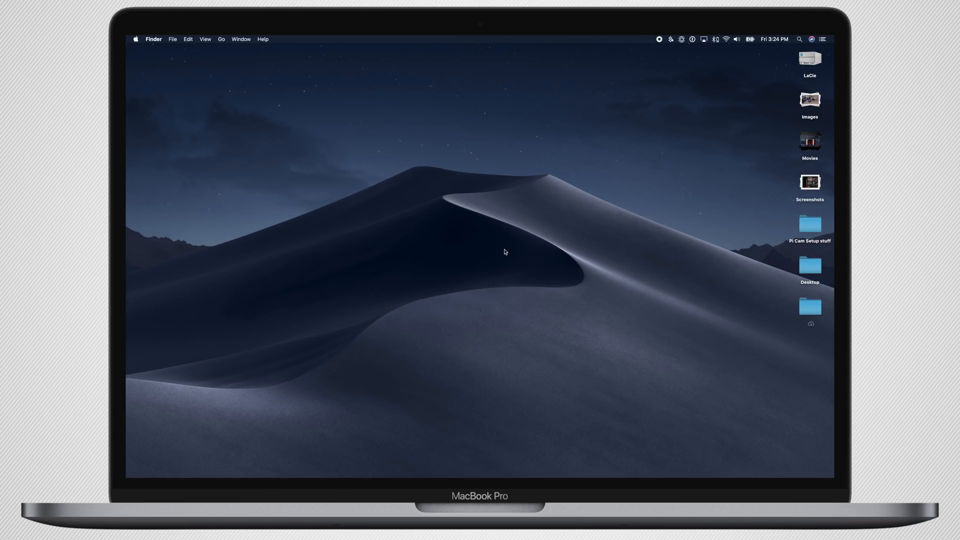
mouse_move(543, 257)
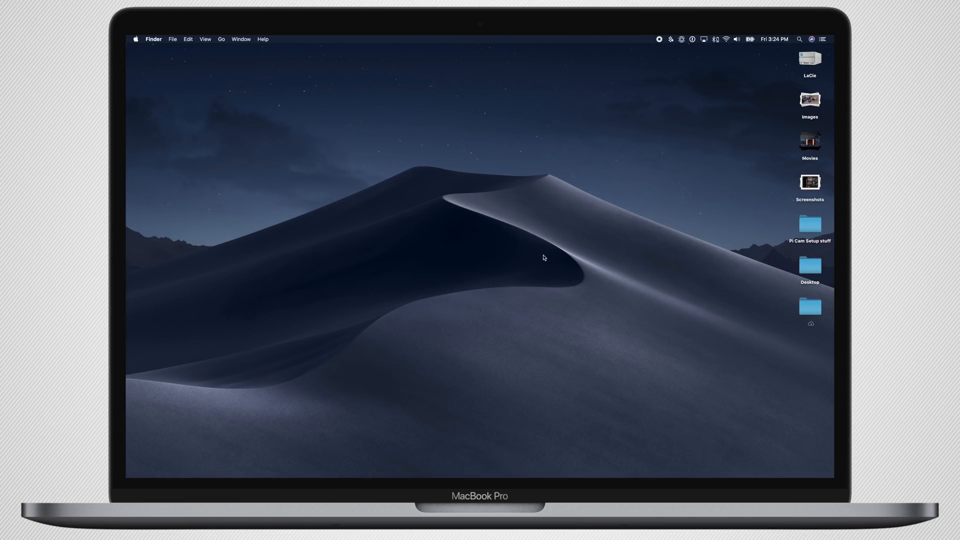
mouse_move(541, 260)
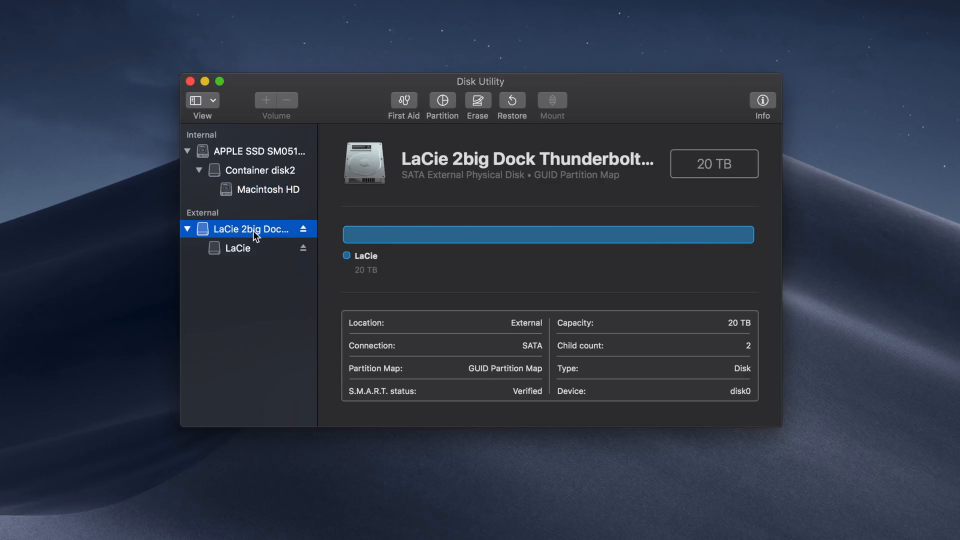
Step: Show the LaCie external volume's 20 TB capacity and usage, then switch to Home
left_click(237, 248)
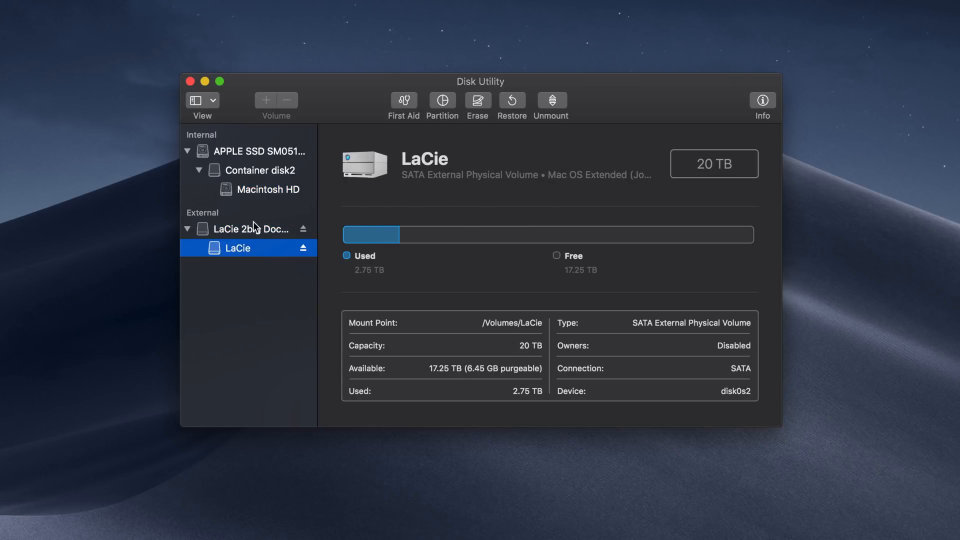
left_click(262, 170)
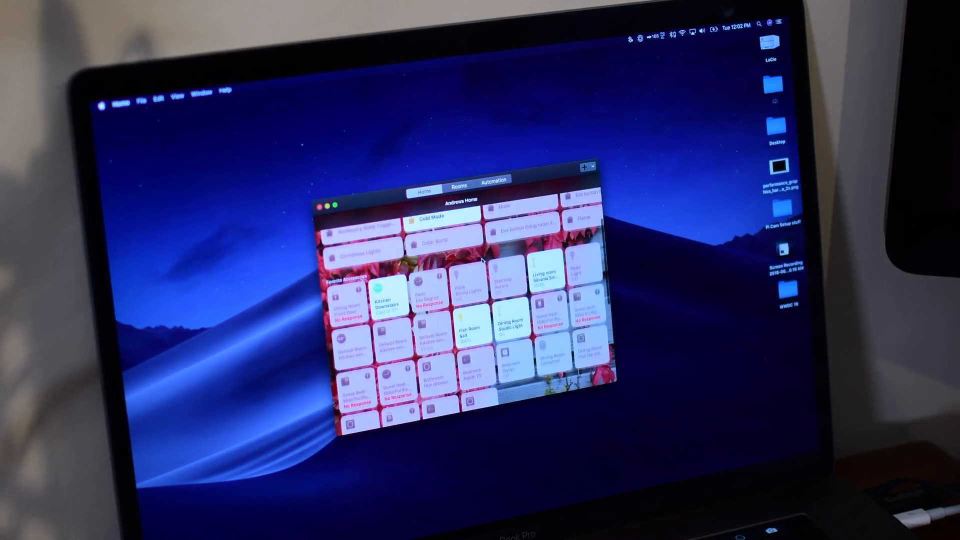
Step: Switch Home to its Rooms view showing the Dining Room's scenes and accessories
left_click(459, 191)
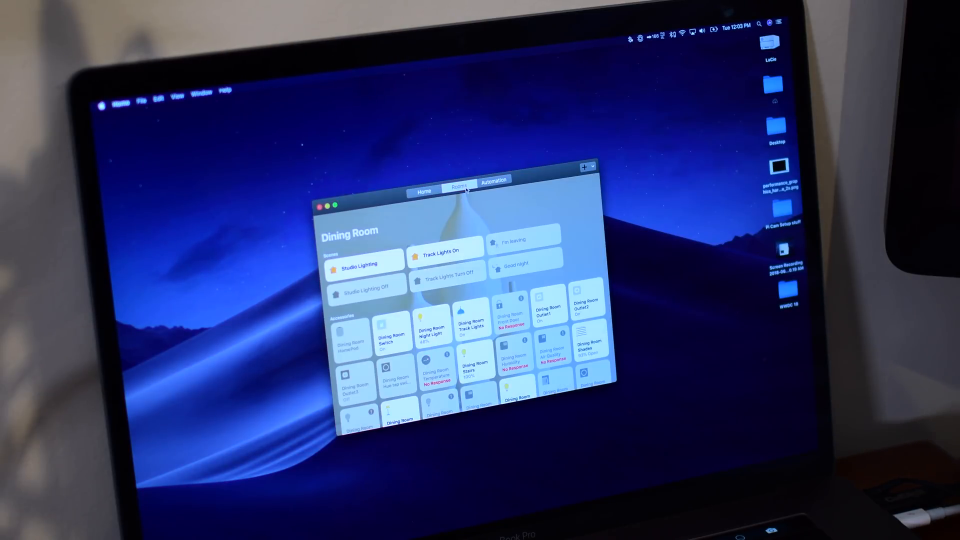